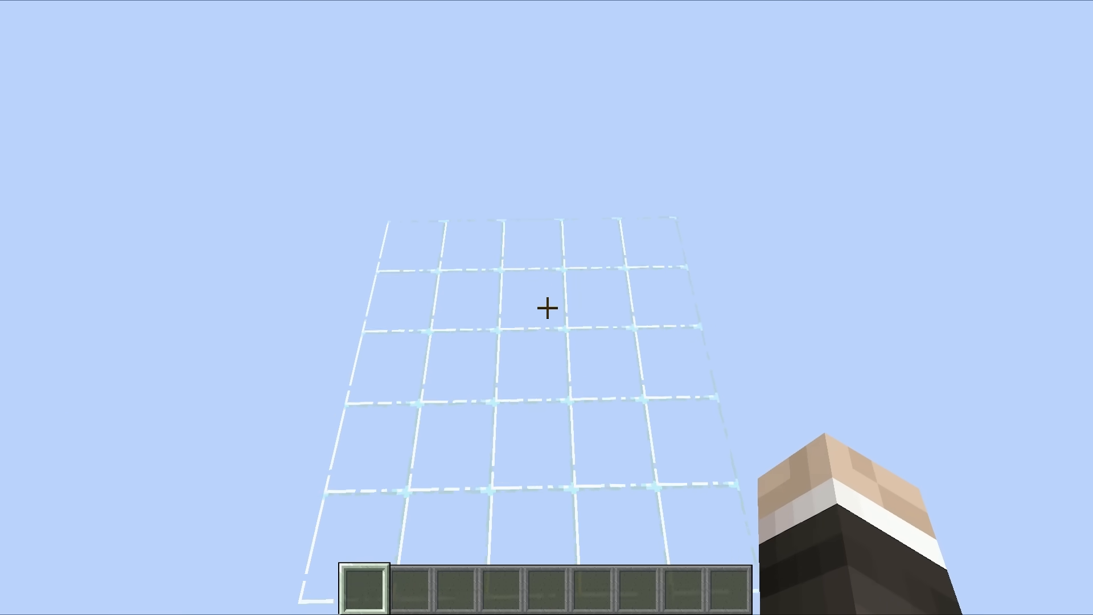
mouse_move(546, 308)
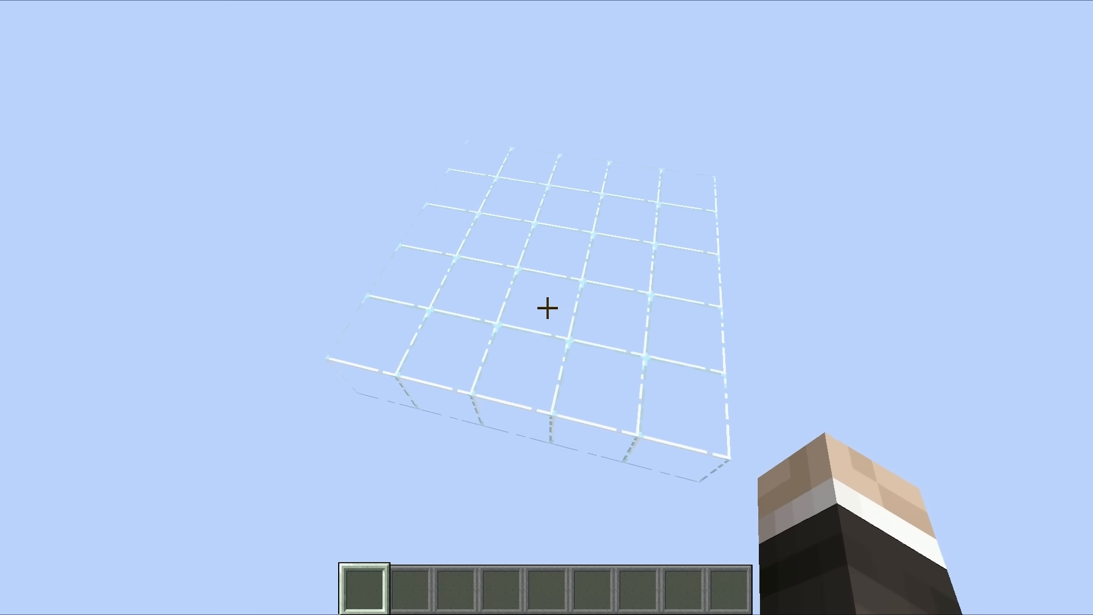
mouse_move(547, 310)
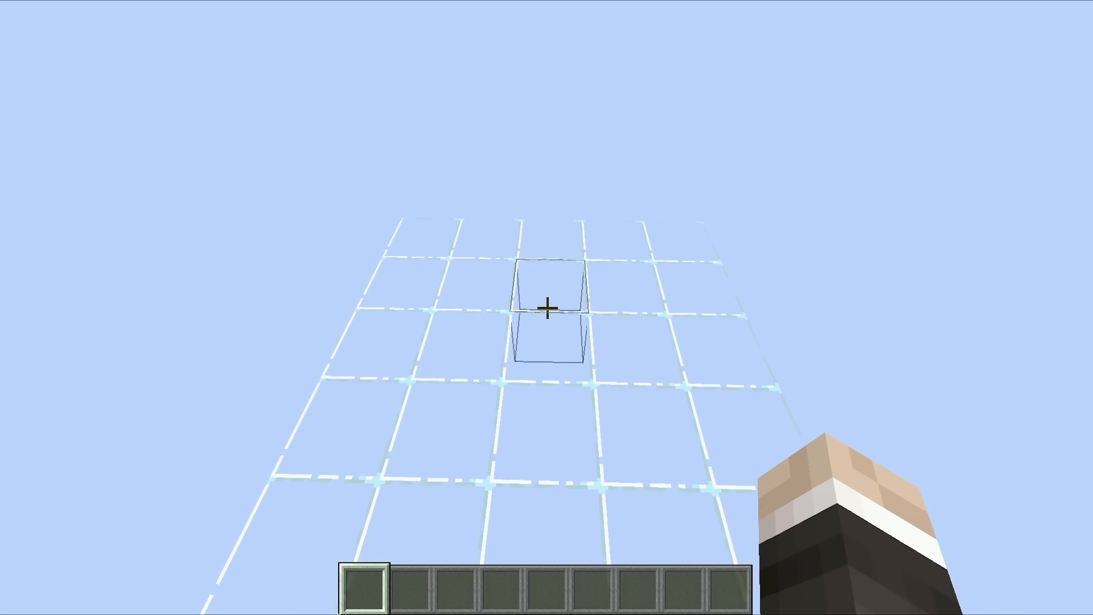
mouse_move(547, 307)
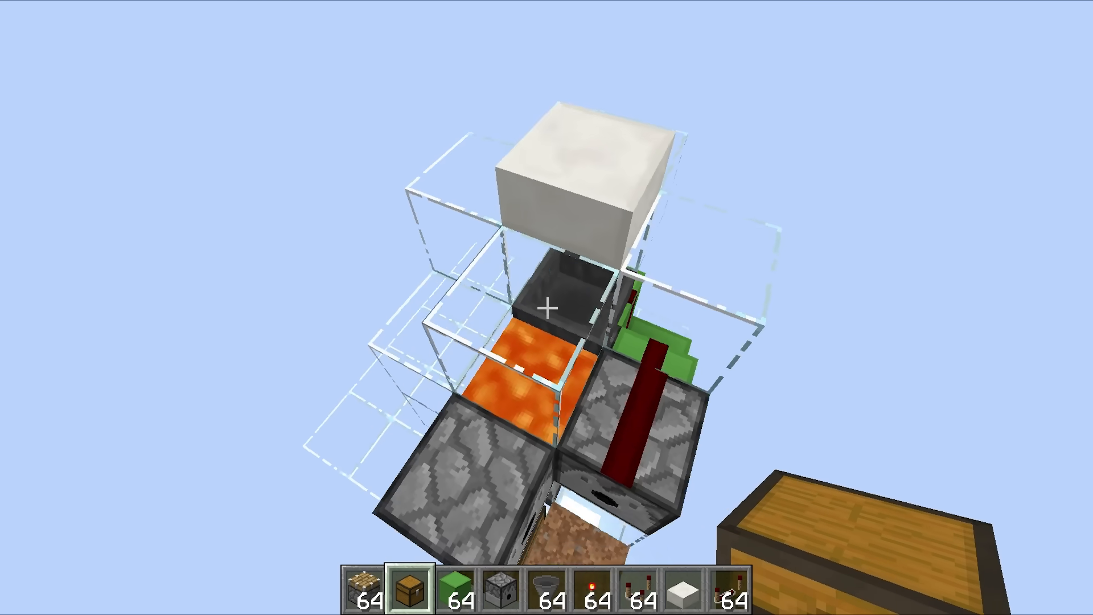
mouse_move(547, 307)
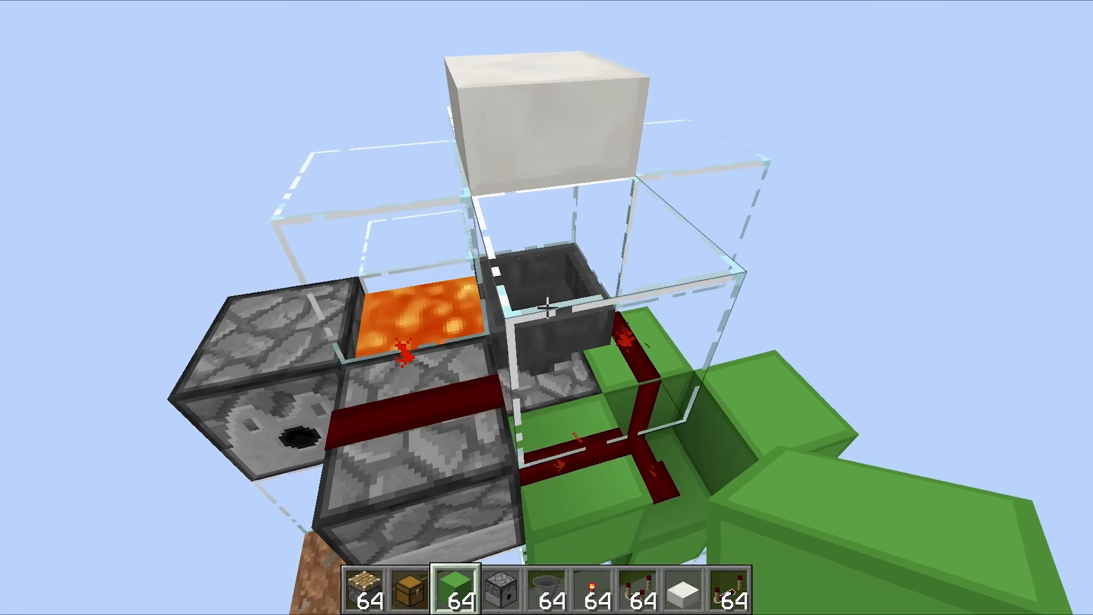
mouse_move(547, 307)
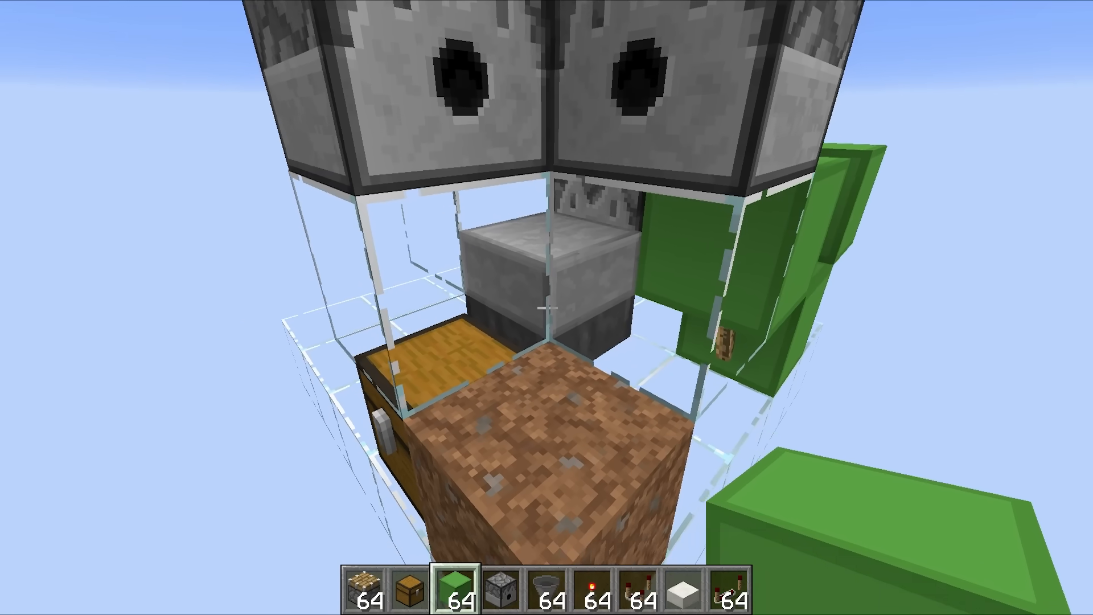
mouse_move(546, 308)
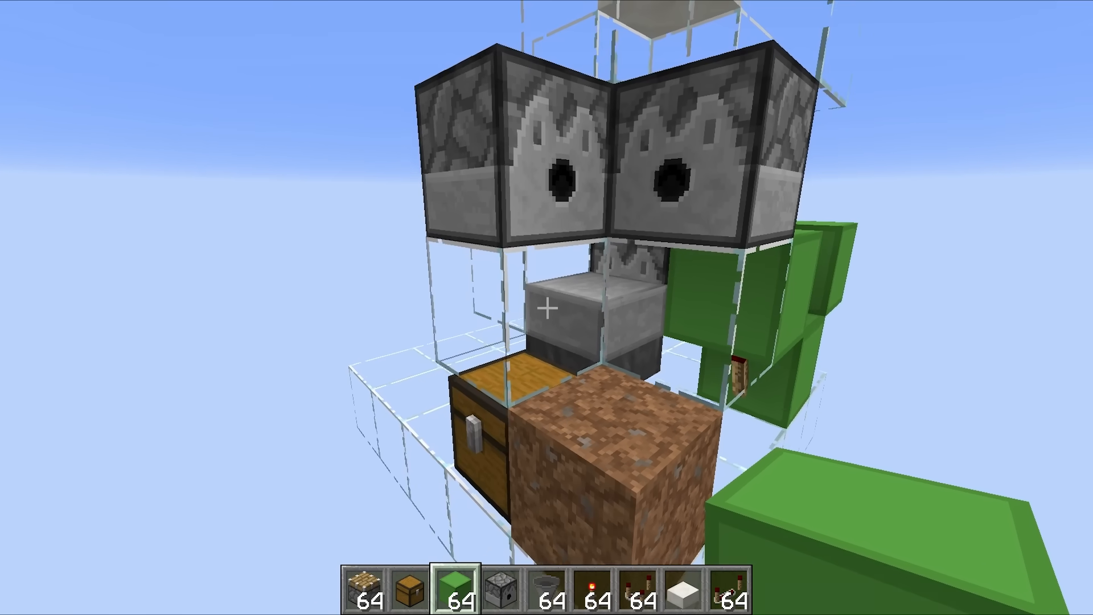
mouse_move(547, 307)
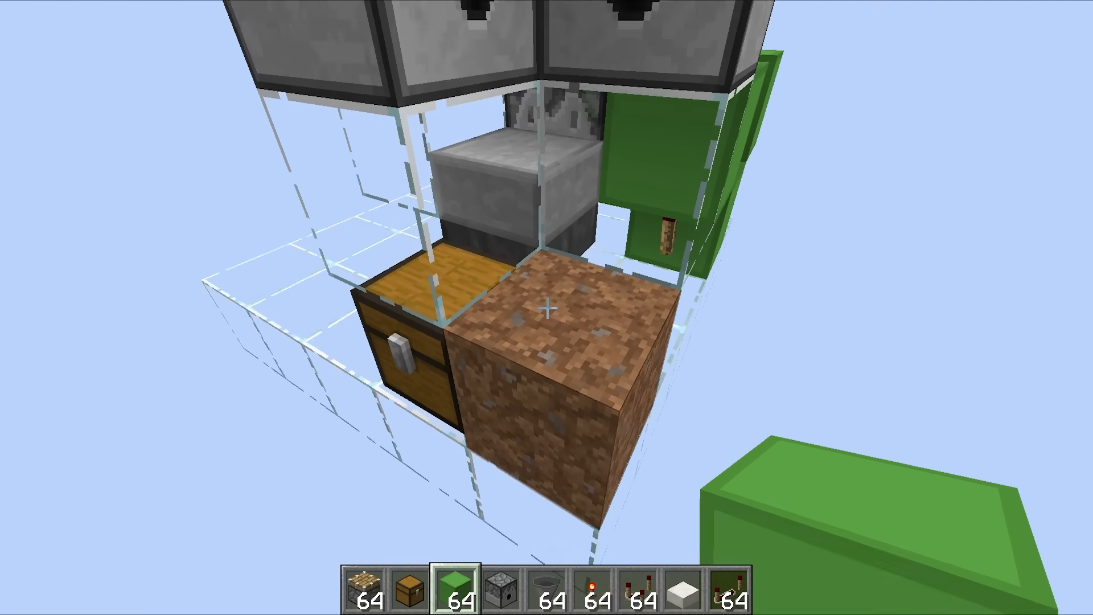
mouse_move(546, 307)
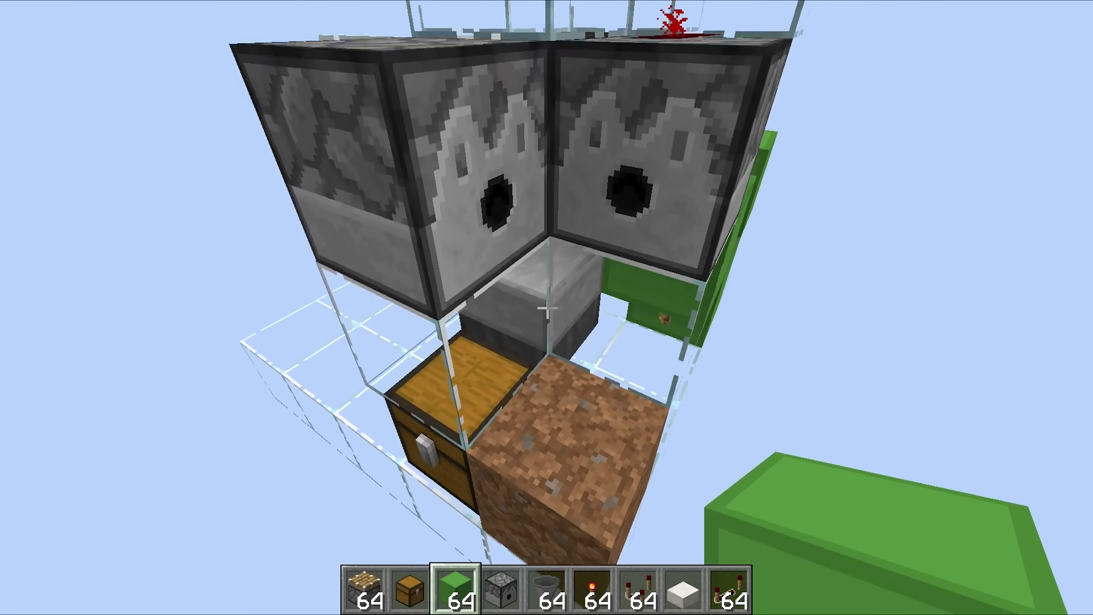
mouse_move(546, 306)
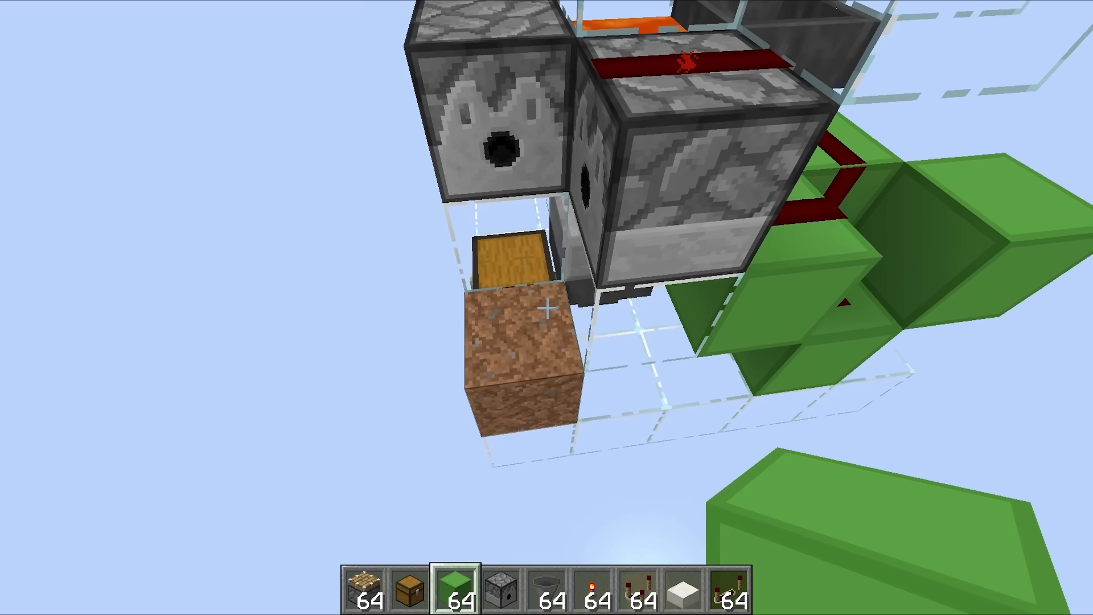
mouse_move(546, 307)
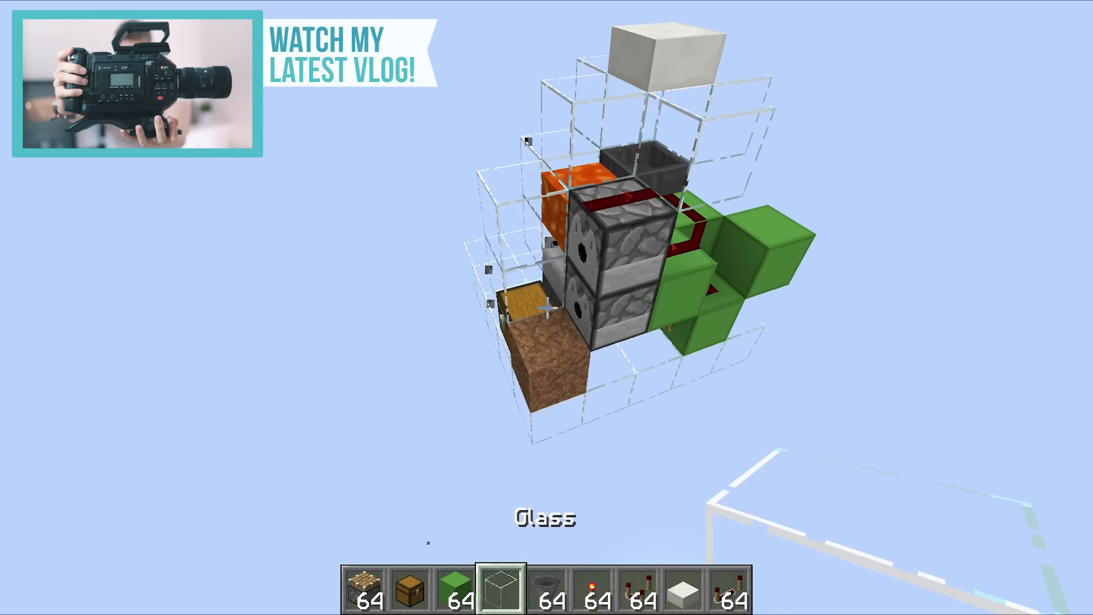
- Search the creative inventory for 'bone' and stock bone meal for the dispenser
key(e)
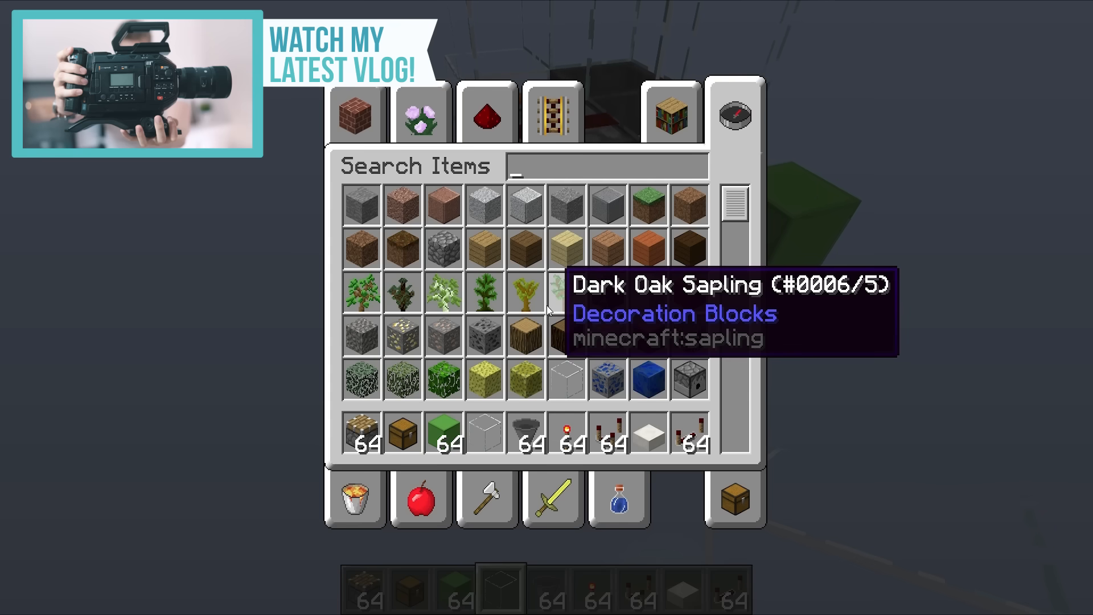
text(bone)
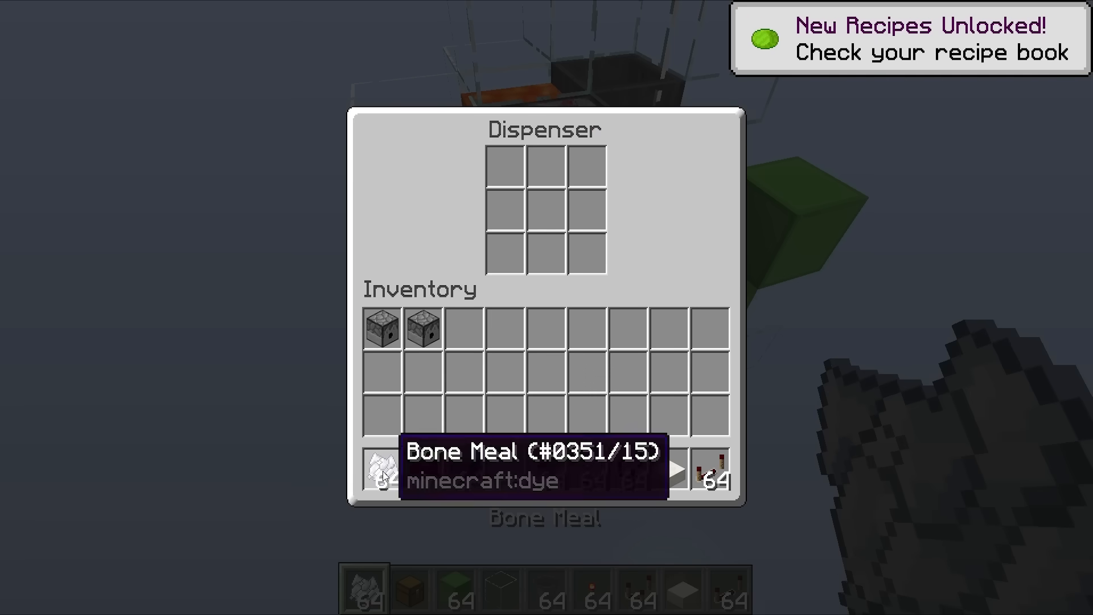
key(Escape)
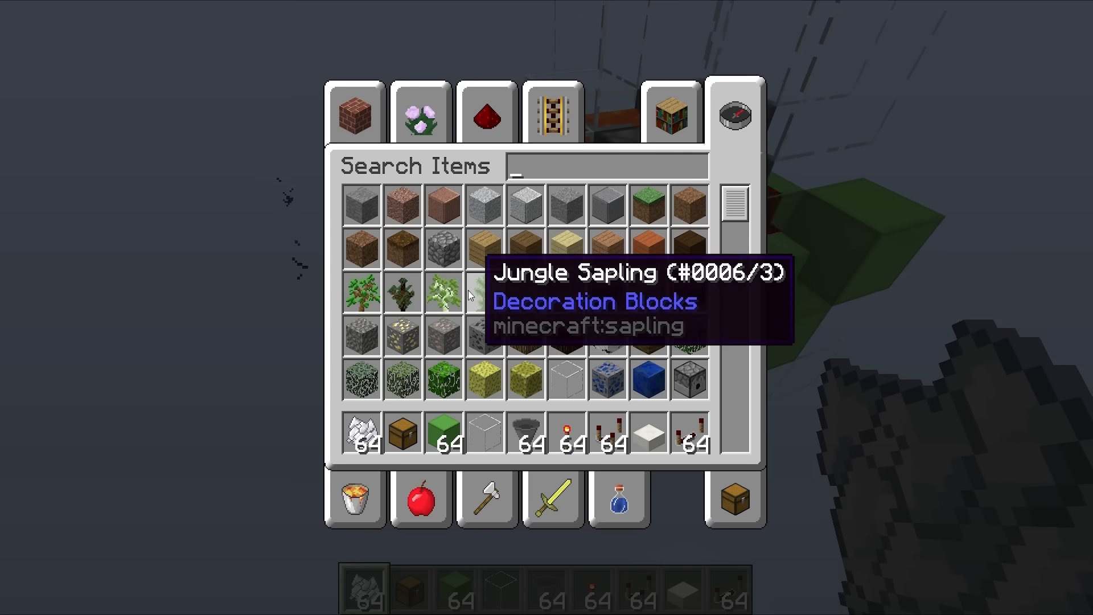
- Search 'gr' in Building Blocks and take a grass block to replace the dirt
text(gr)
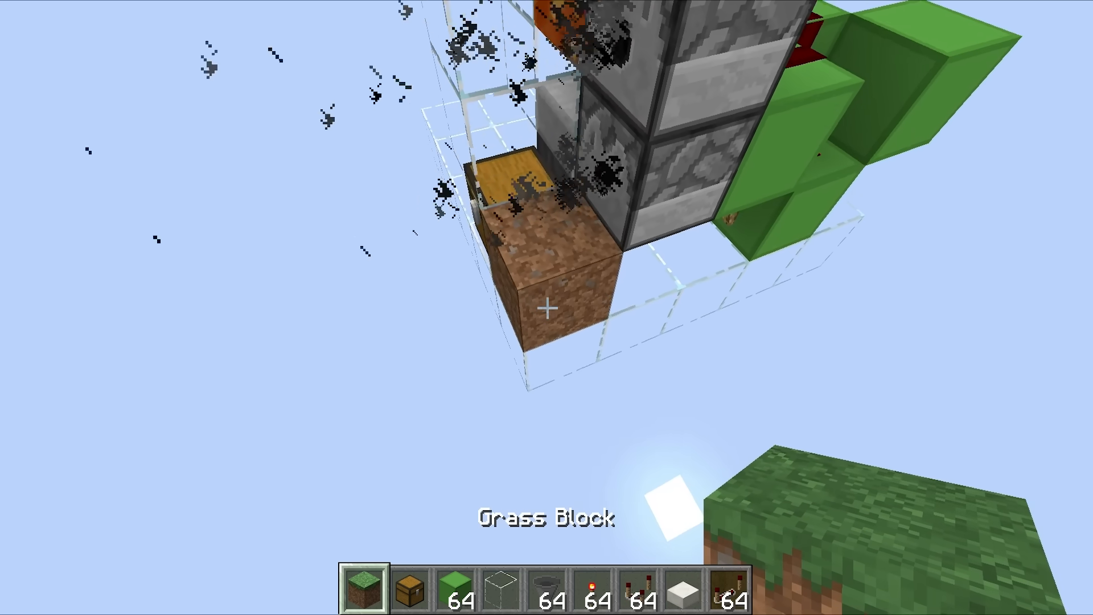
key(e)
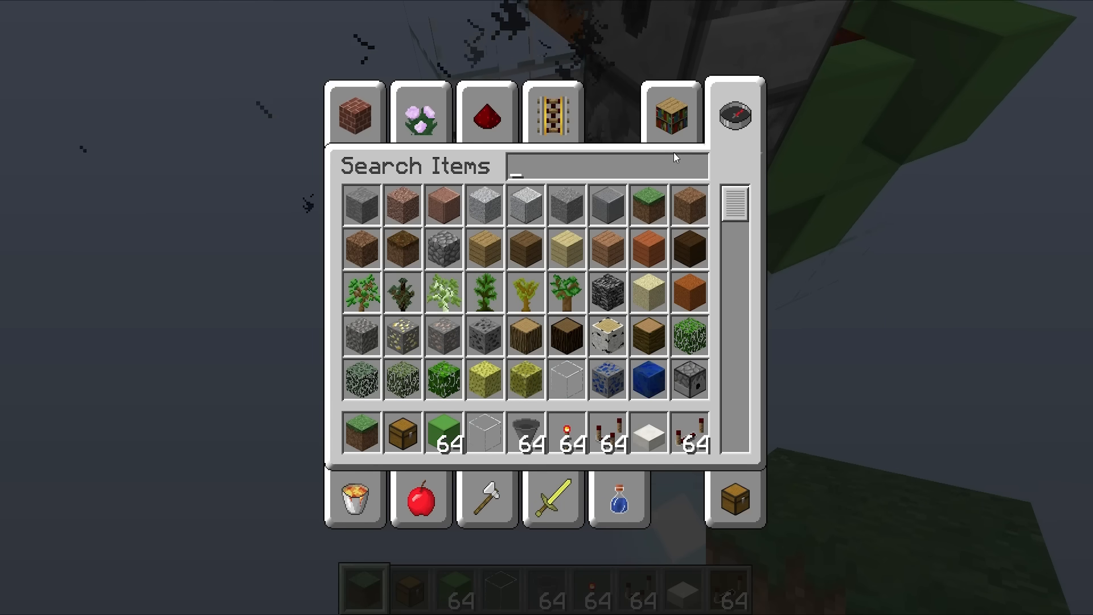
click(357, 115)
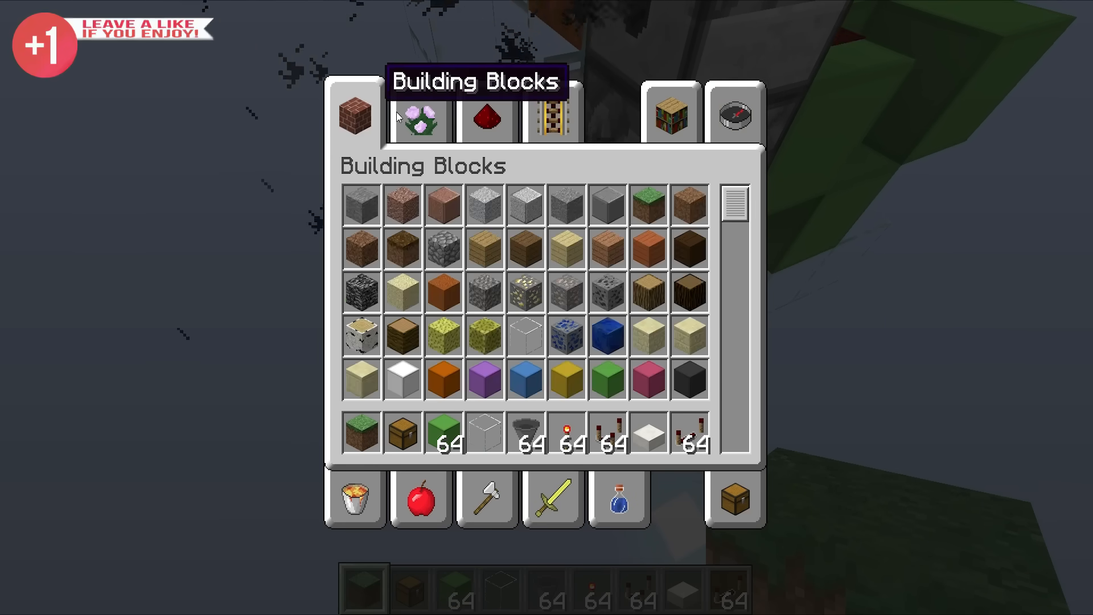
click(419, 114)
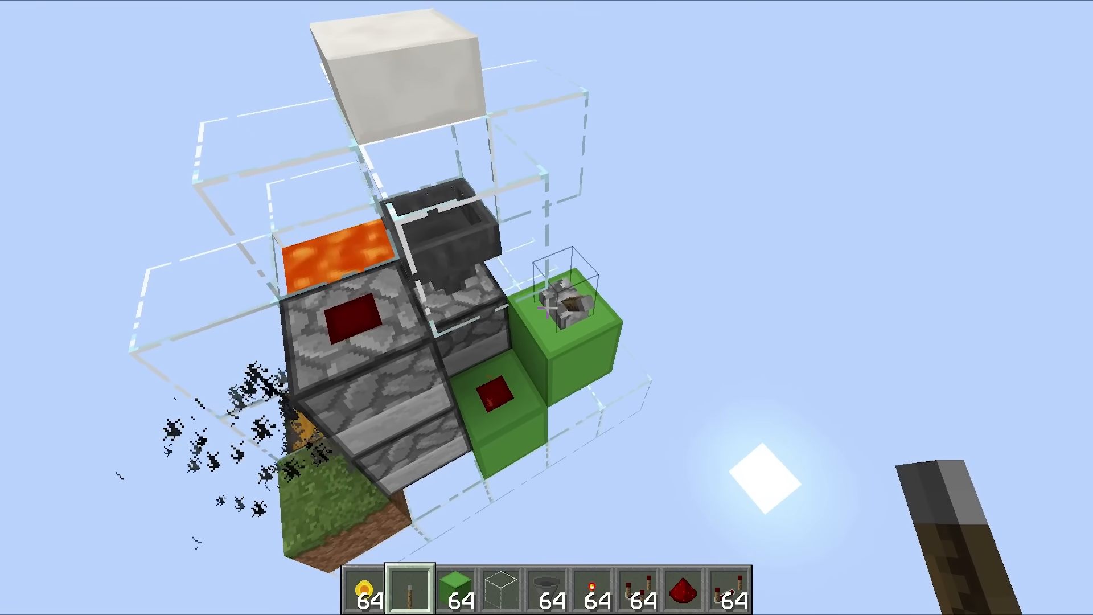
mouse_move(546, 307)
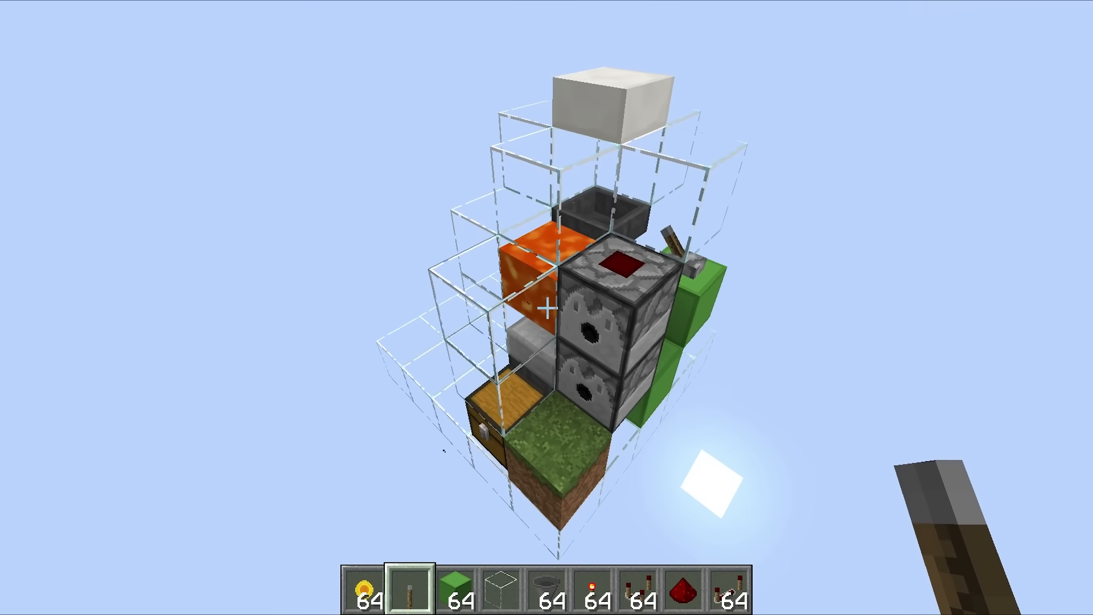
mouse_move(546, 307)
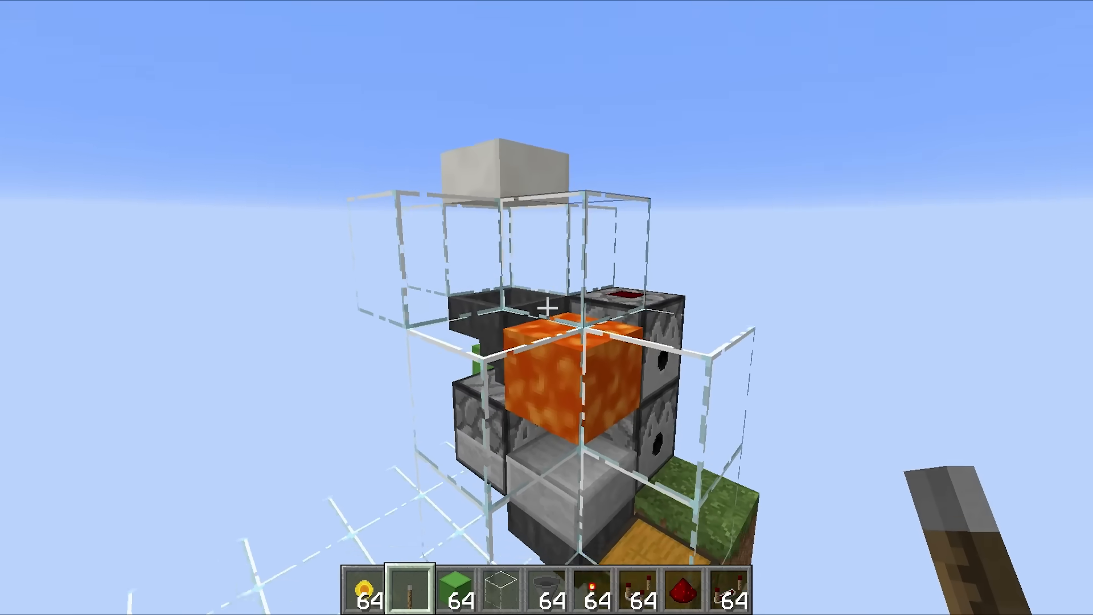
mouse_move(547, 308)
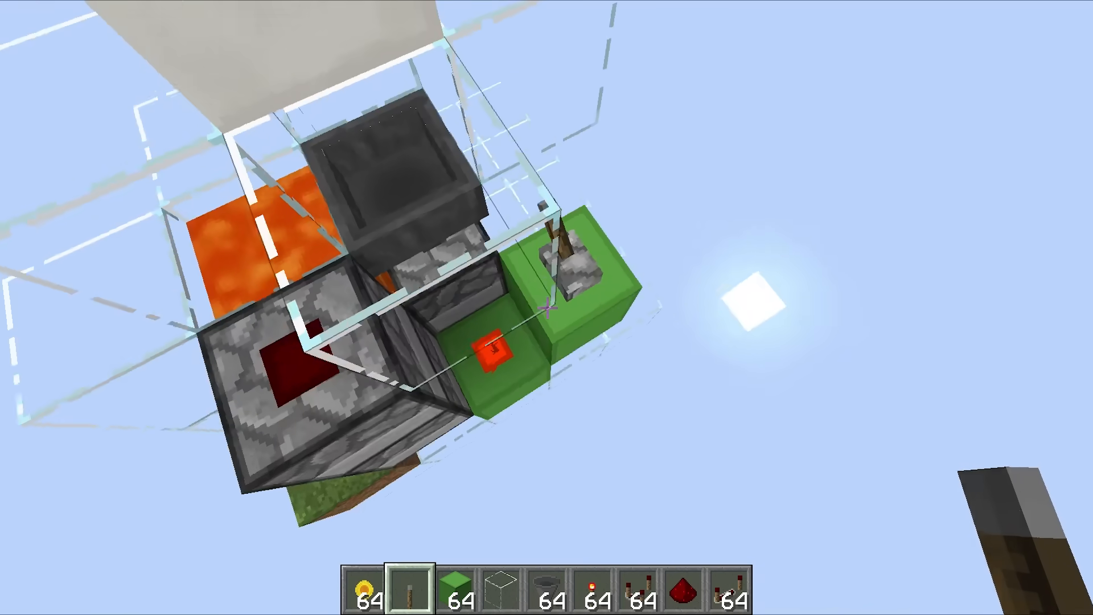
mouse_move(546, 308)
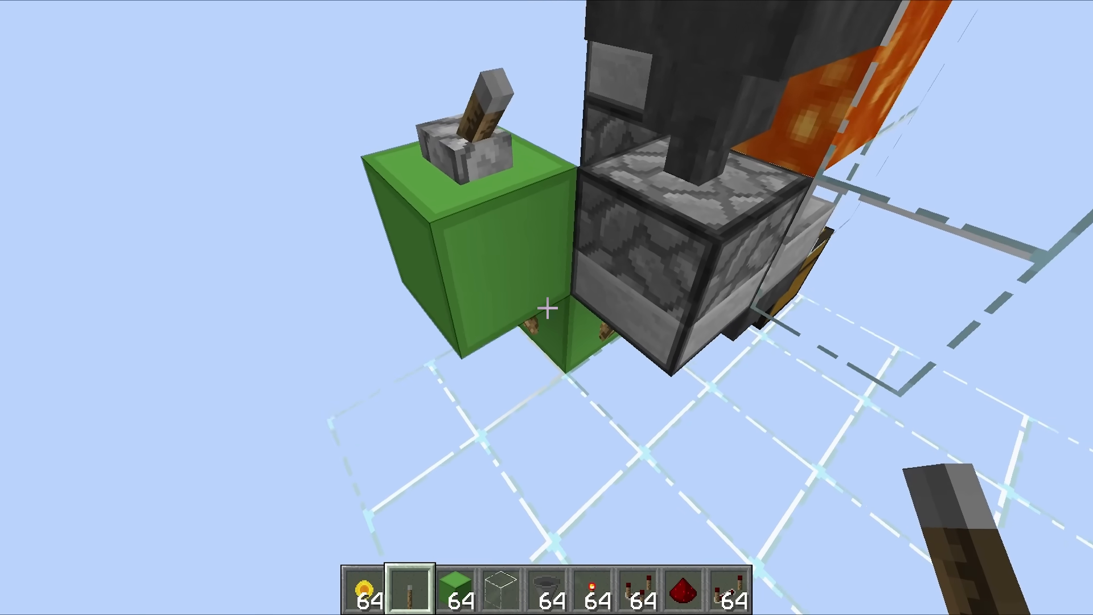
mouse_move(547, 307)
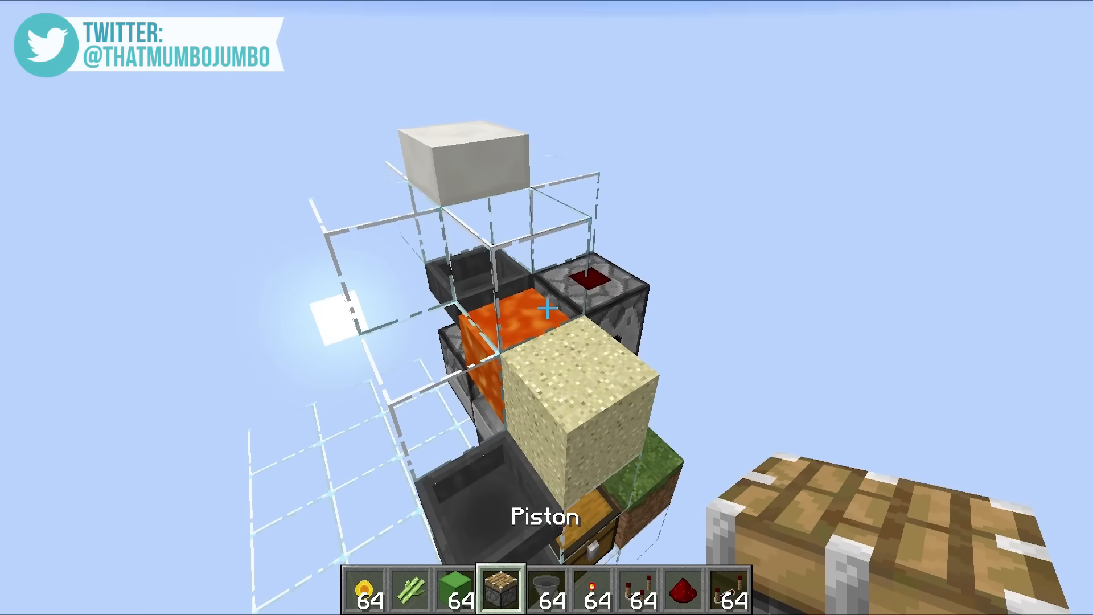
mouse_move(546, 310)
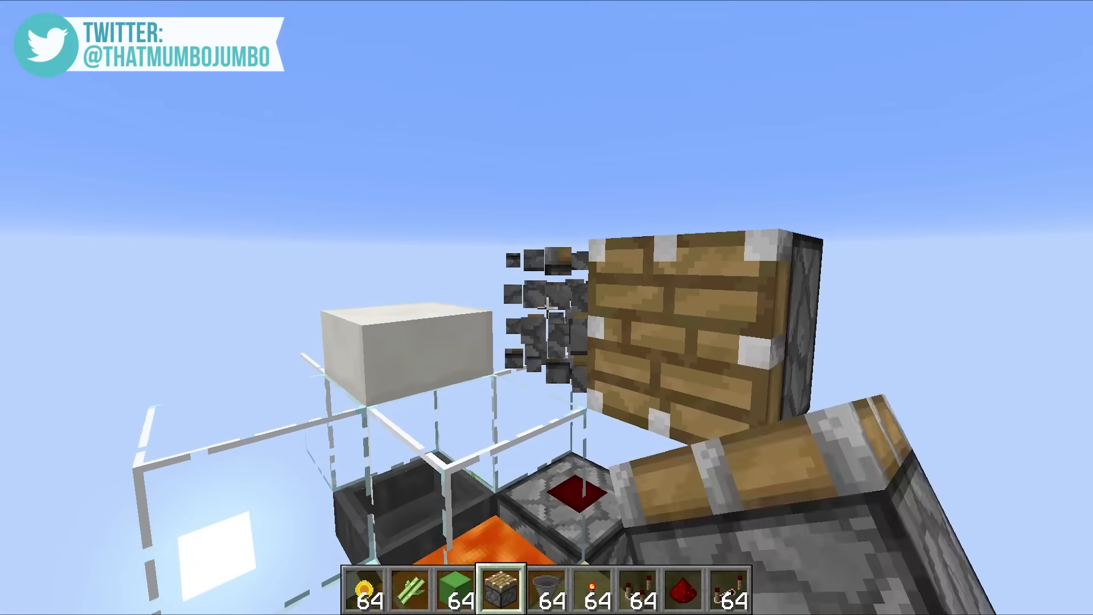
mouse_move(547, 308)
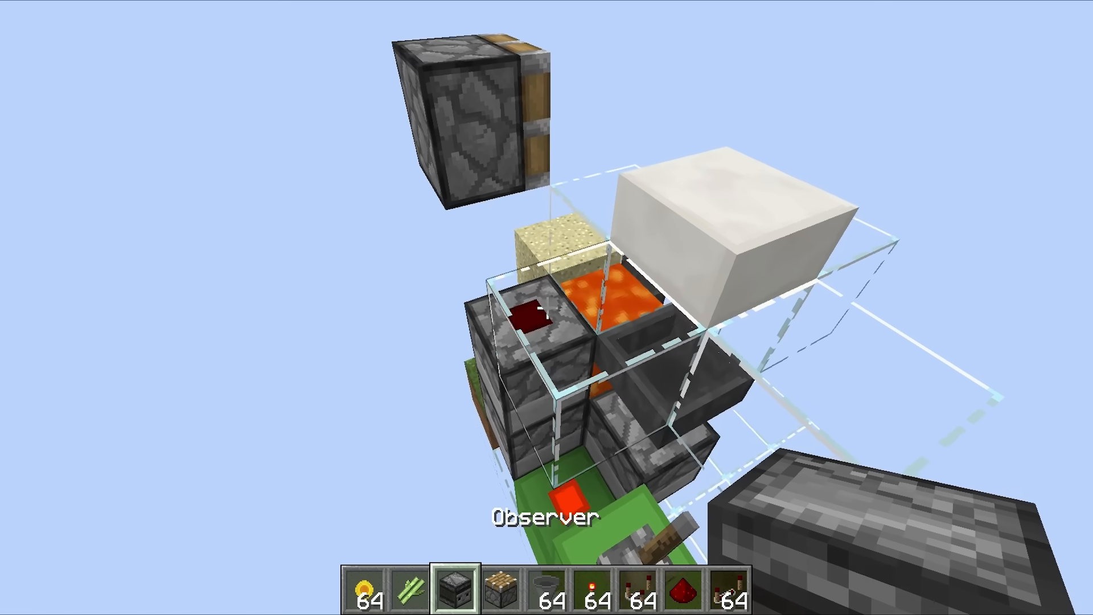
mouse_move(547, 307)
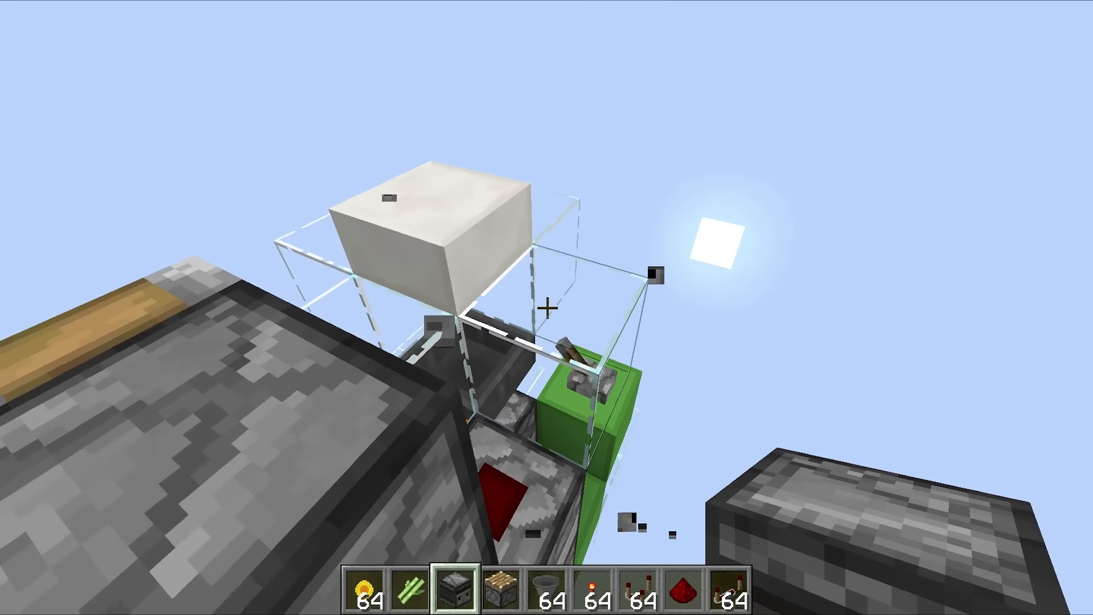
mouse_move(547, 307)
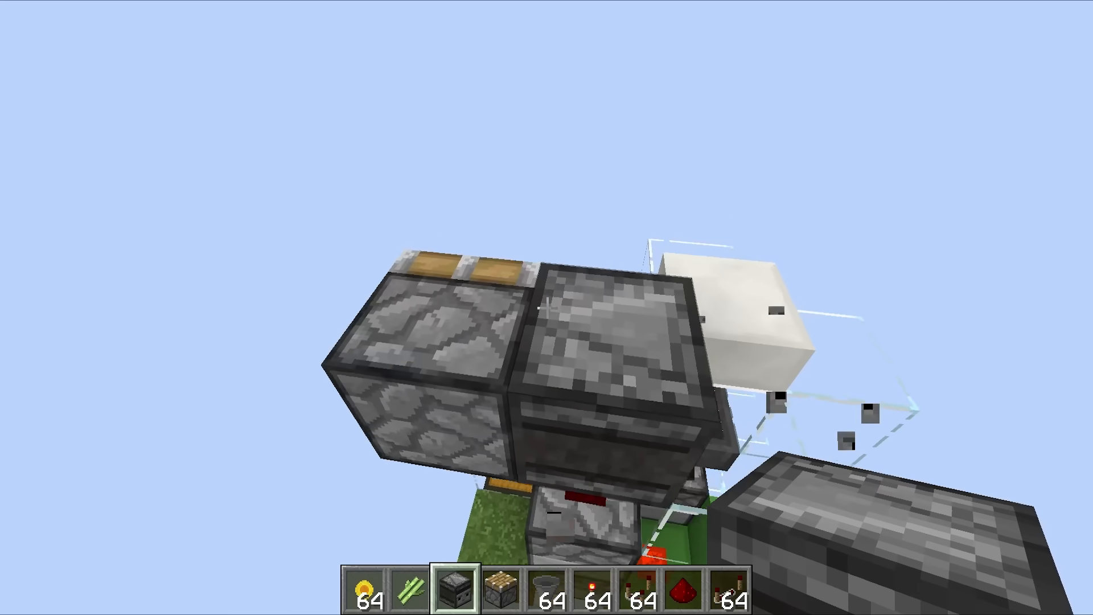
- Grab a daylight sensor from the creative inventory and return to the world
key(e)
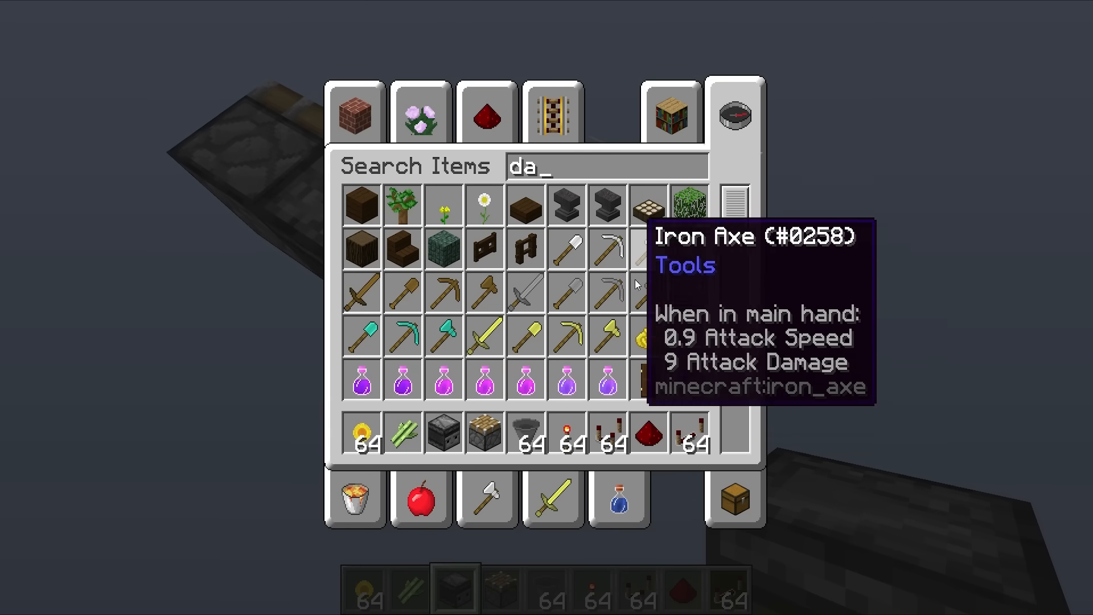
key(Escape)
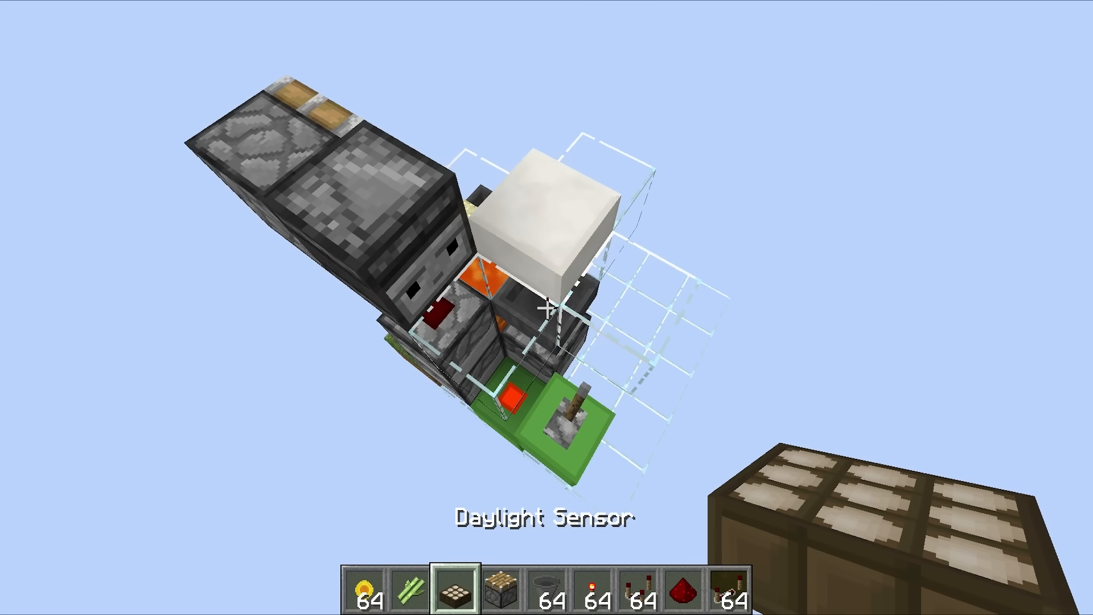
mouse_move(546, 307)
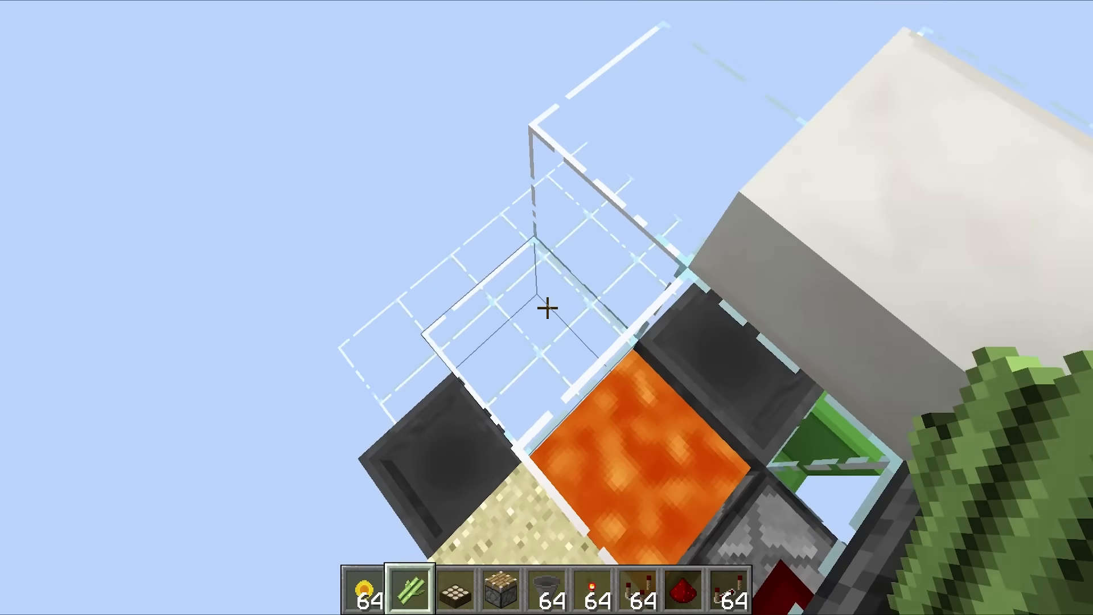
mouse_move(546, 307)
text(wa)
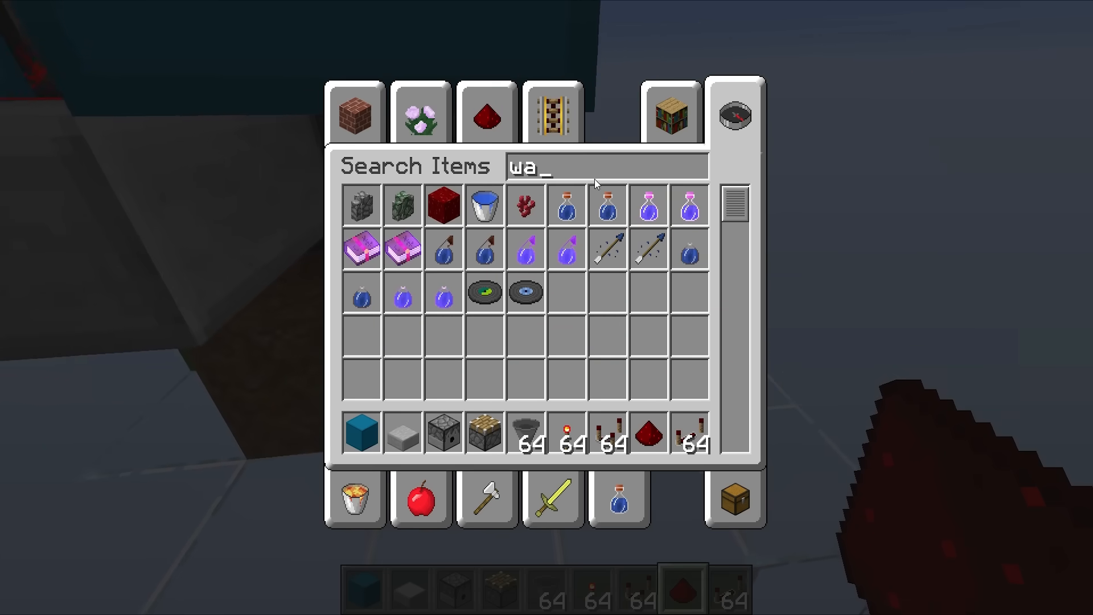
- Search 'hoe' in the creative inventory and take the diamond hoe into hotbar slot 1
key(Escape)
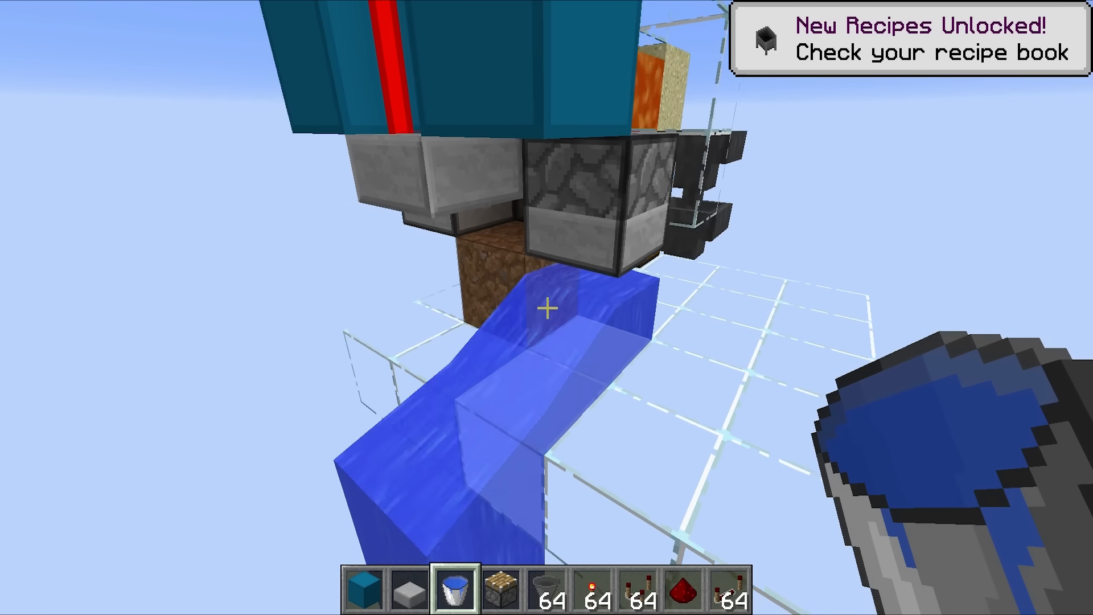
key(e)
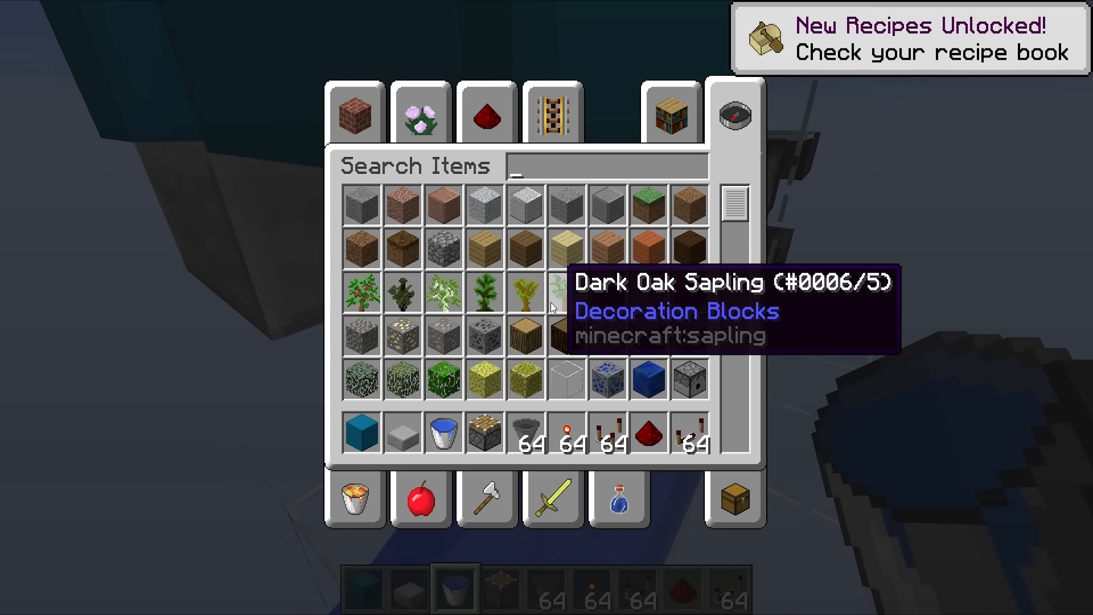
text(hoe)
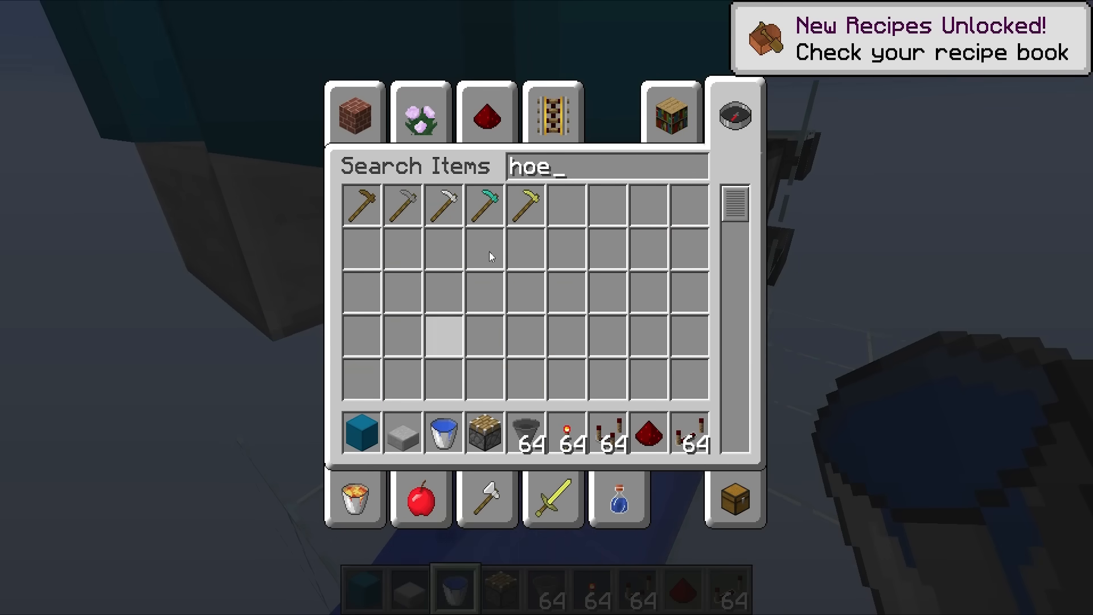
key(Escape)
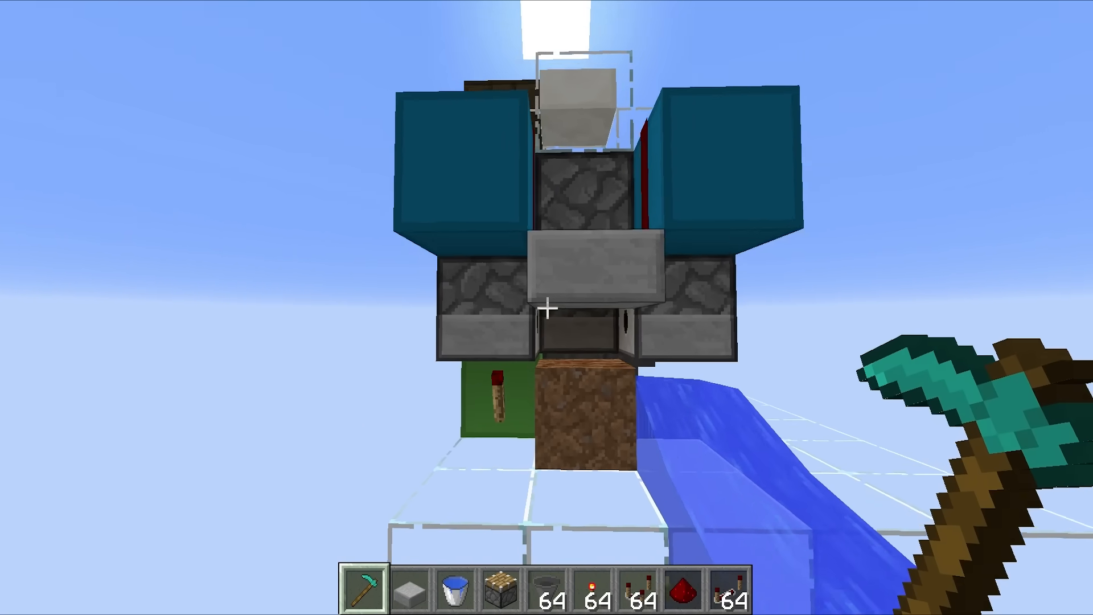
mouse_move(547, 307)
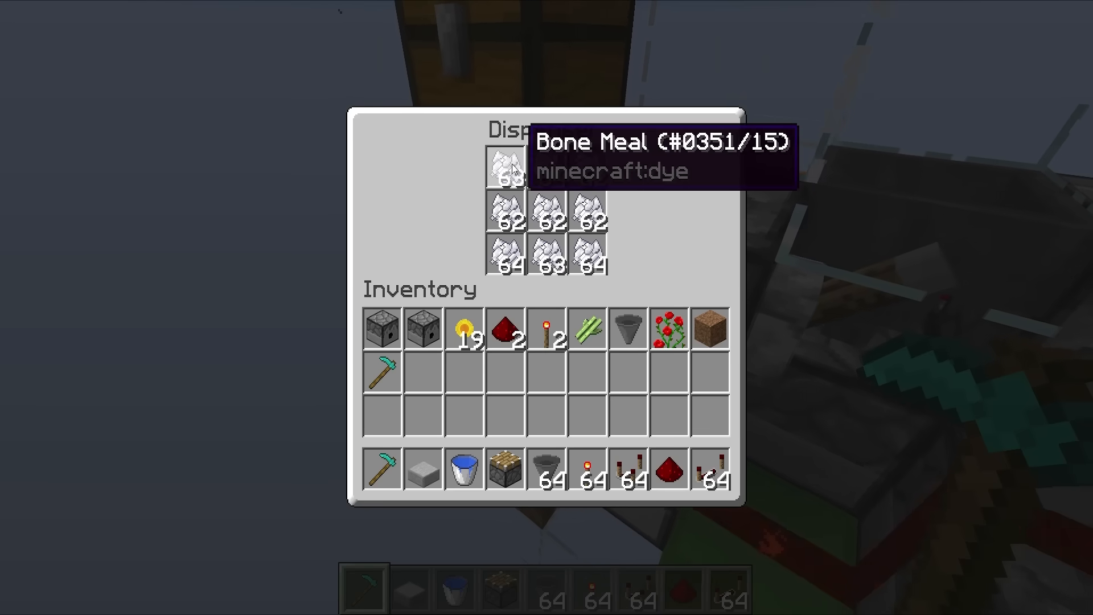
- Load bone meal into the dispenser, then check harvested items in the inventory
key(Escape)
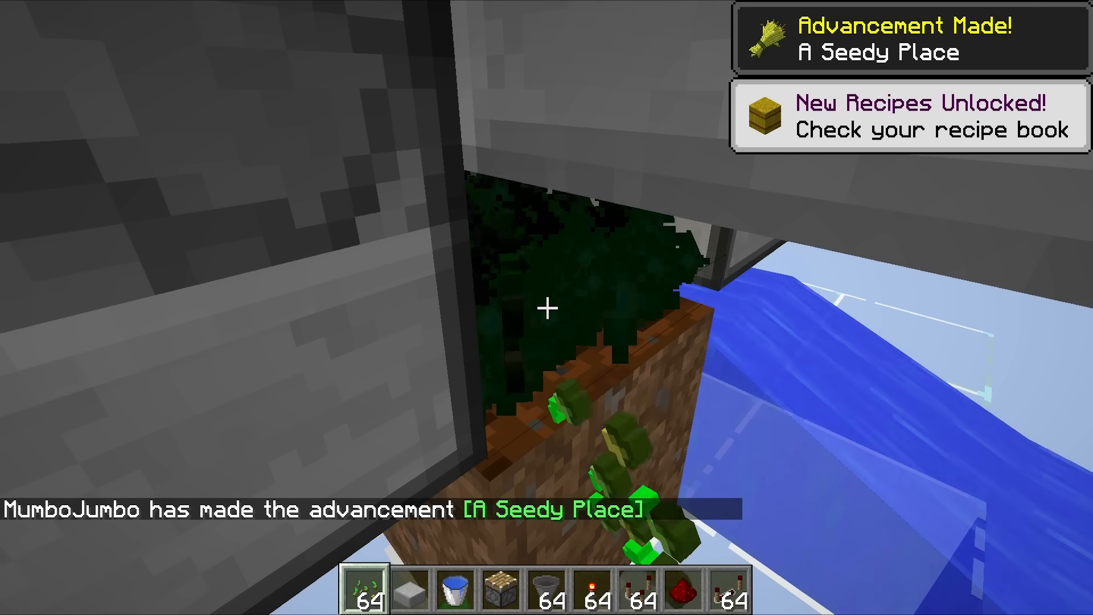
key(e)
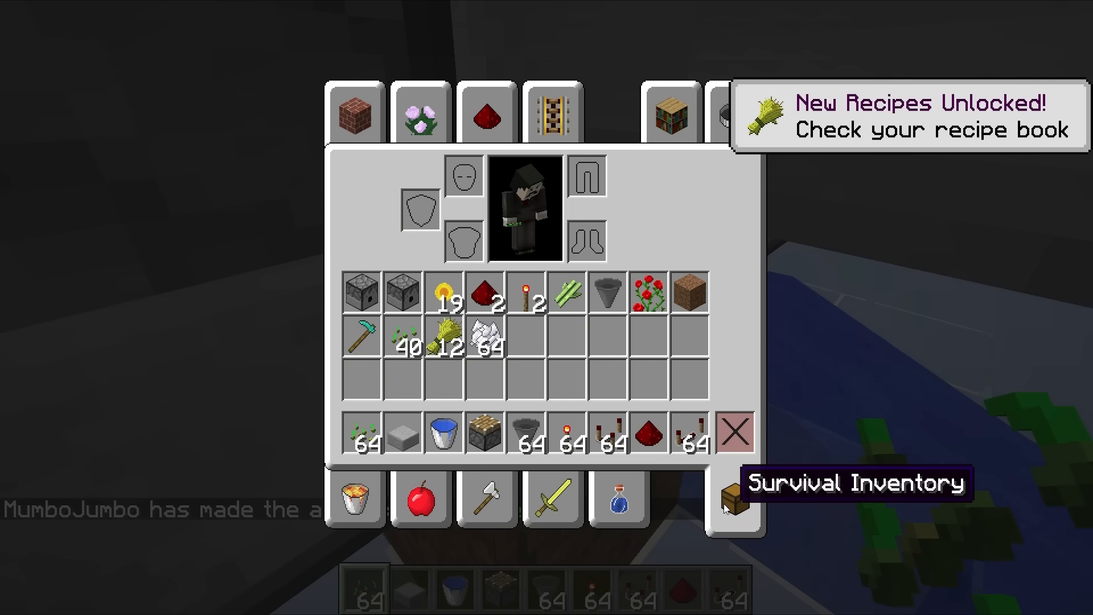
mouse_move(401, 436)
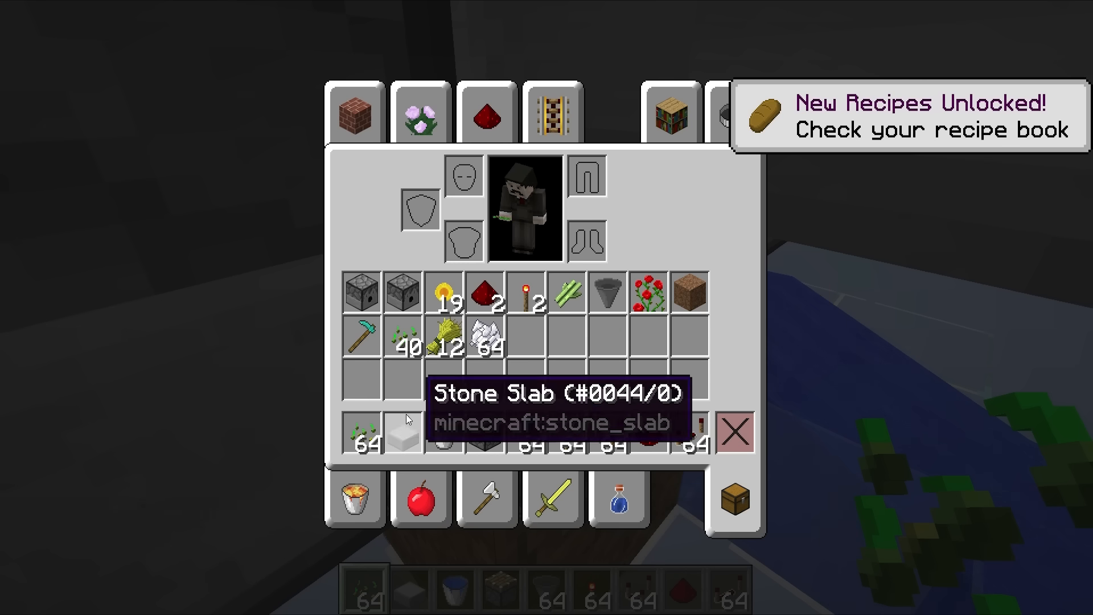
key(Escape)
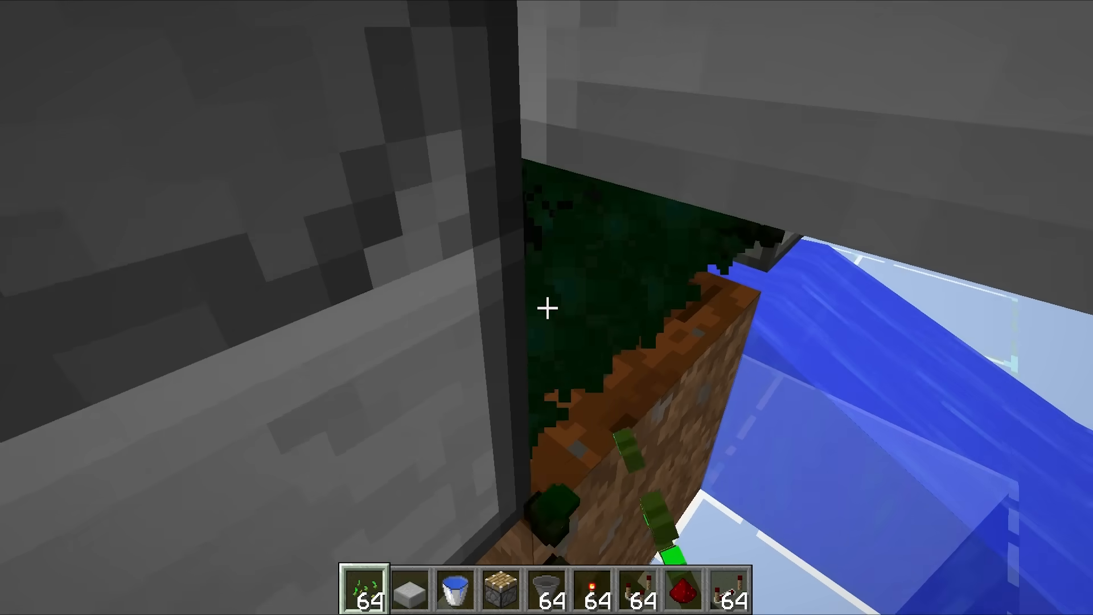
mouse_move(546, 308)
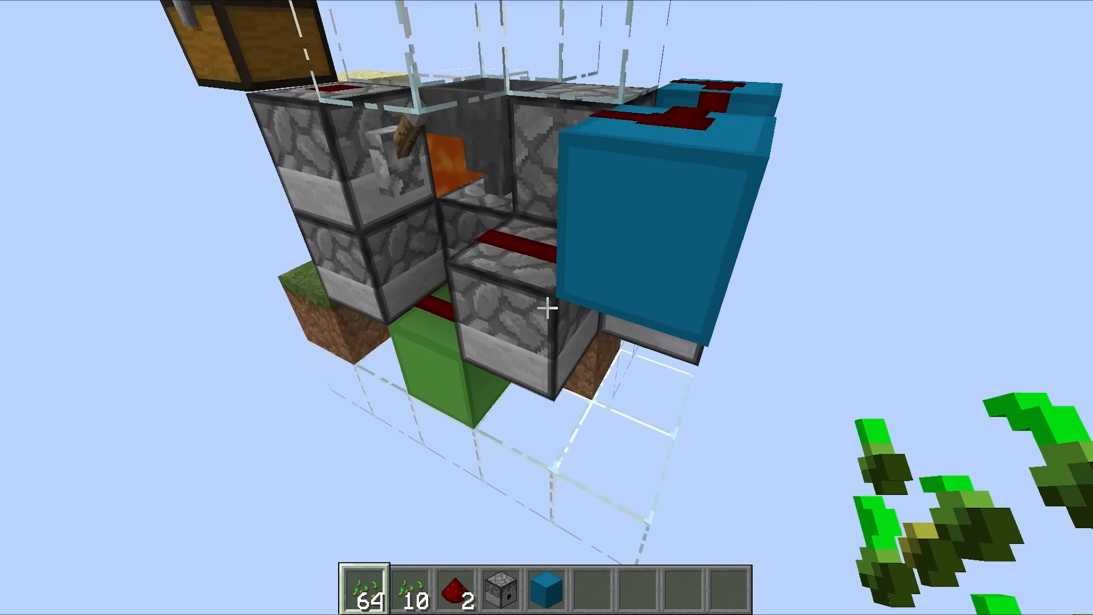
mouse_move(547, 307)
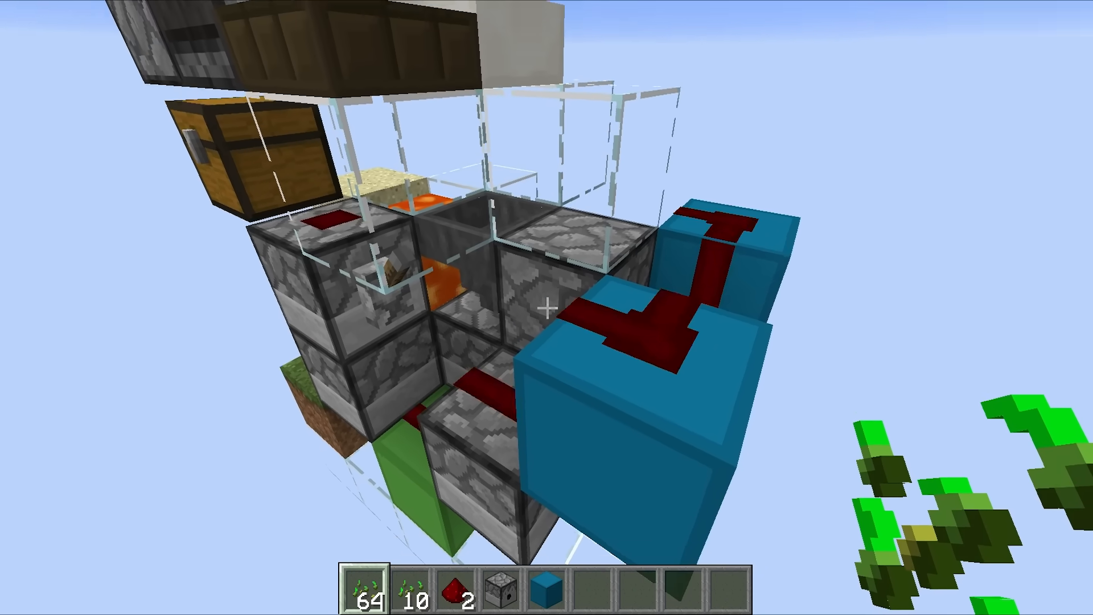
mouse_move(547, 307)
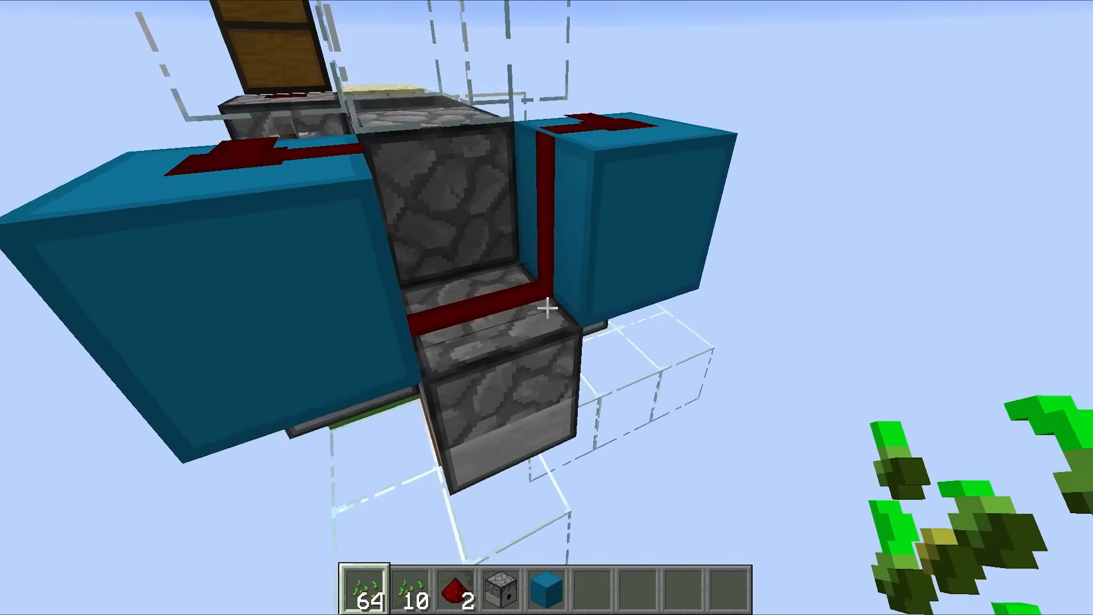
mouse_move(547, 307)
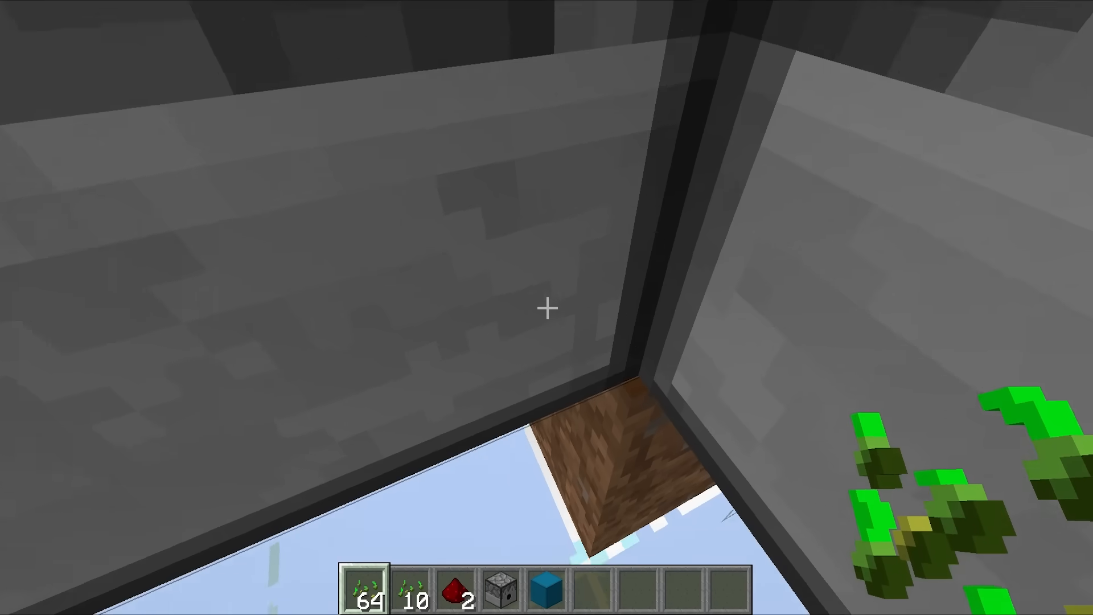
mouse_move(547, 307)
text(/gamemode 0)
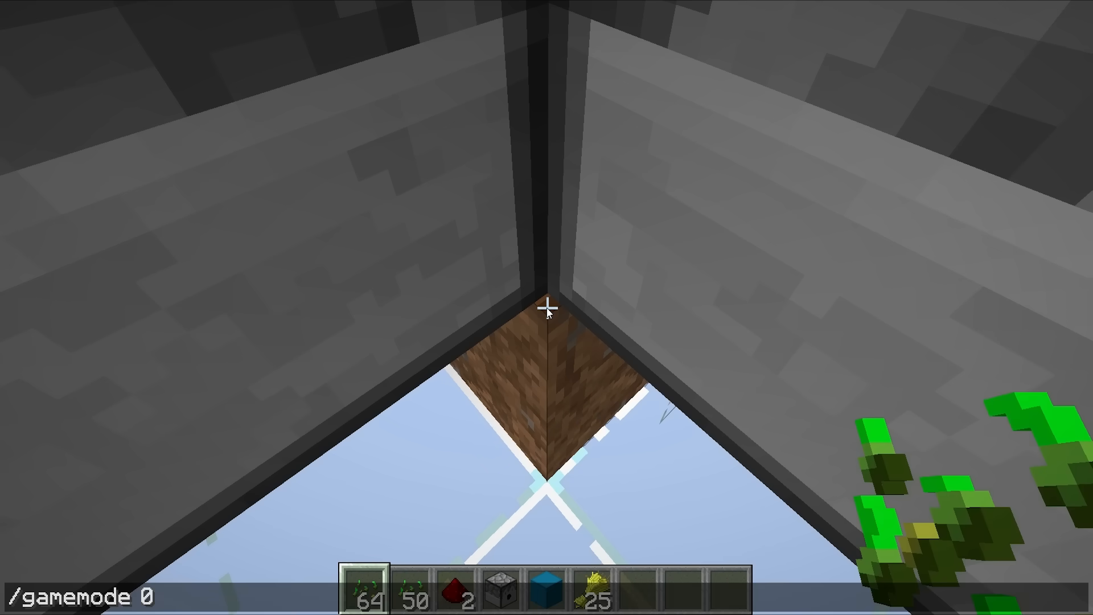
- Run /gamemode 0 for survival, then break two grown wheat crops to harvest them
key(Return)
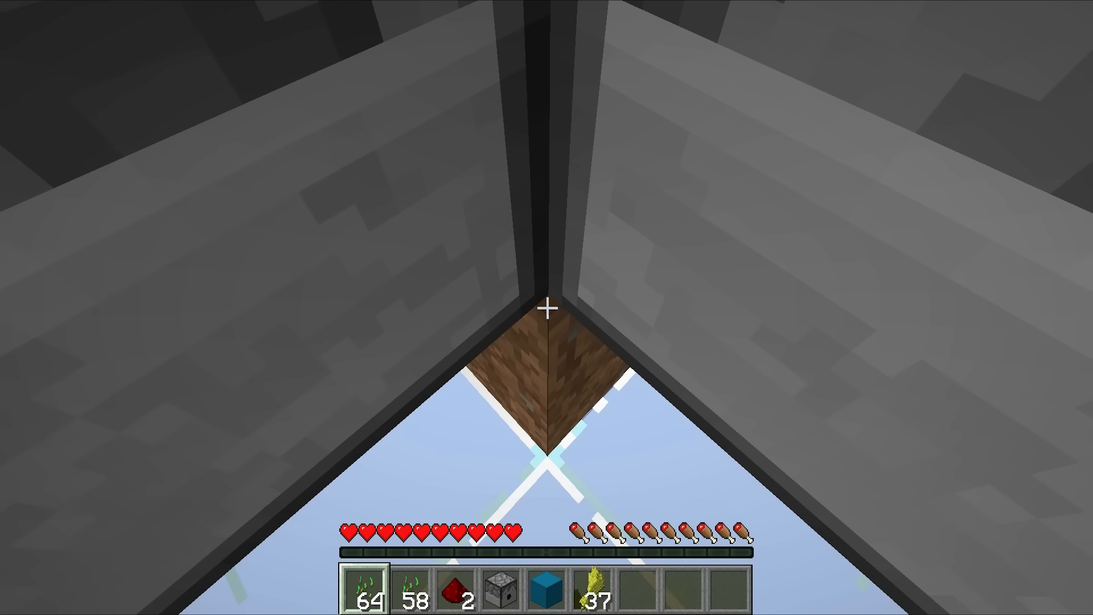
click(546, 310)
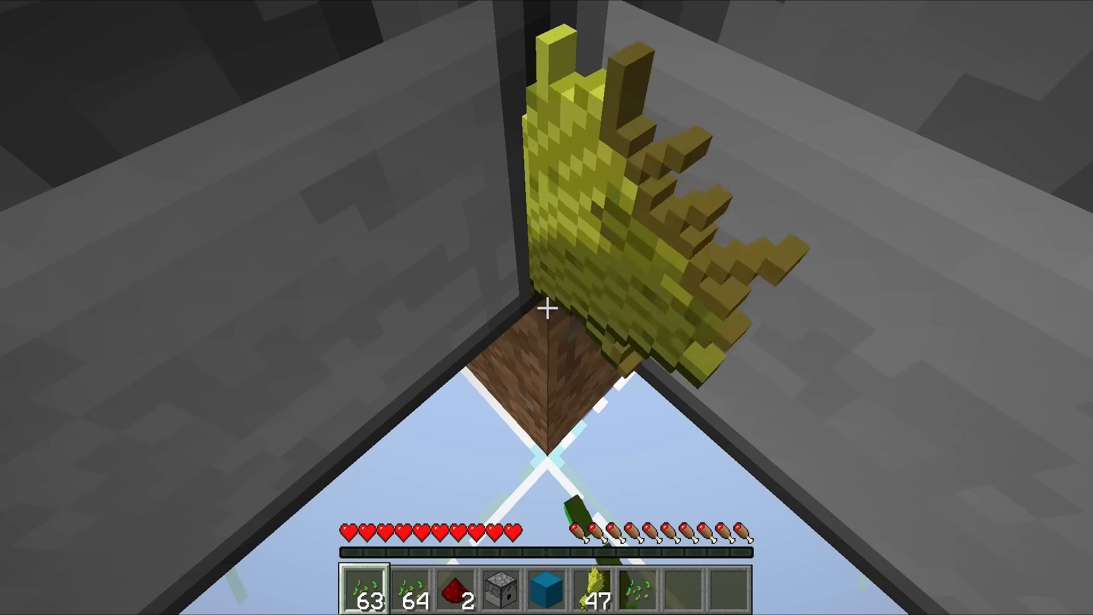
click(546, 306)
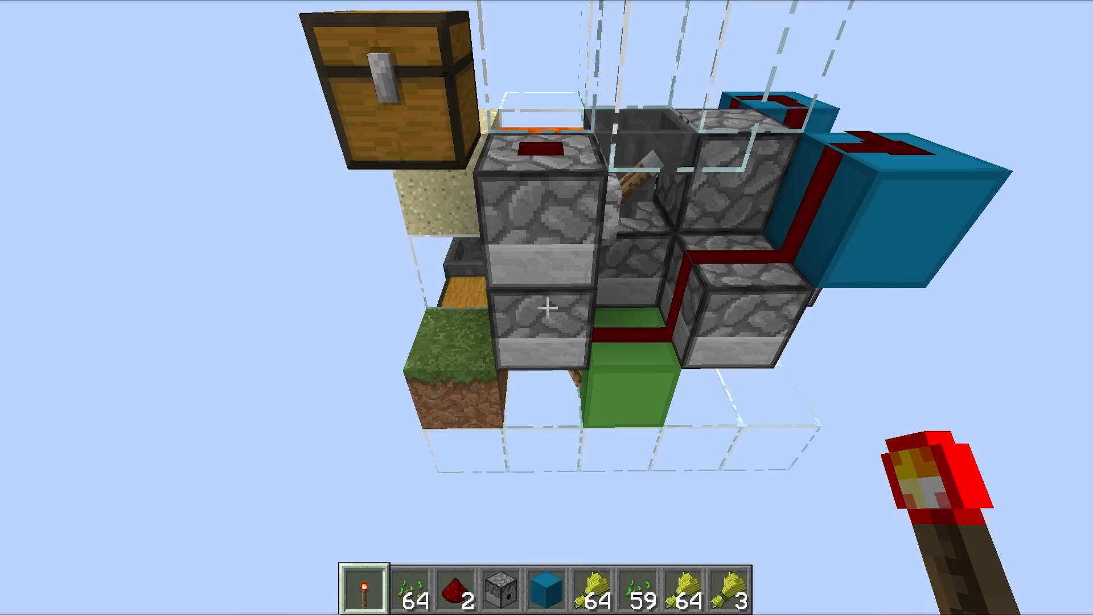
mouse_move(546, 307)
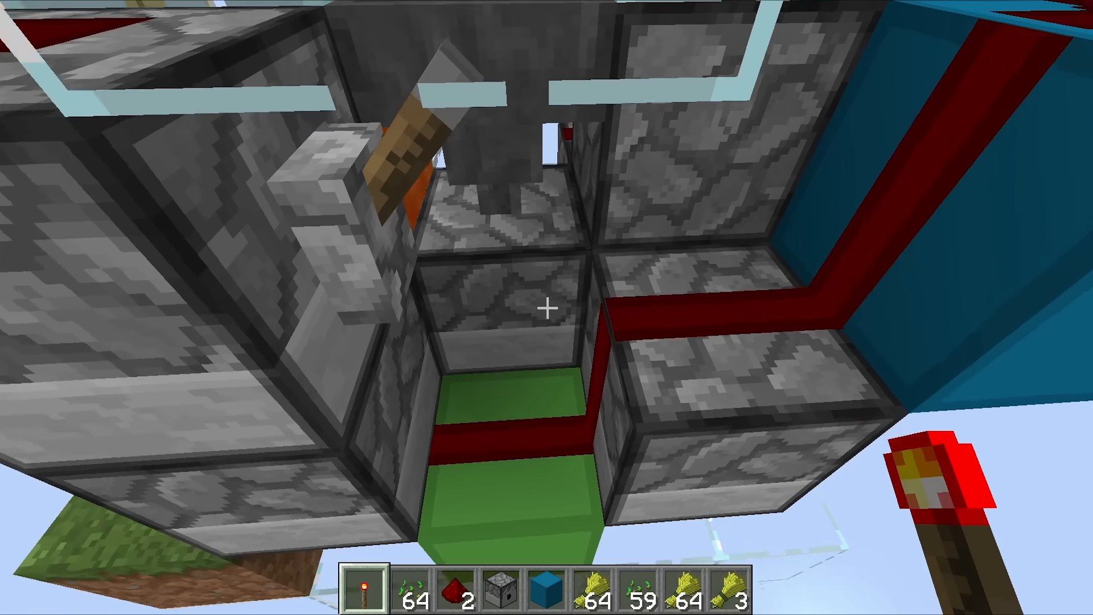
mouse_move(546, 308)
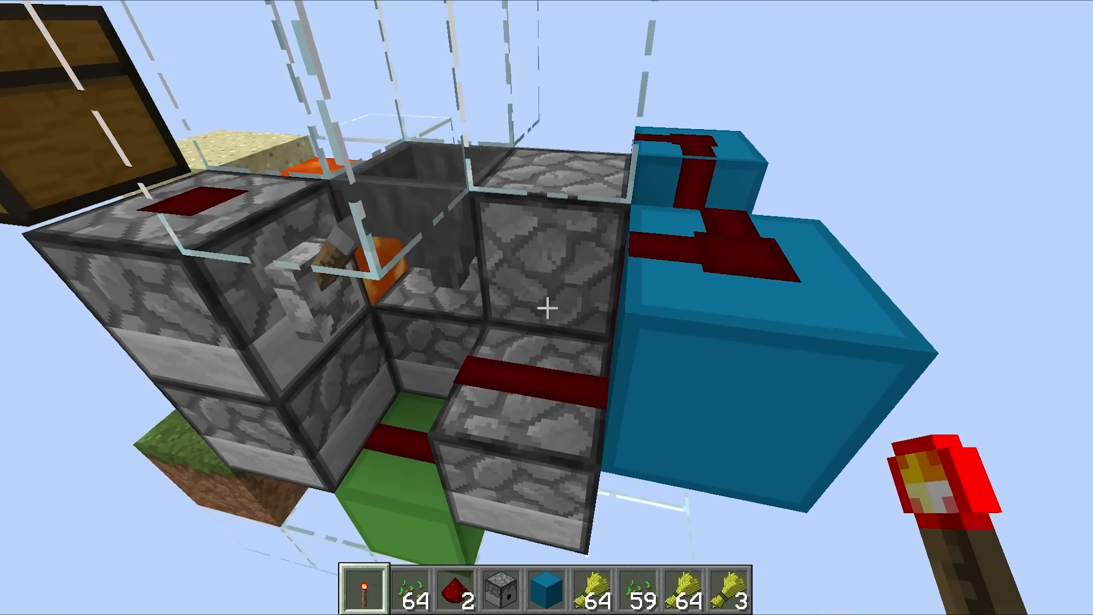
mouse_move(546, 306)
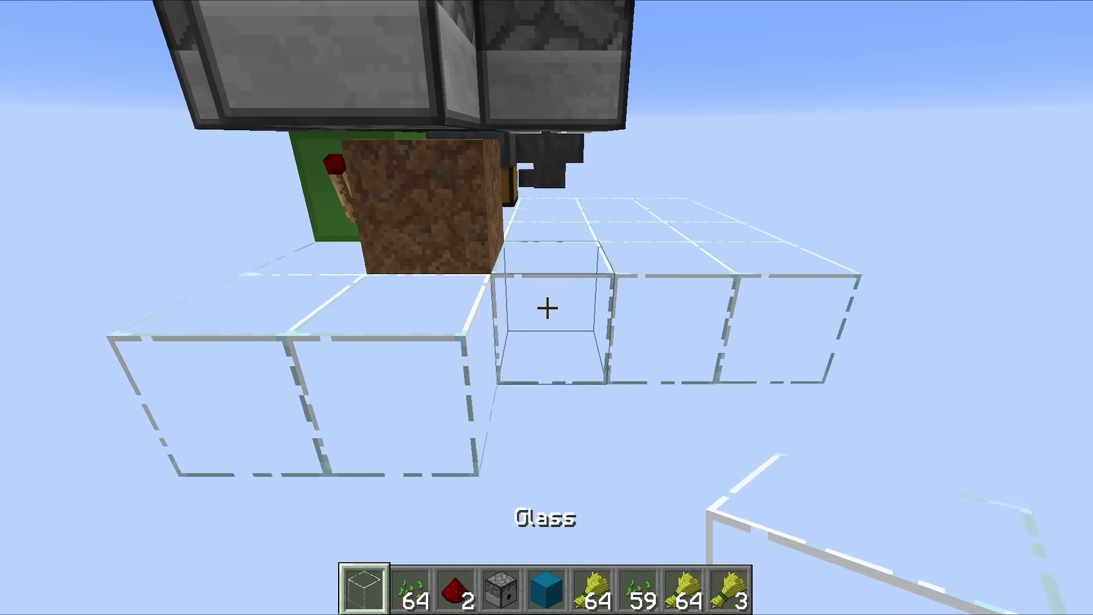
mouse_move(546, 308)
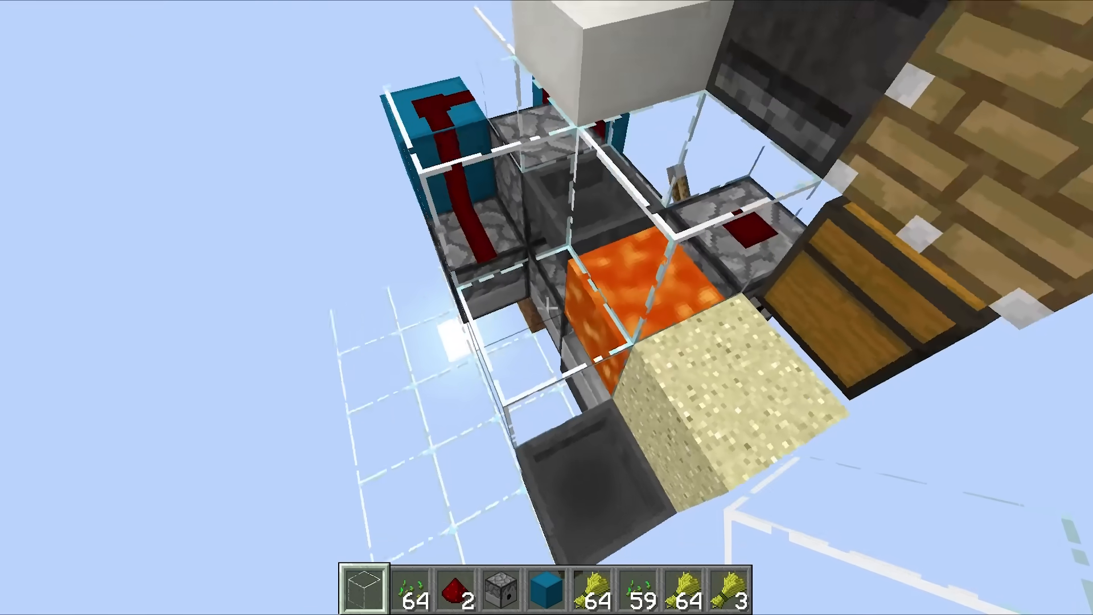
mouse_move(547, 308)
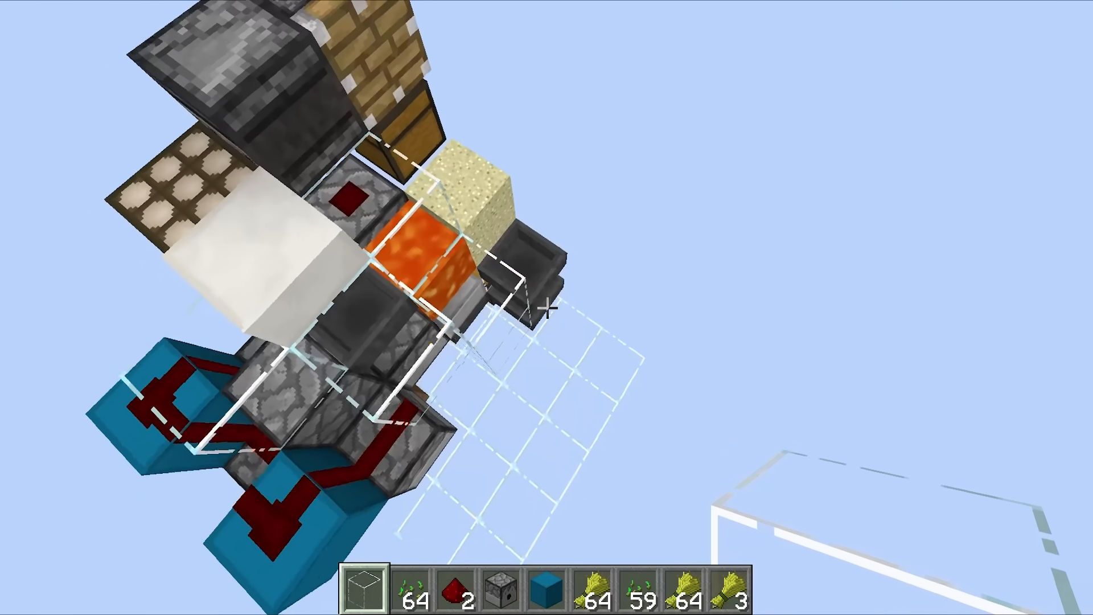
mouse_move(546, 307)
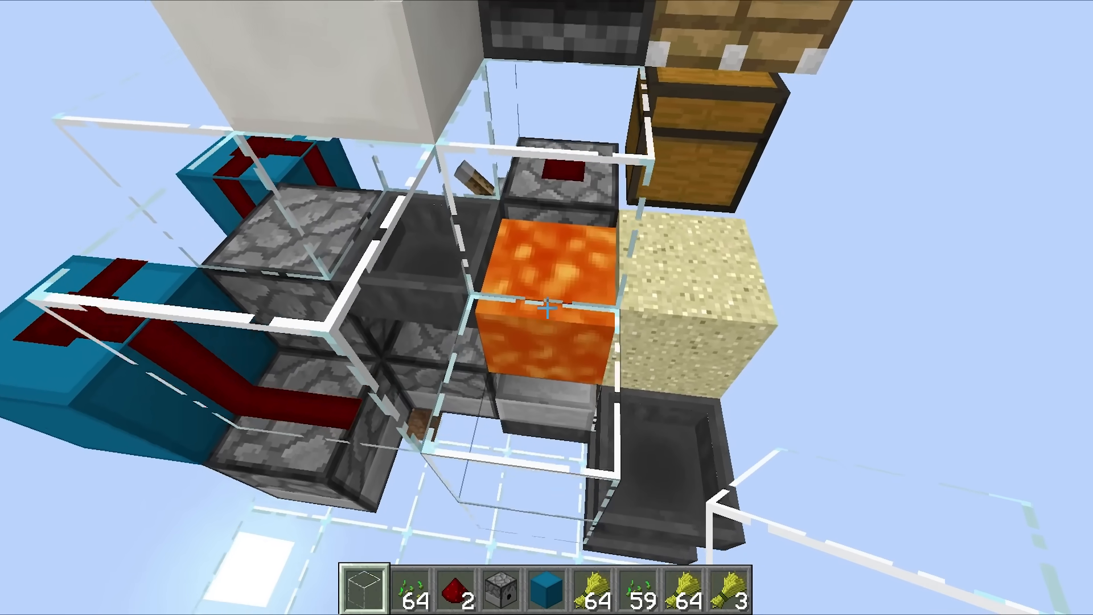
- Bring up the creative inventory to pick glass into hotbar slot 1
key(e)
text(bone)
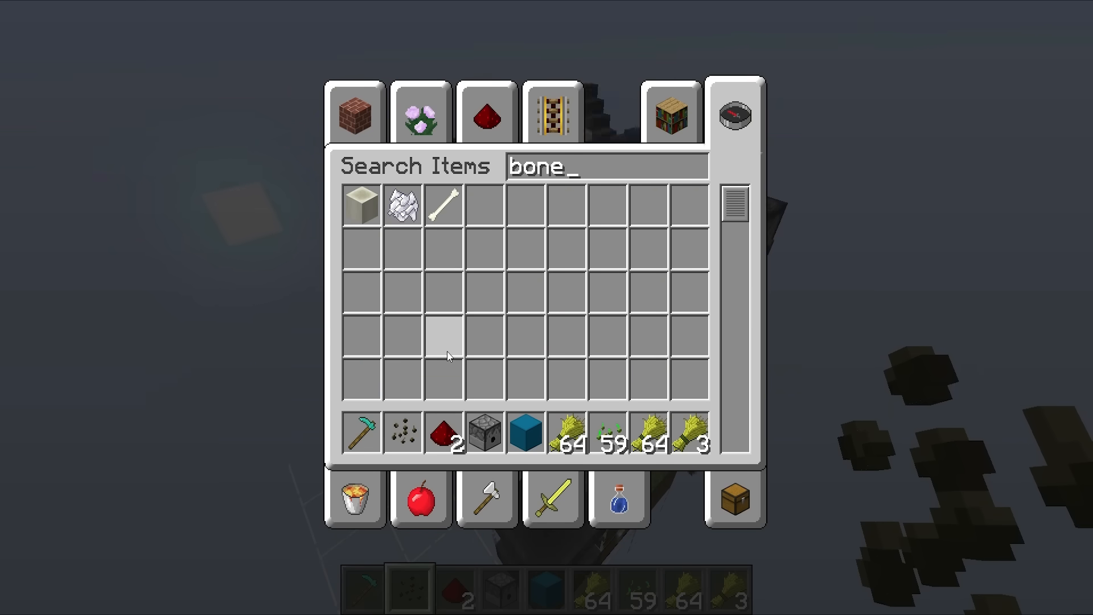
- Take bone meal and a piston from the inventory, then check the chest's collected melon slices
key(Escape)
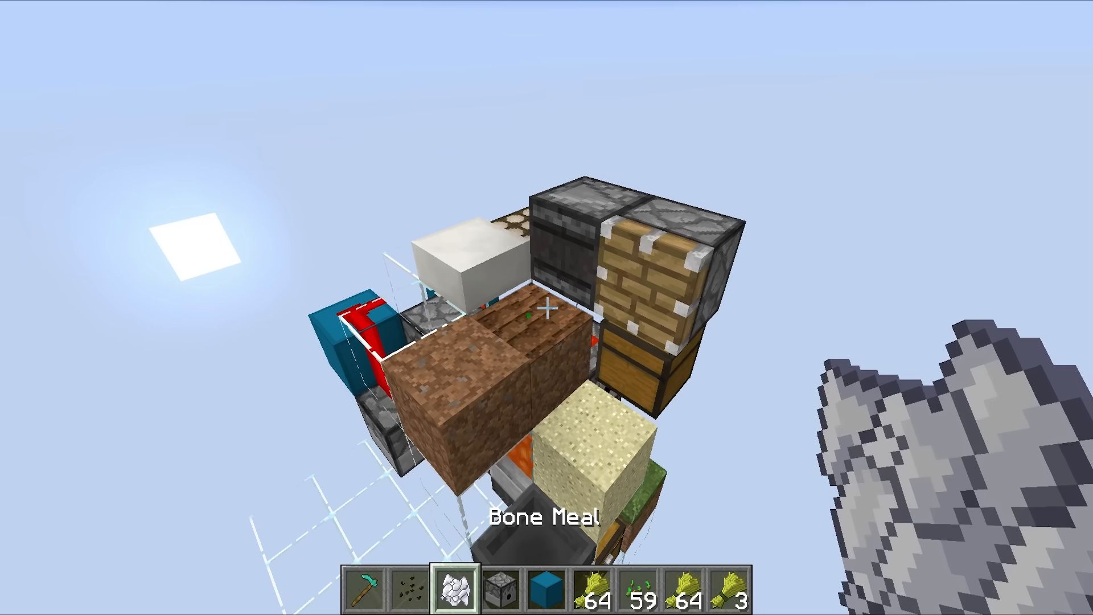
mouse_move(547, 307)
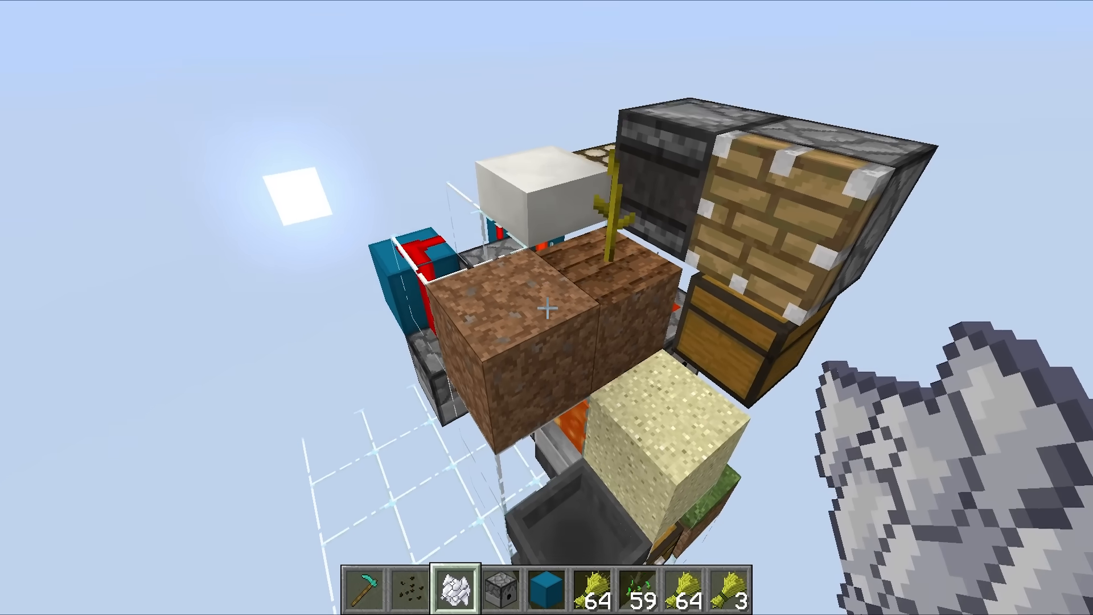
key(e)
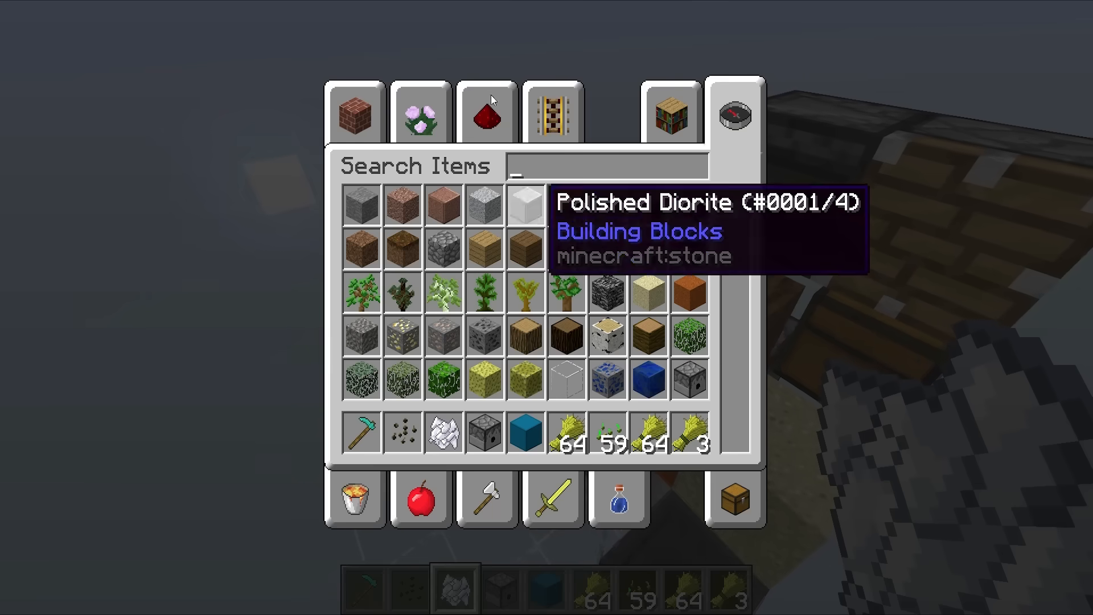
key(Escape)
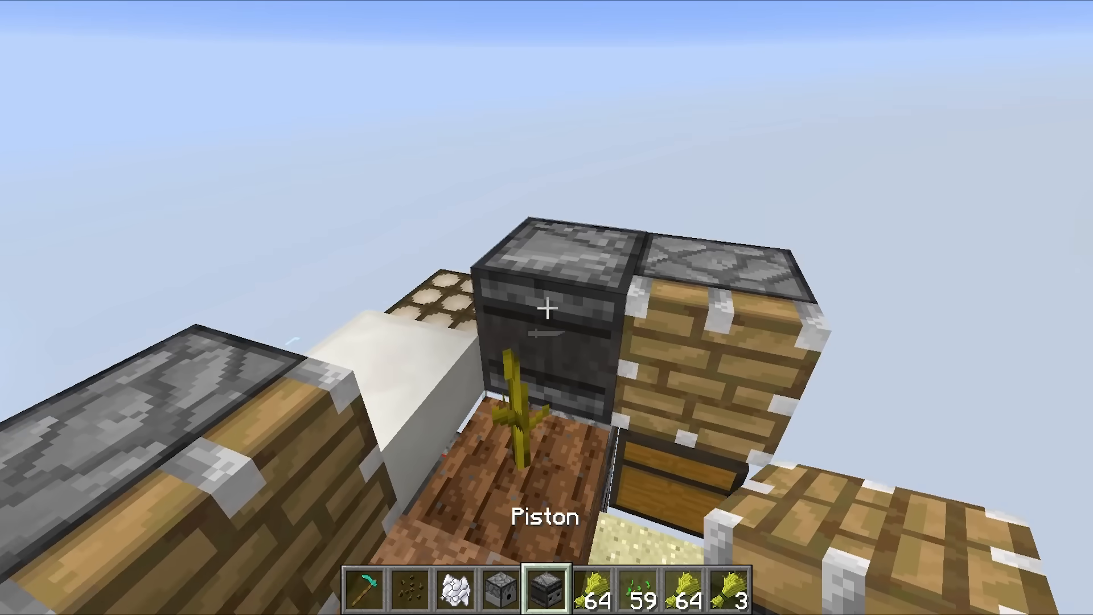
mouse_move(547, 307)
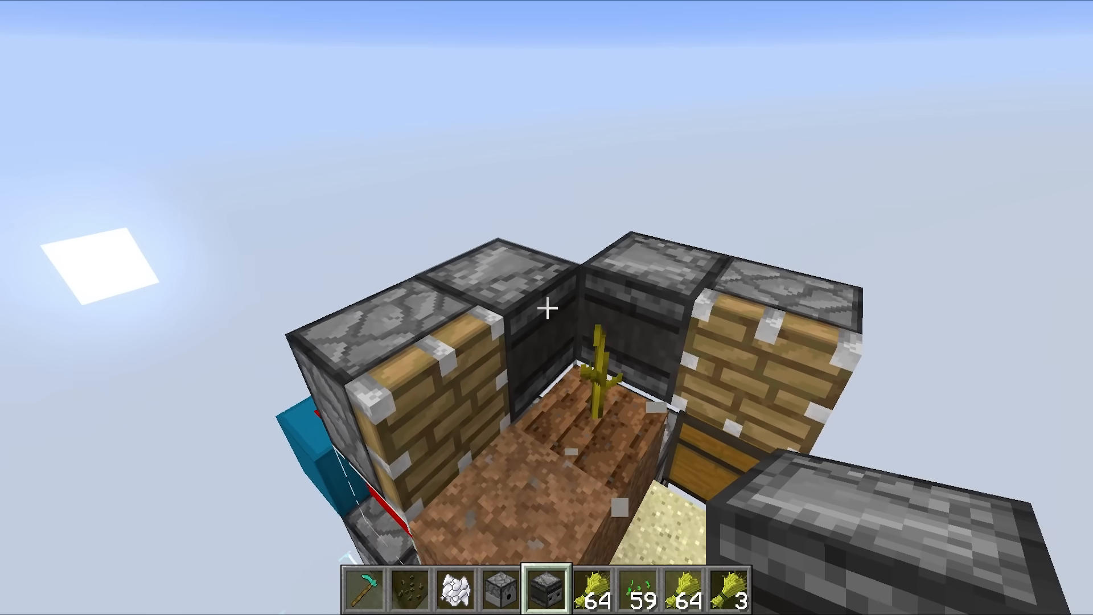
mouse_move(547, 308)
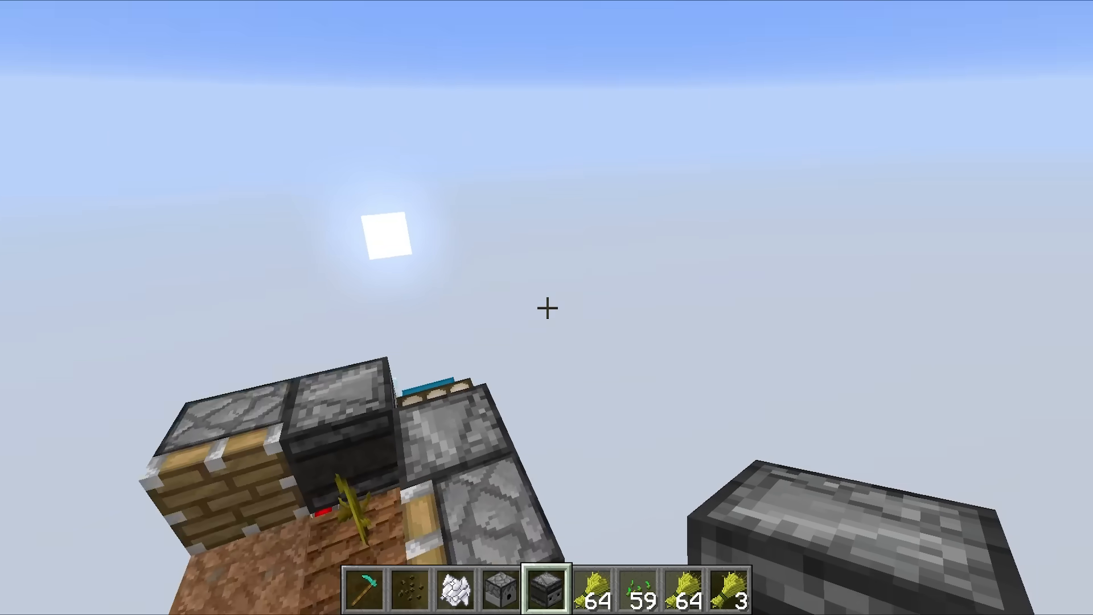
mouse_move(547, 307)
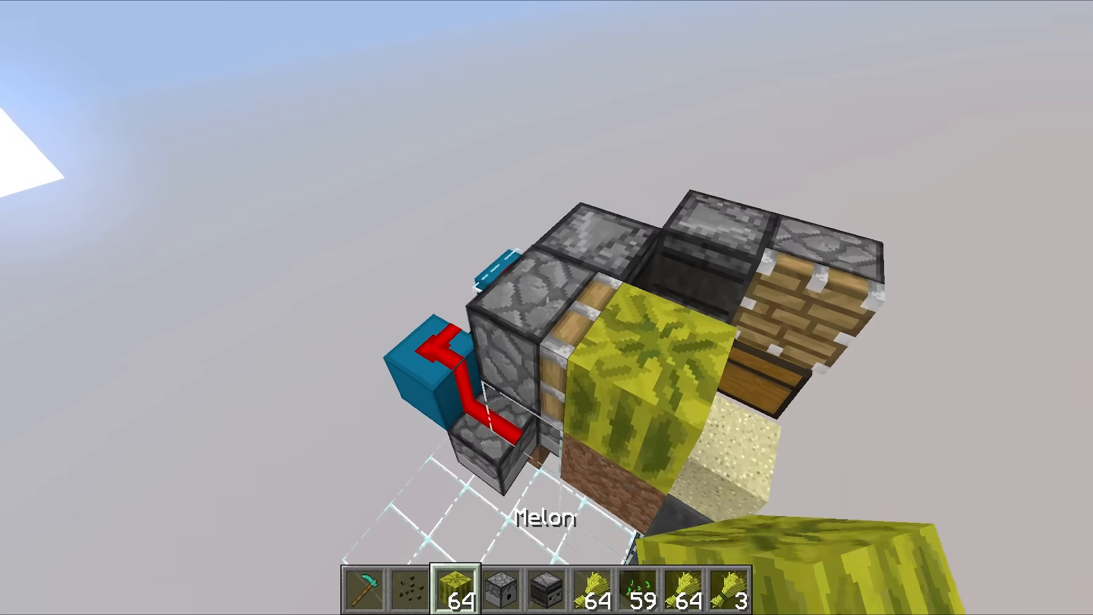
mouse_move(547, 307)
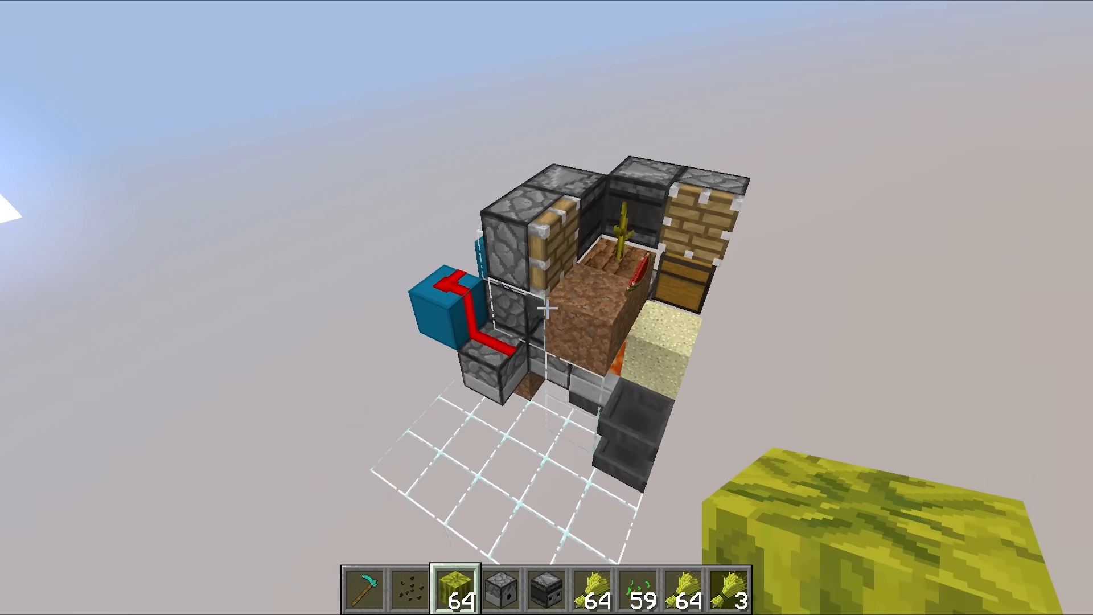
mouse_move(547, 307)
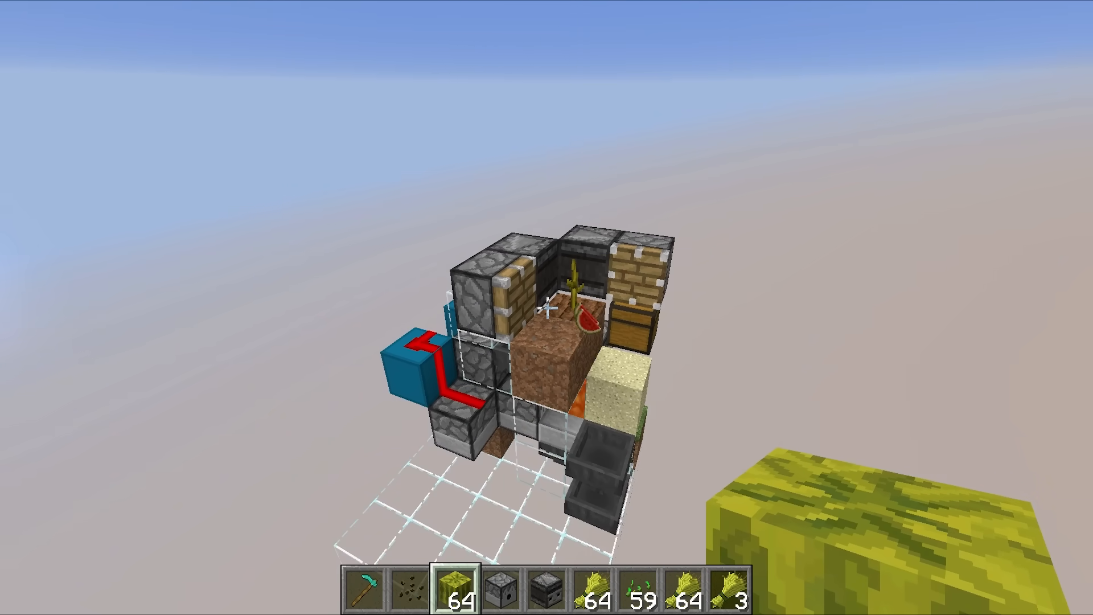
mouse_move(547, 307)
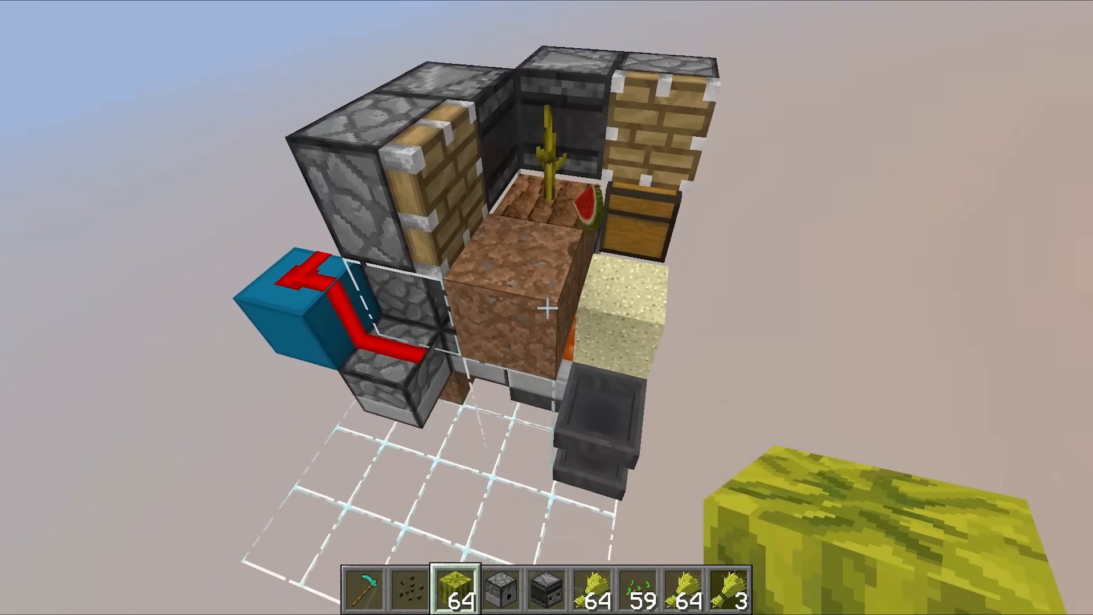
mouse_move(547, 308)
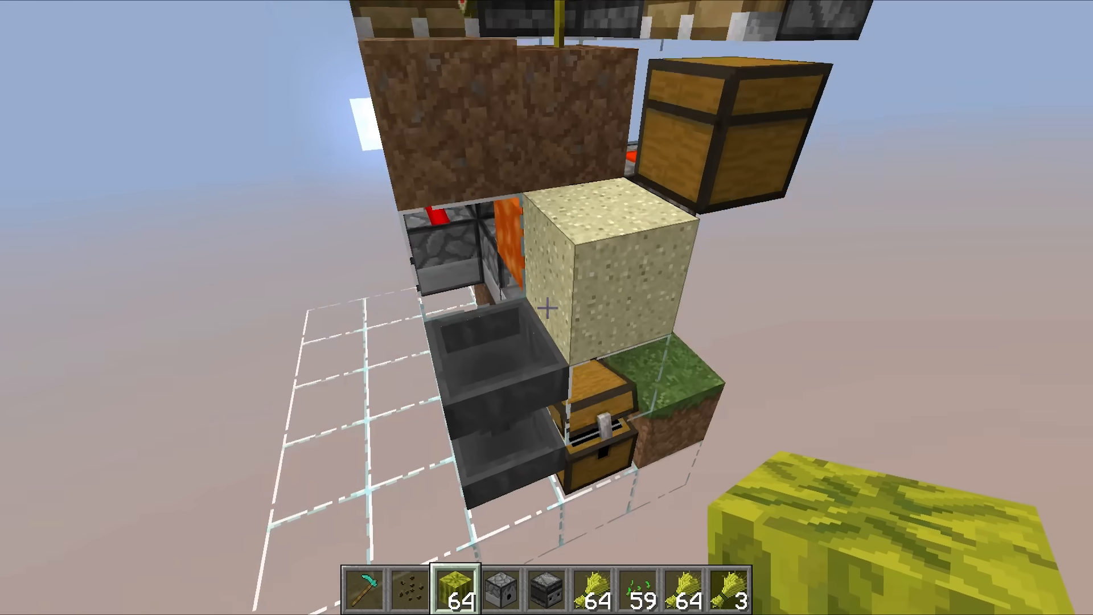
mouse_move(546, 307)
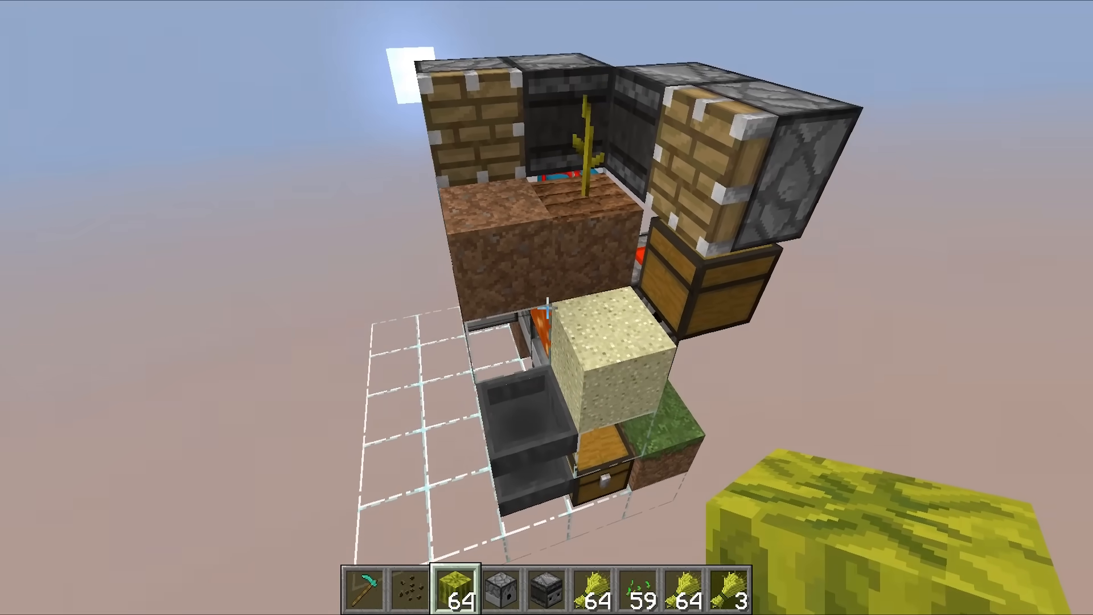
mouse_move(547, 307)
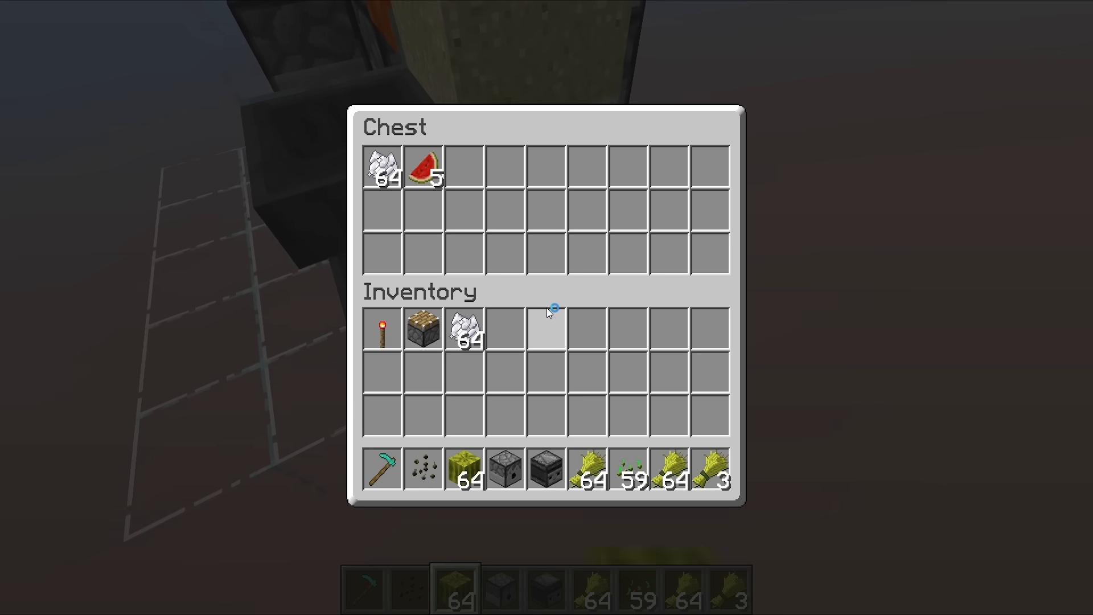
key(Escape)
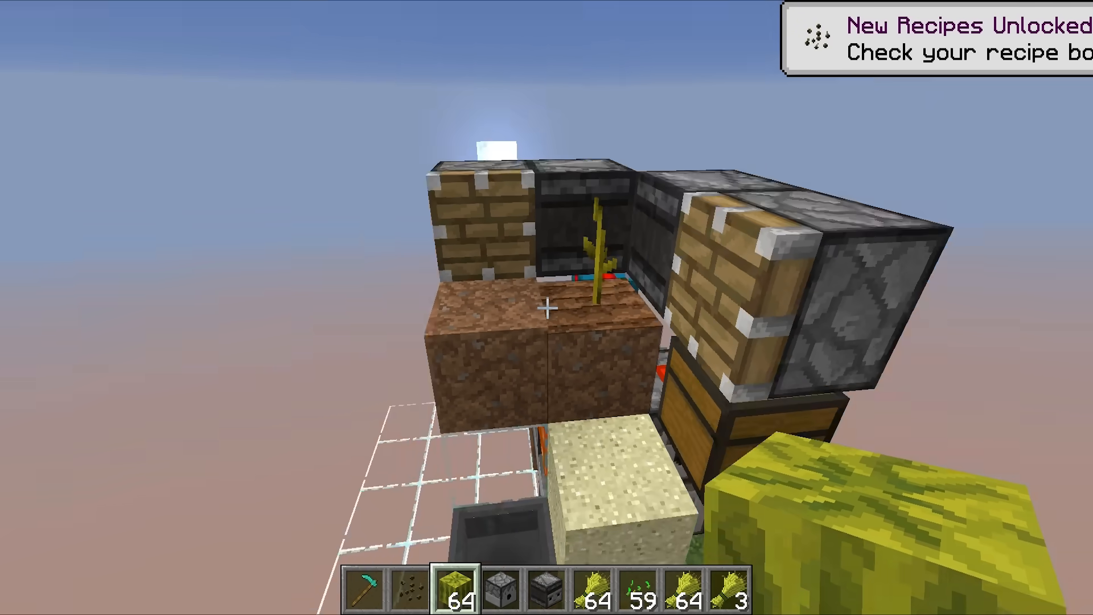
mouse_move(547, 307)
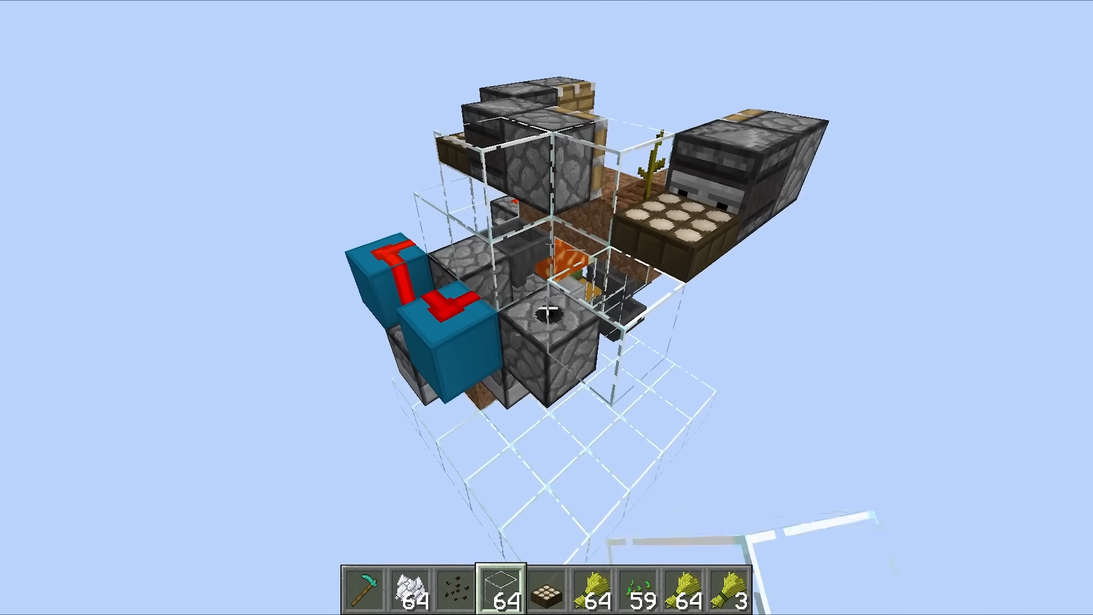
mouse_move(546, 308)
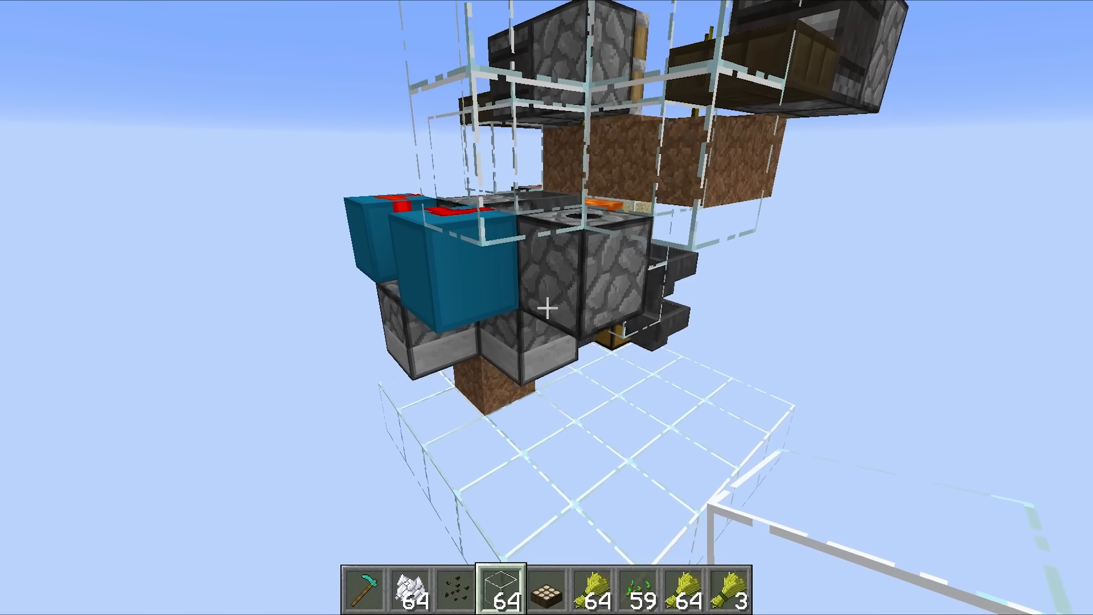
- Take a water bucket from the catalogue and load it into the pen's dispenser
key(e)
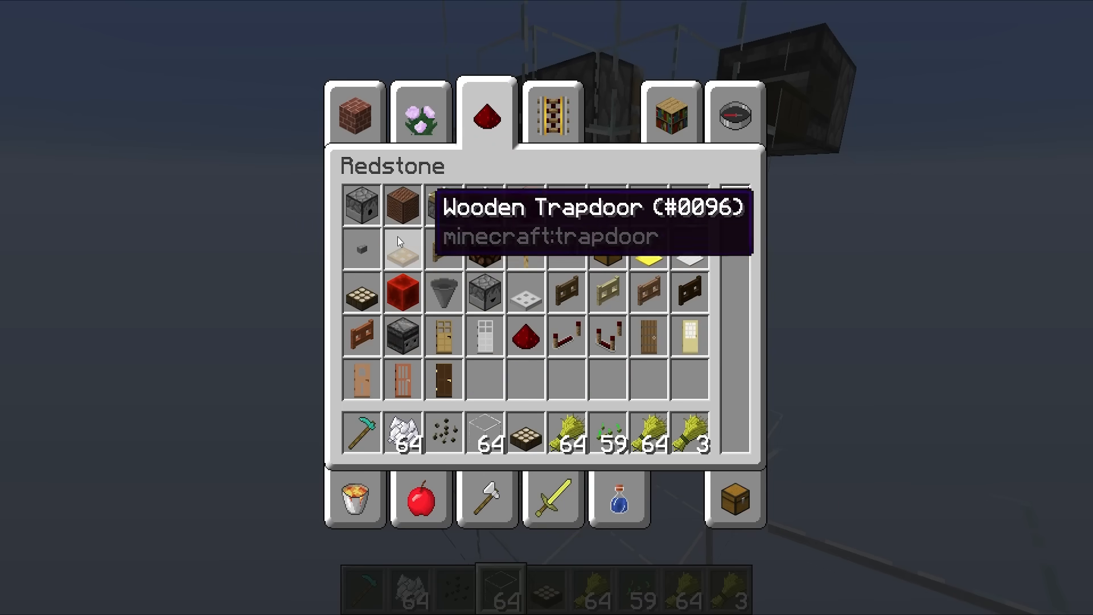
key(Escape)
text(w)
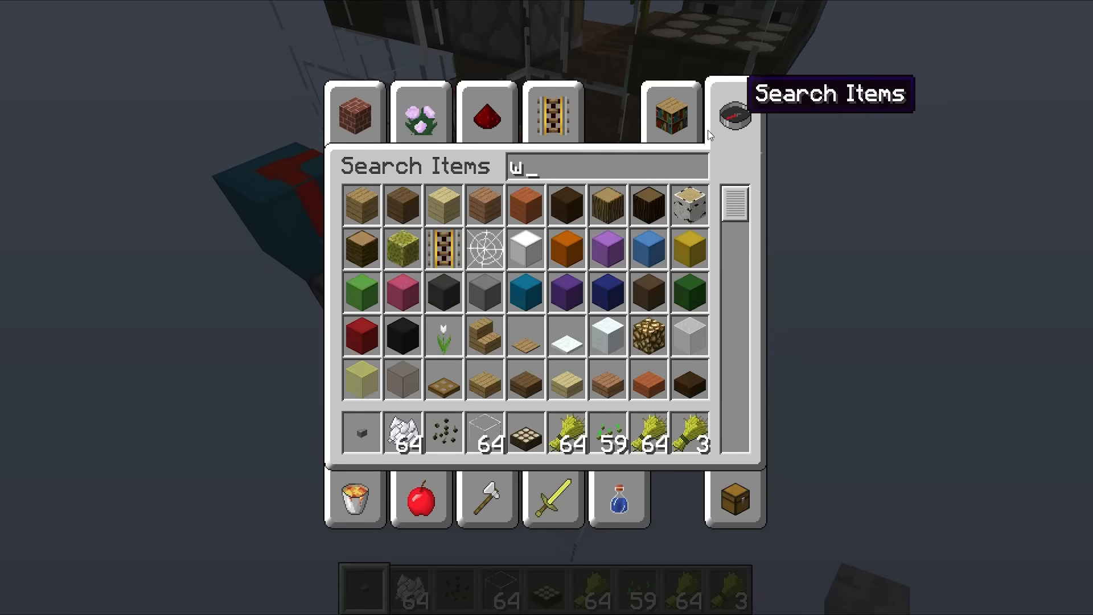
key(Escape)
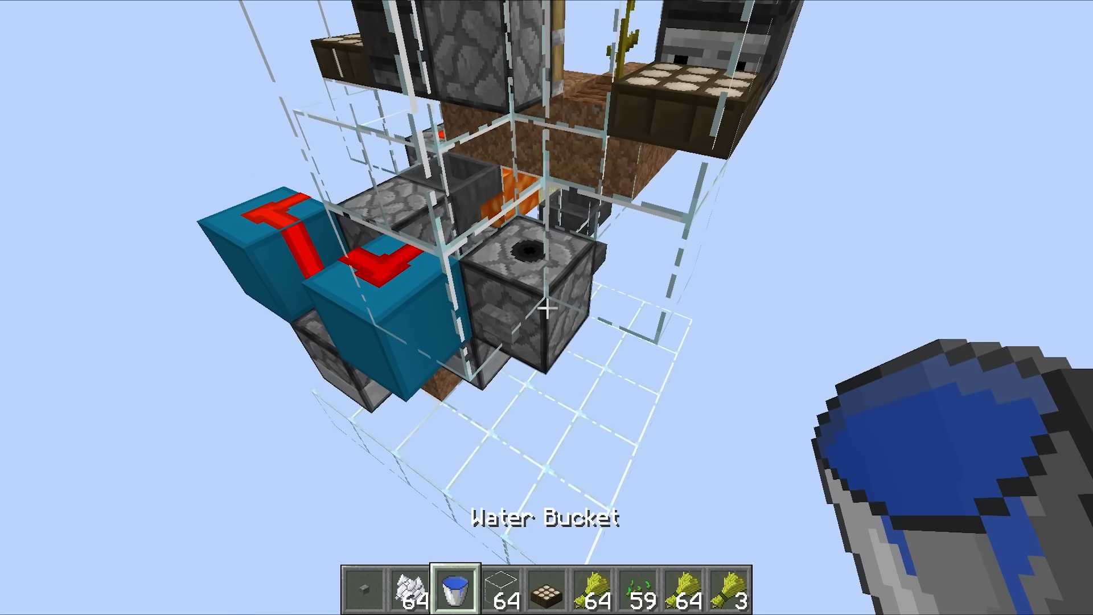
right_click(548, 308)
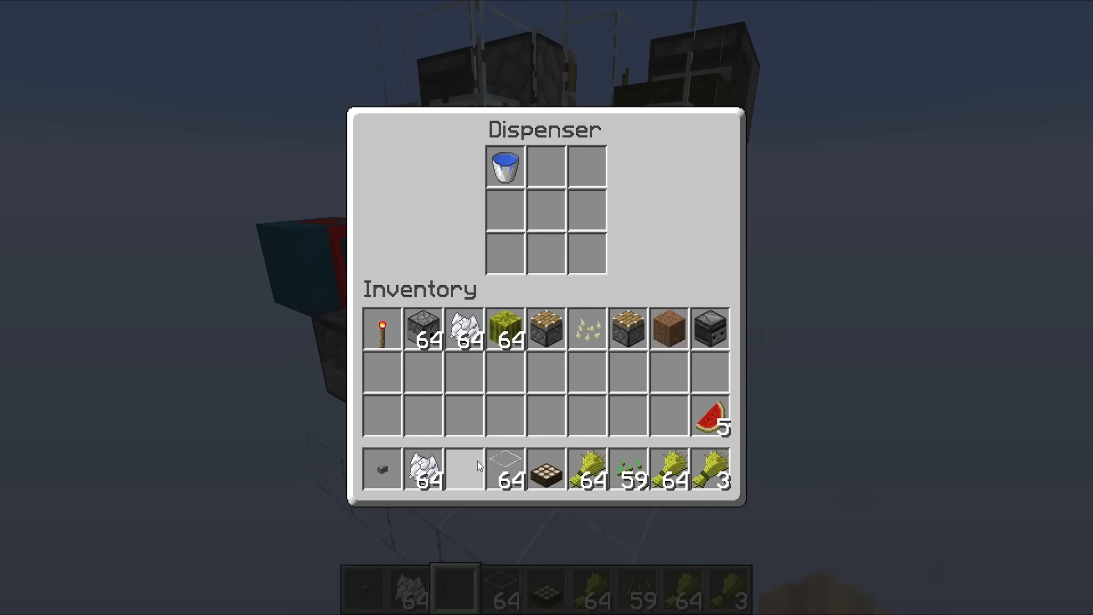
key(Escape)
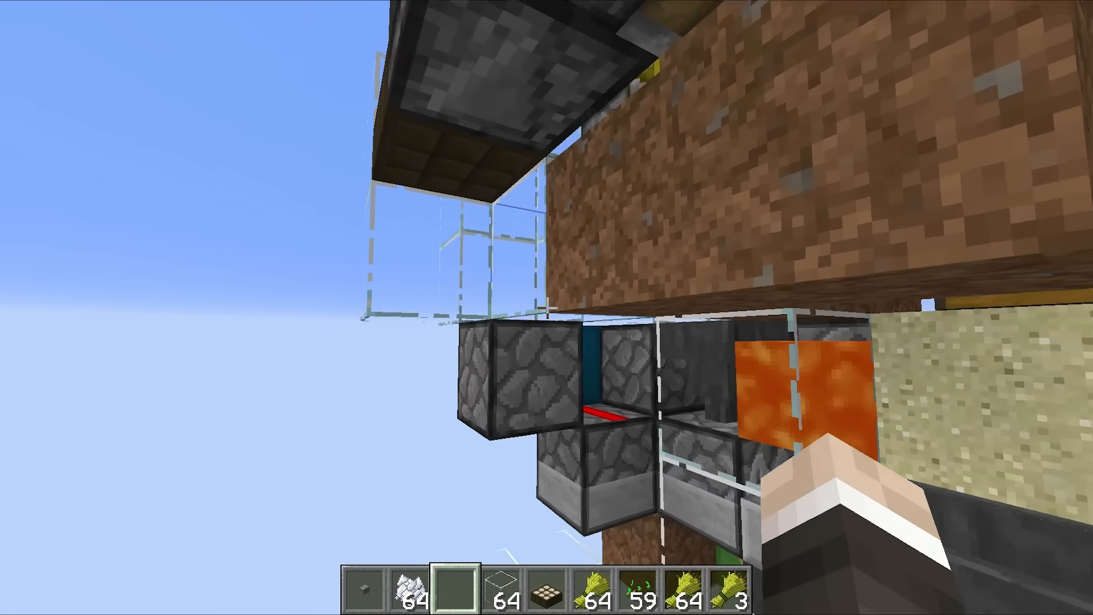
mouse_move(546, 308)
text(she)
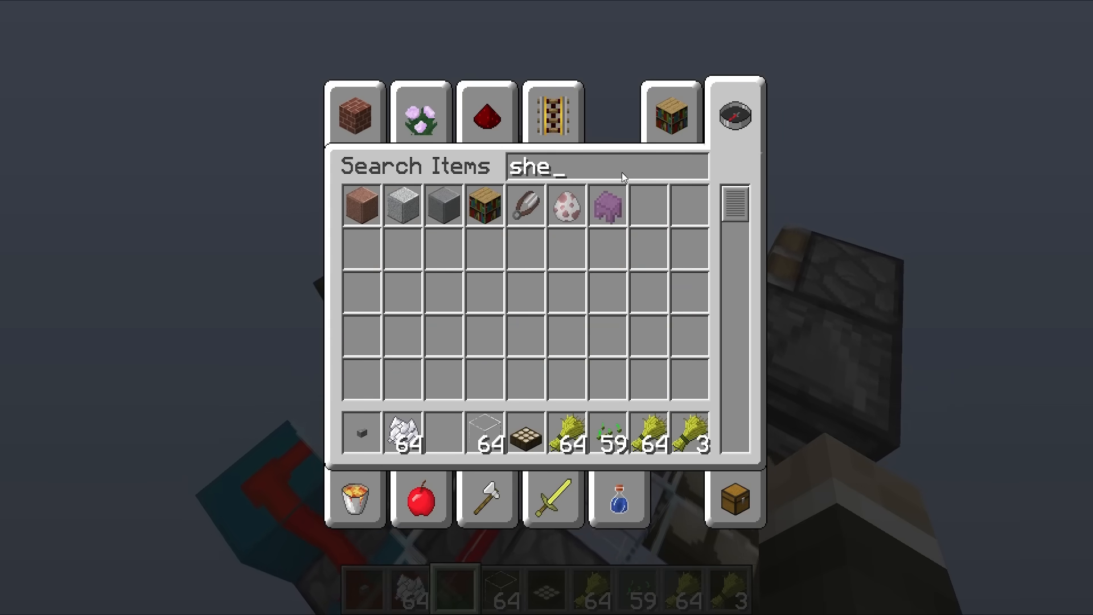
- Take a sheep spawn egg from the catalogue for the enclosure
key(ctrl+a)
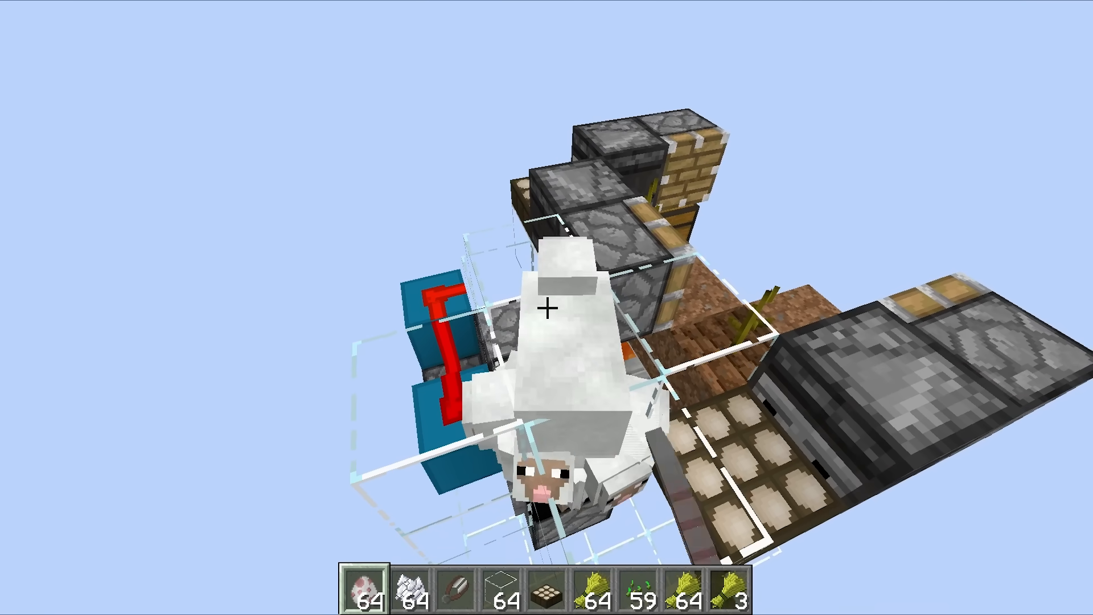
mouse_move(547, 306)
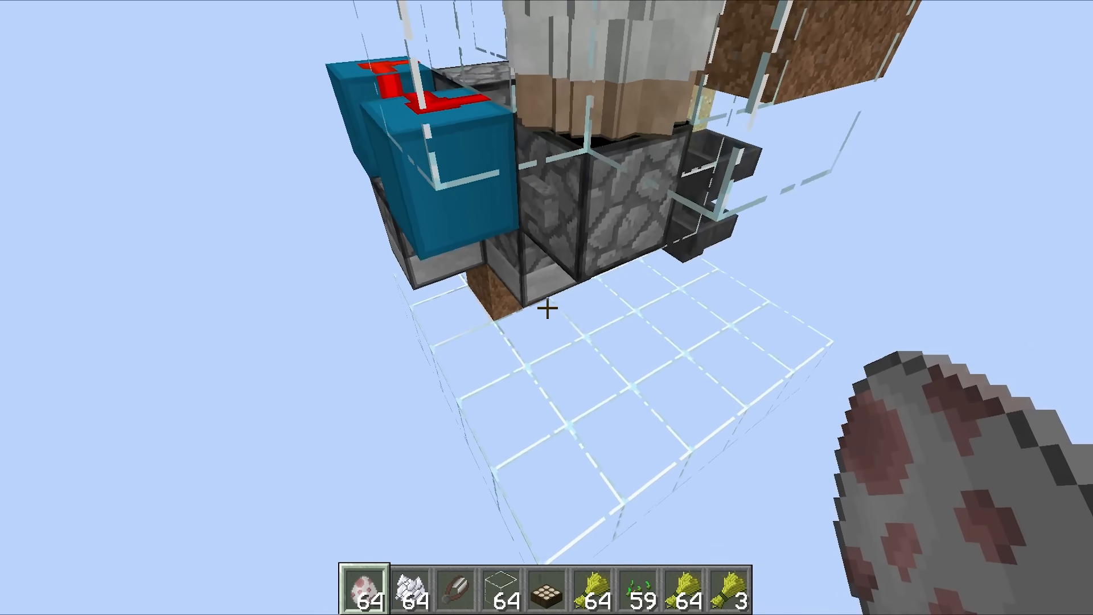
mouse_move(547, 307)
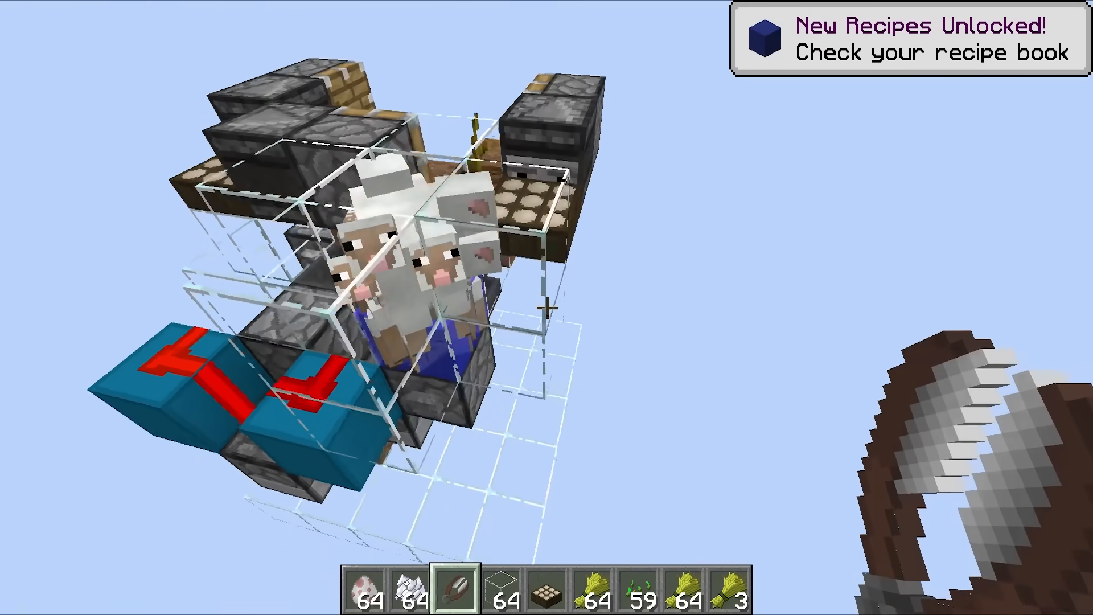
mouse_move(546, 308)
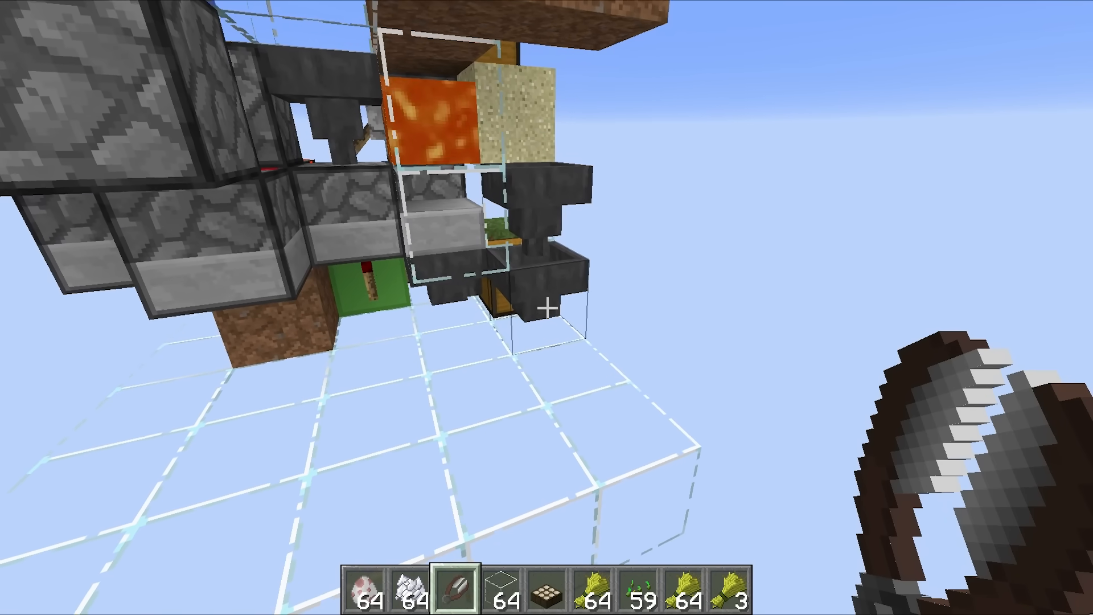
mouse_move(546, 307)
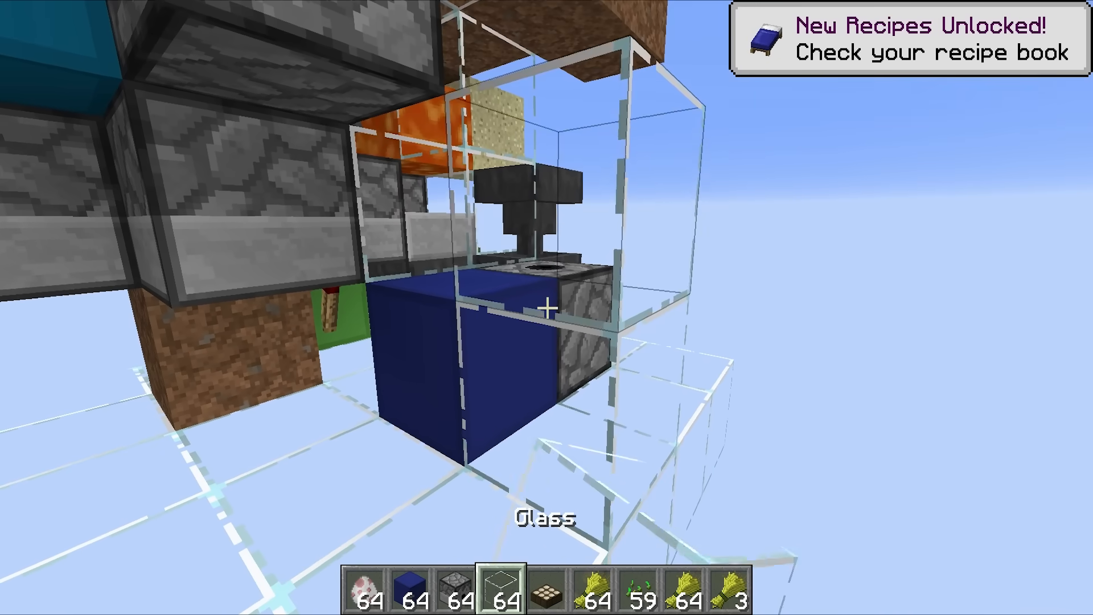
mouse_move(547, 307)
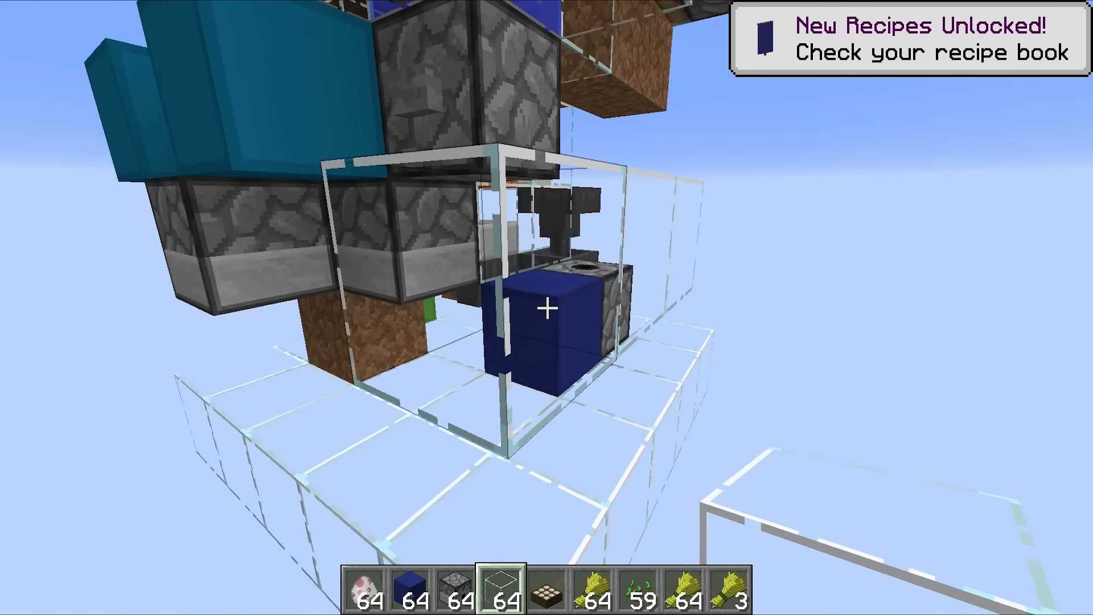
- Bring up the inventory for blue wool, a hopper and a chest under the sheep pen
key(e)
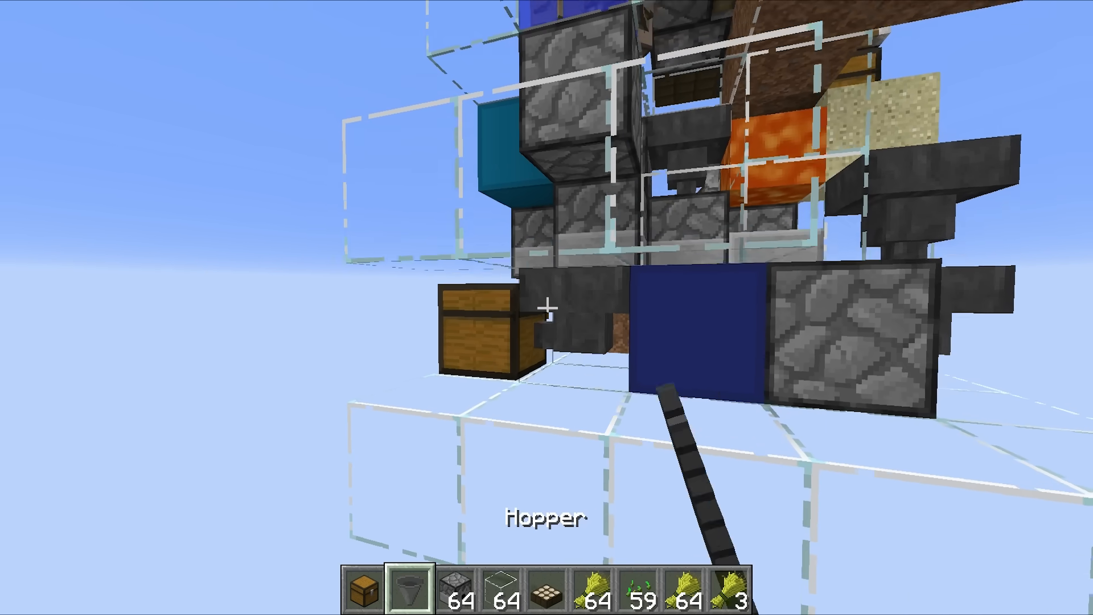
mouse_move(547, 308)
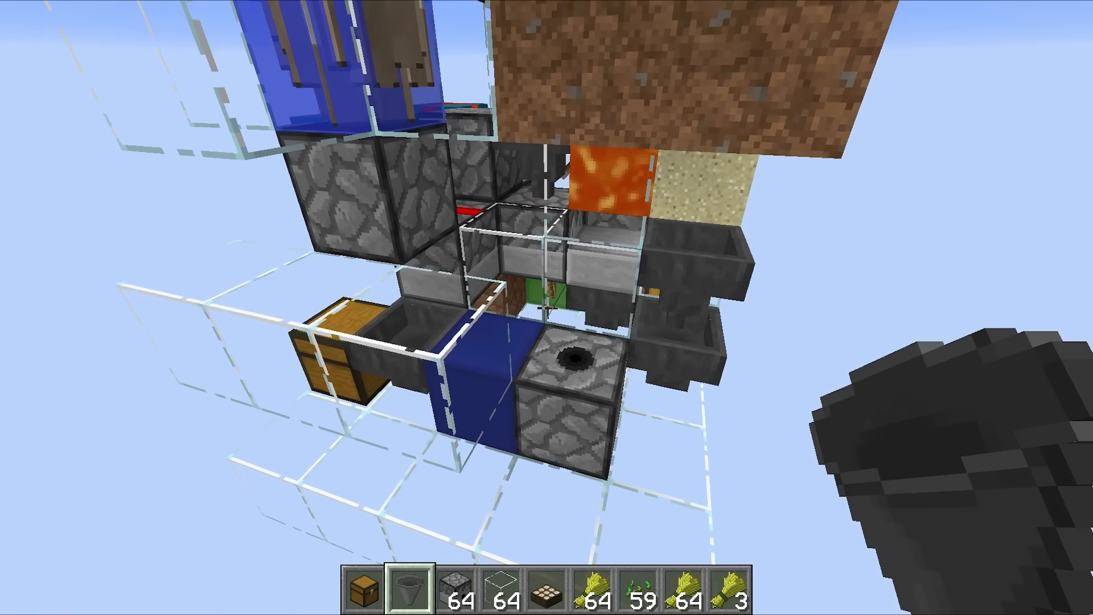
mouse_move(547, 308)
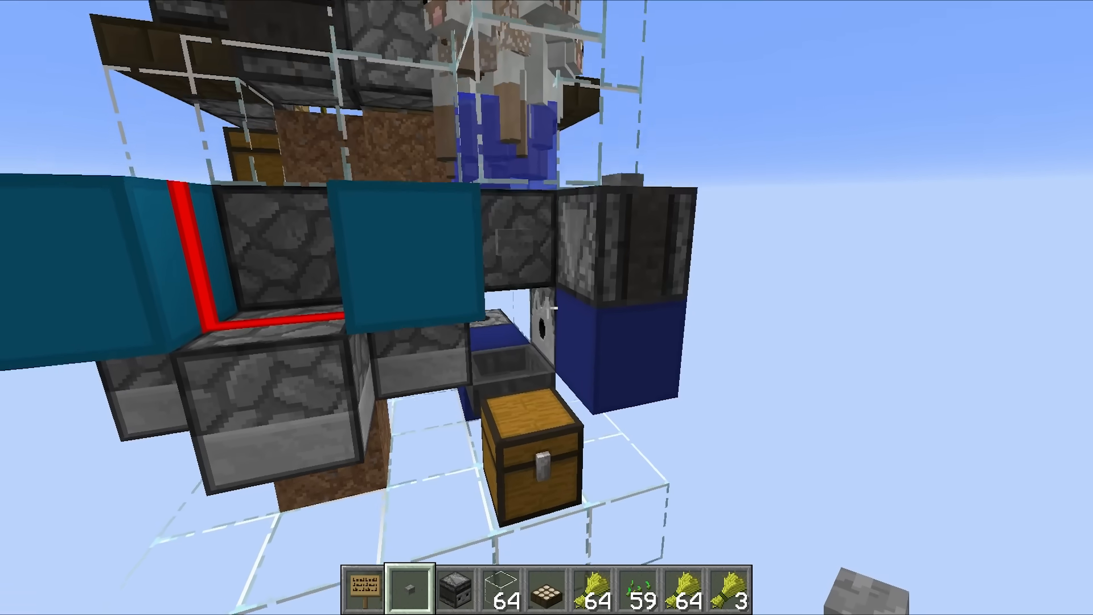
- Search 'lava' in the creative inventory and take the lava bucket
key(e)
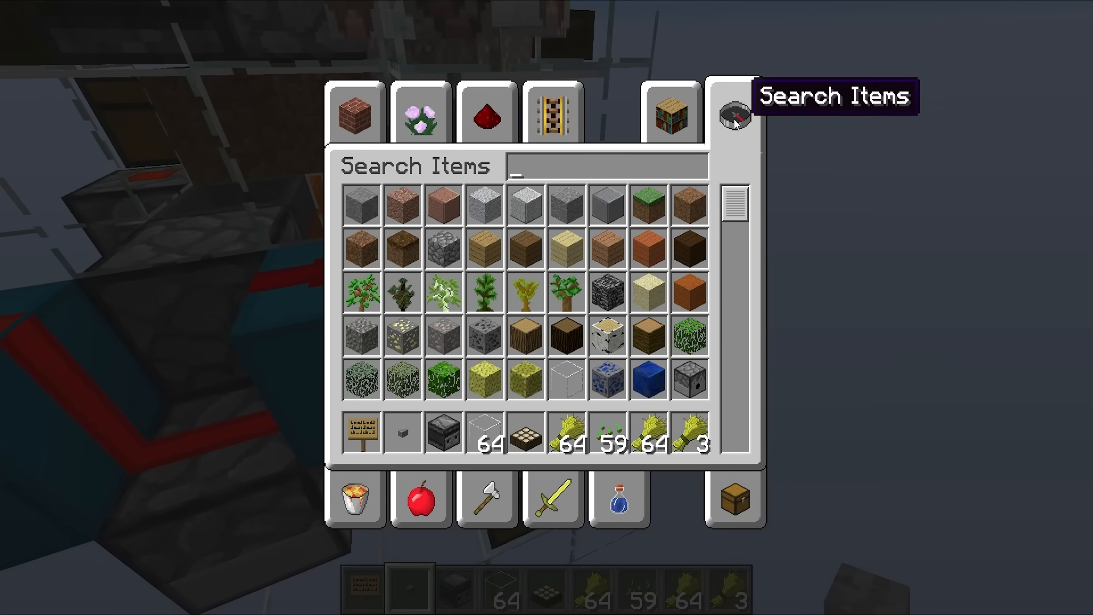
text(lava)
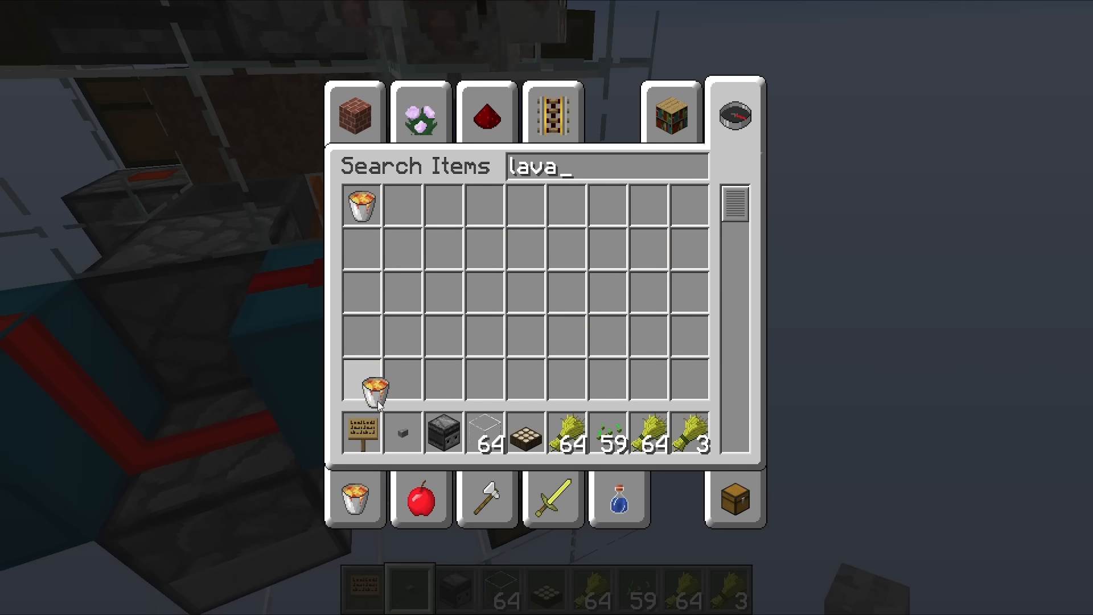
key(Escape)
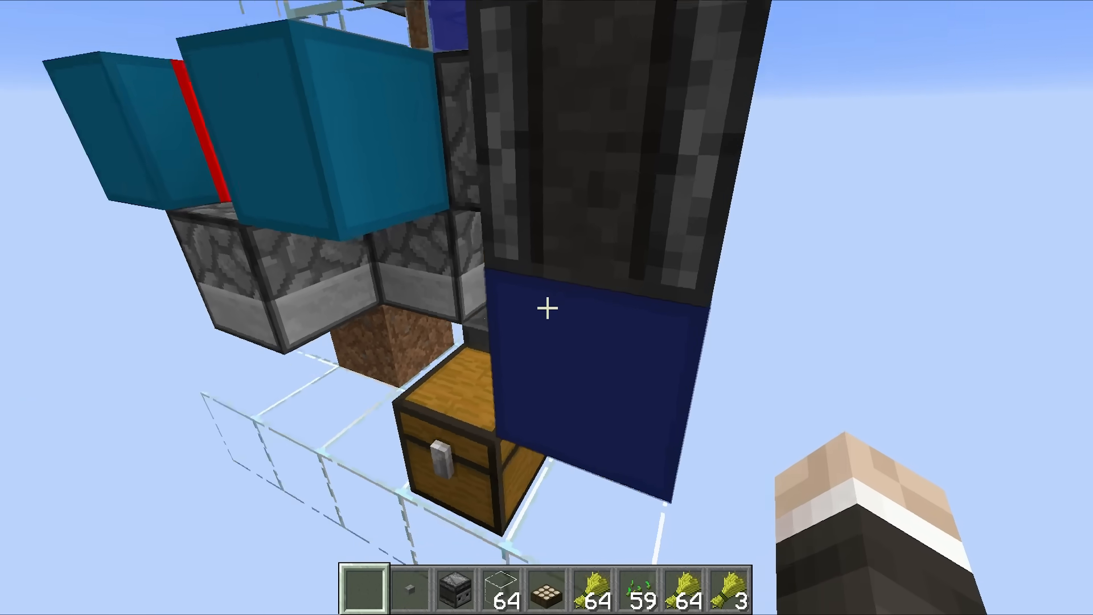
mouse_move(547, 307)
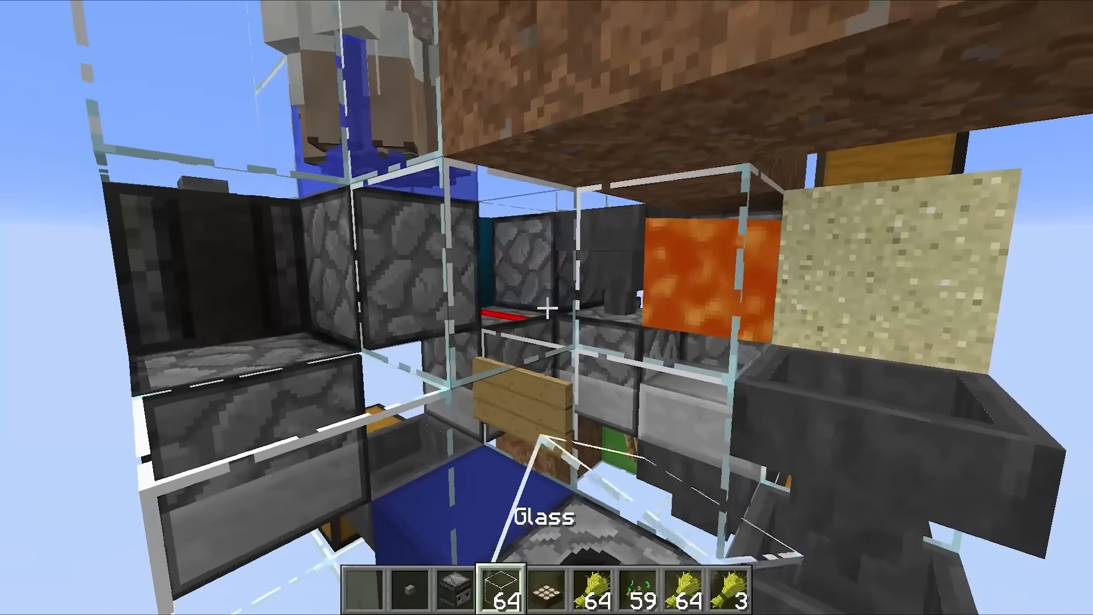
mouse_move(546, 308)
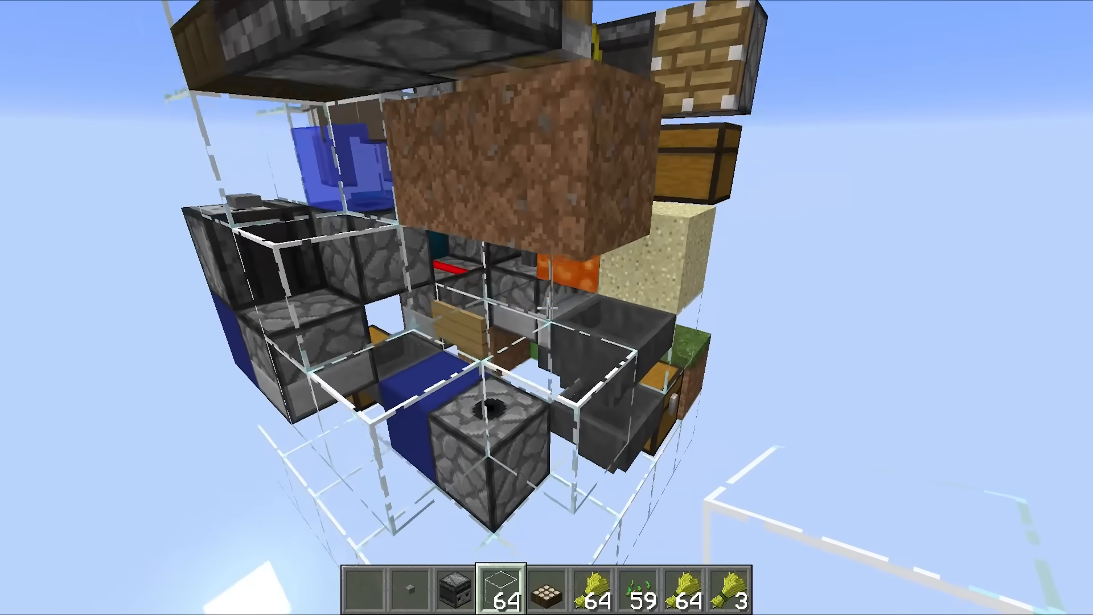
mouse_move(547, 308)
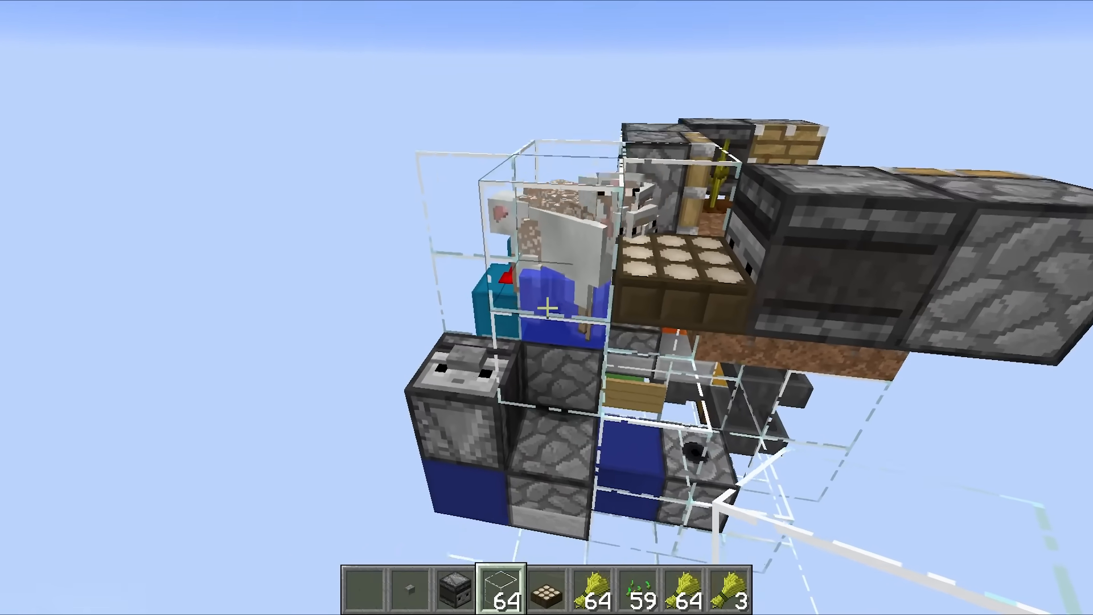
mouse_move(546, 308)
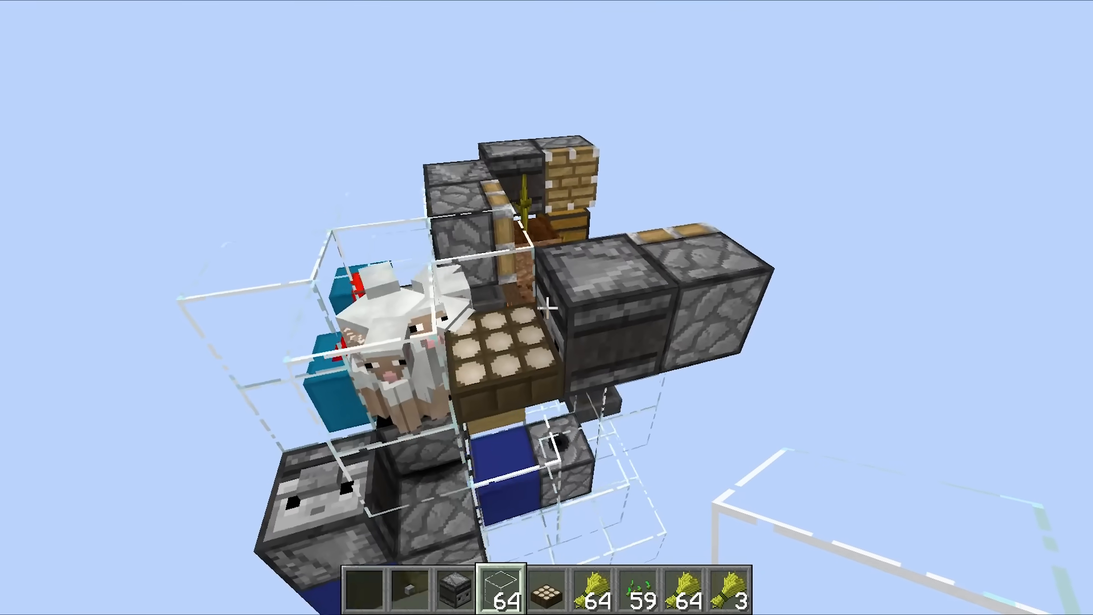
mouse_move(546, 308)
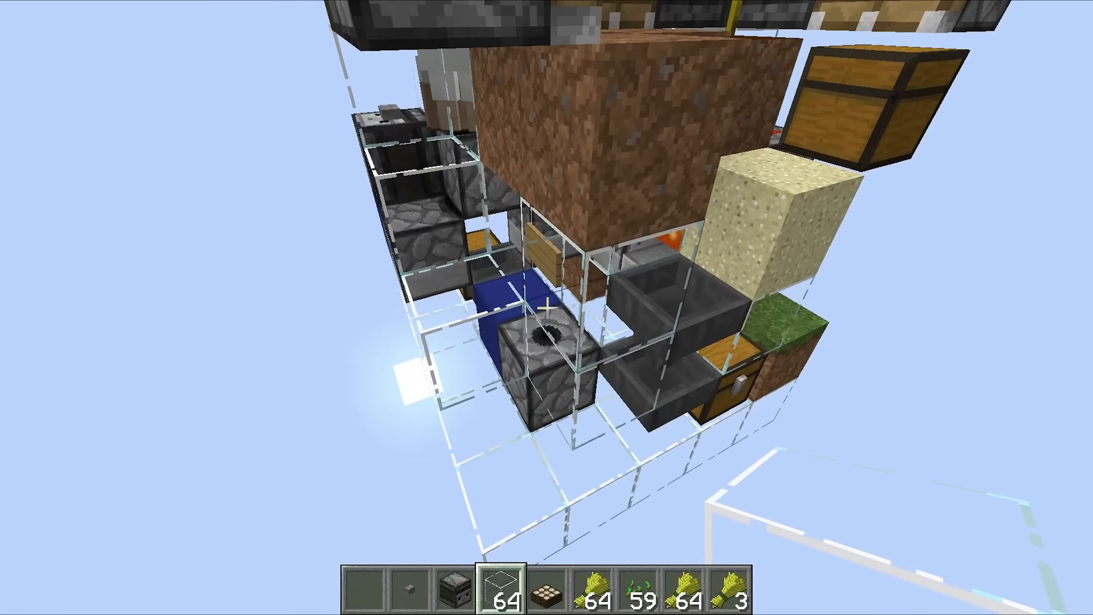
mouse_move(547, 308)
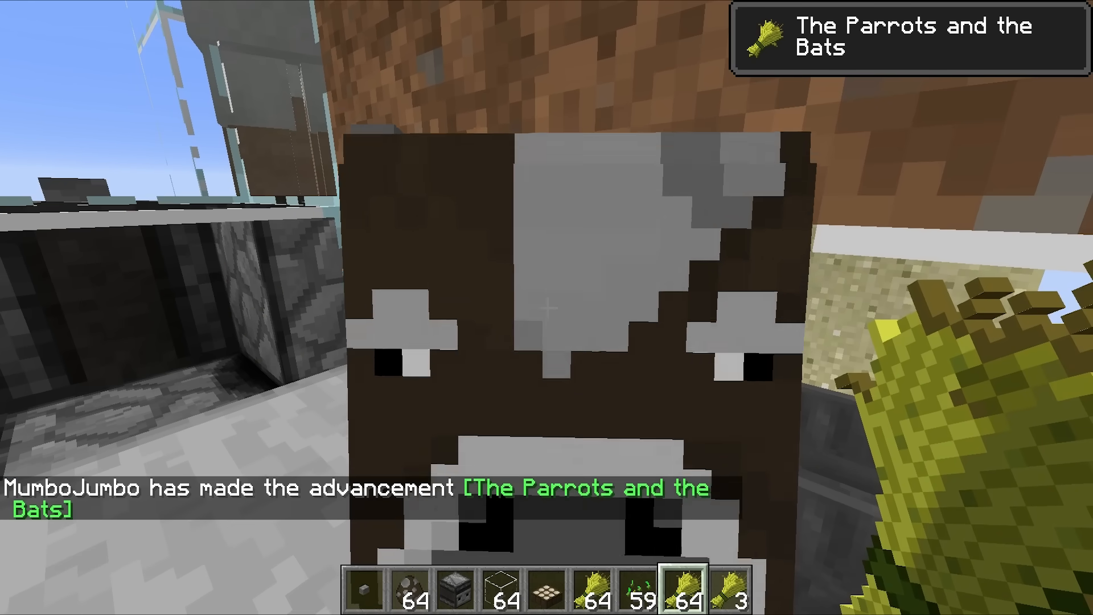
mouse_move(546, 308)
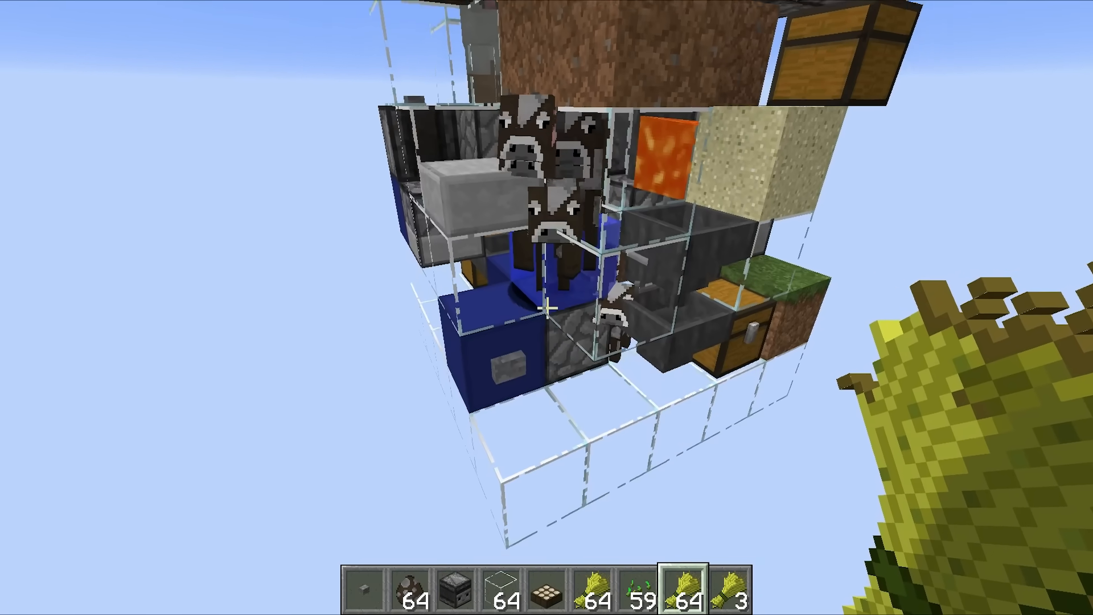
mouse_move(547, 307)
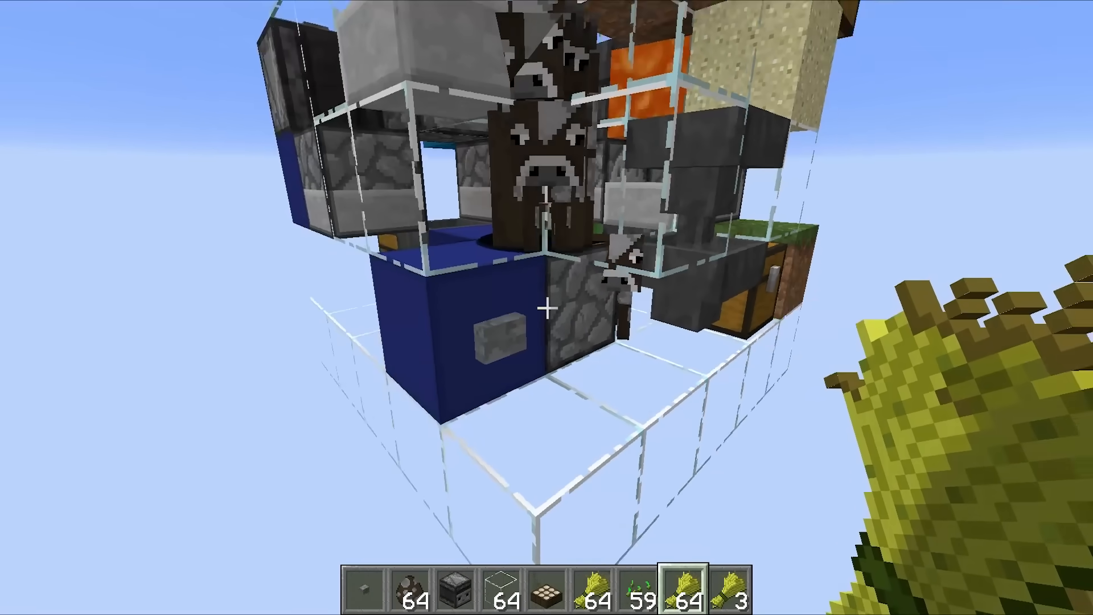
mouse_move(547, 307)
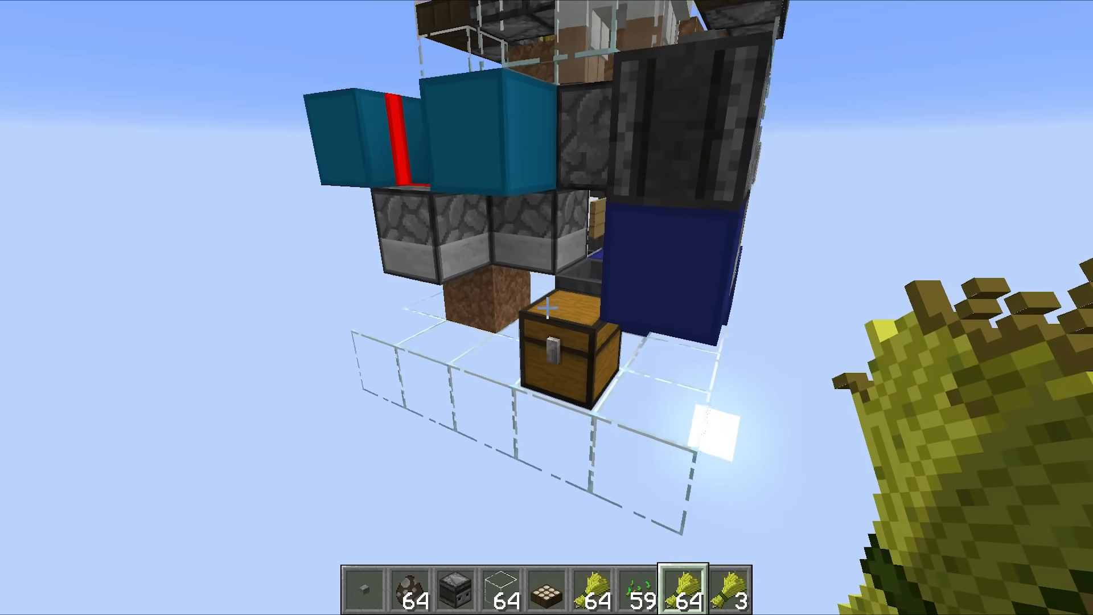
mouse_move(547, 307)
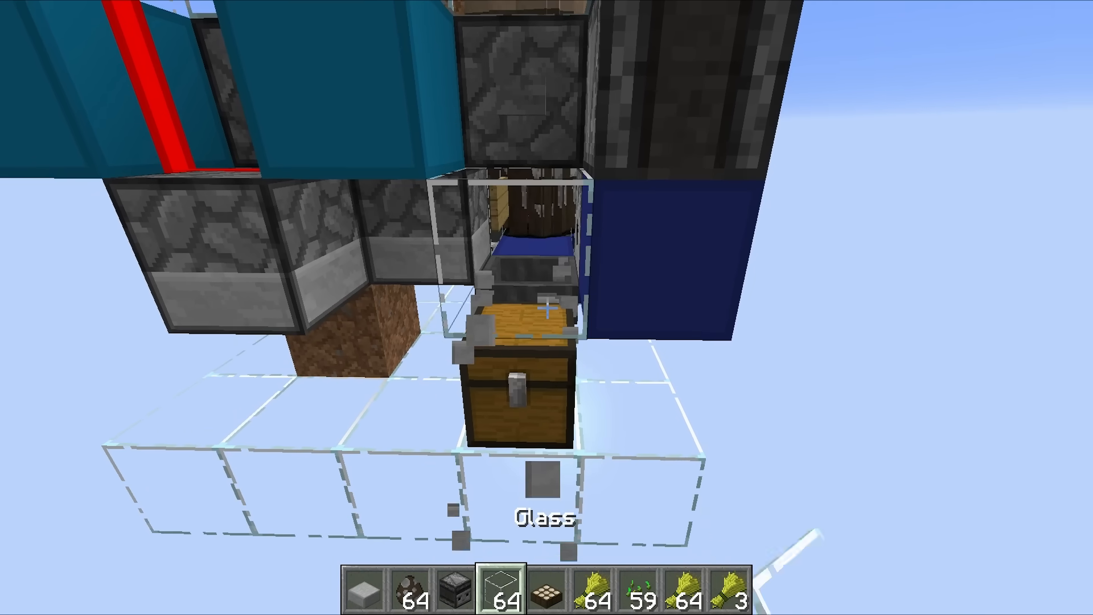
mouse_move(547, 308)
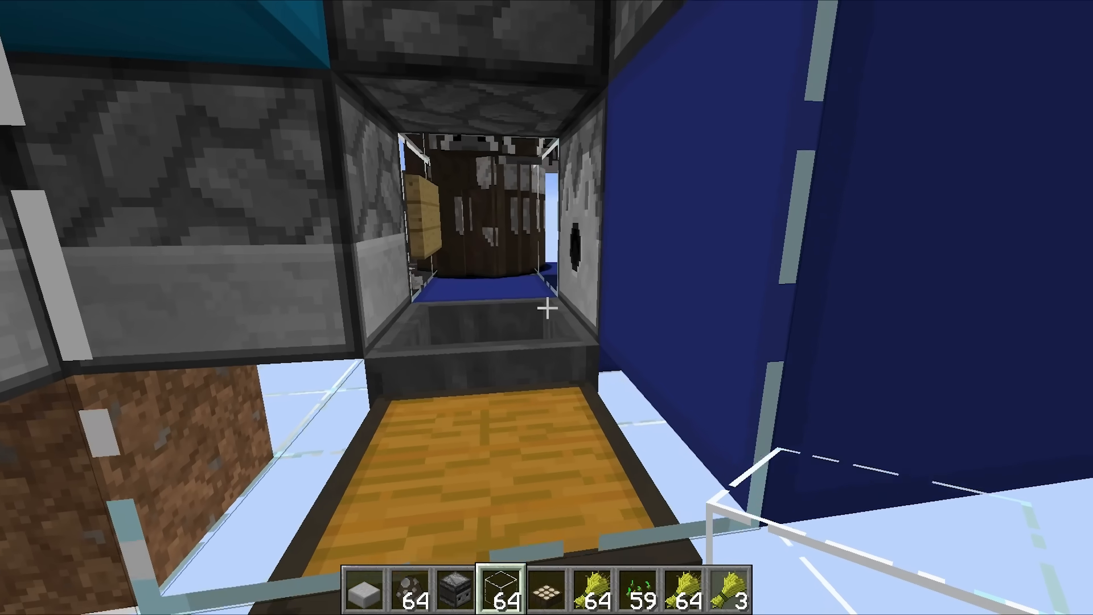
mouse_move(547, 308)
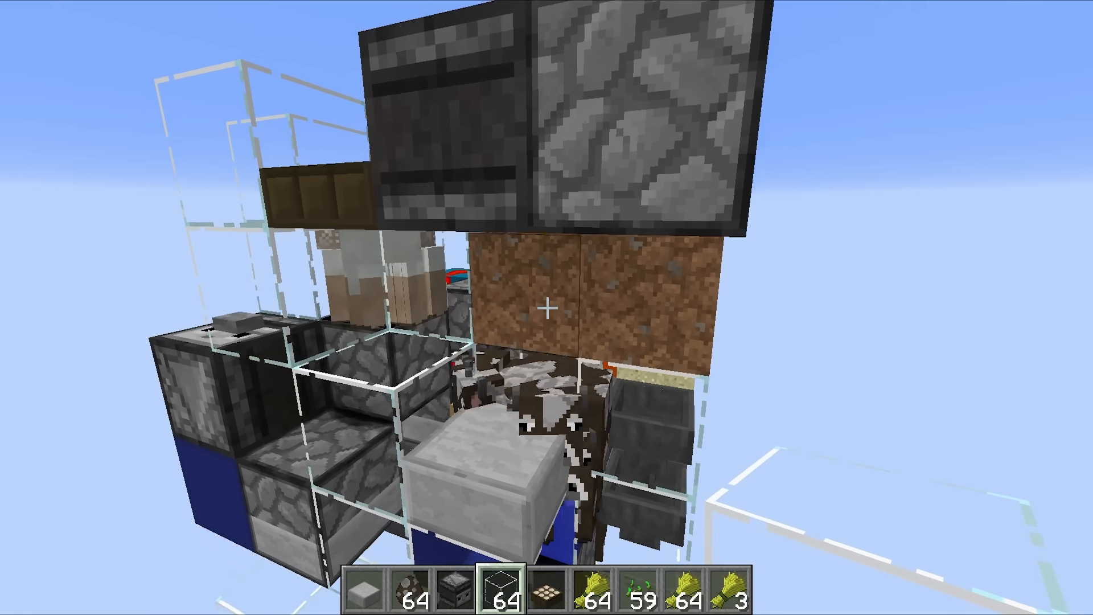
- Briefly pause and resume the game before feeding wheat to the two penned cows
key(Escape)
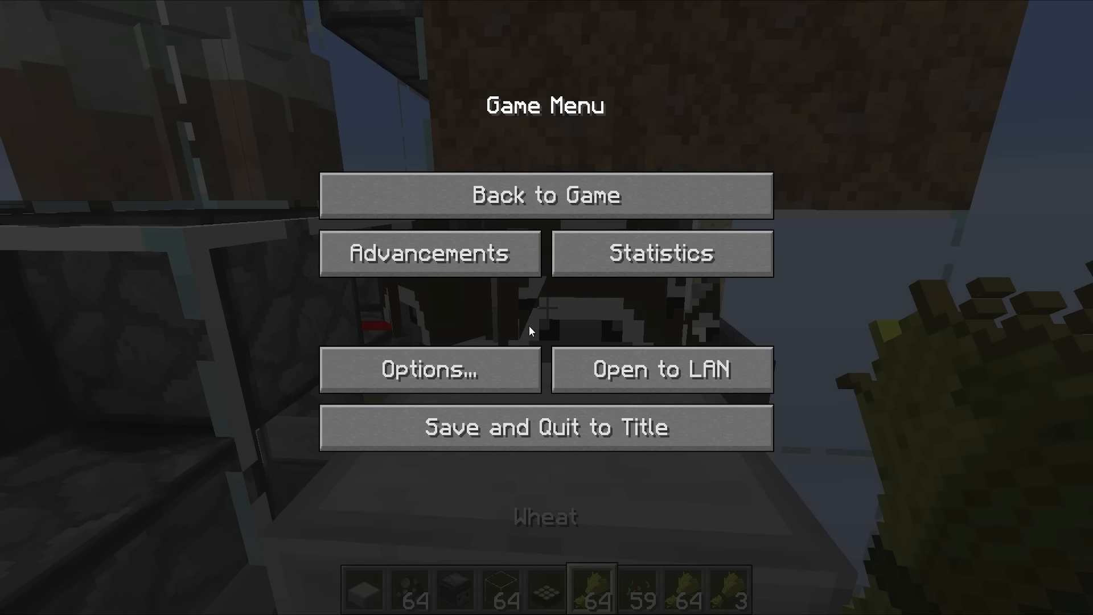
click(546, 194)
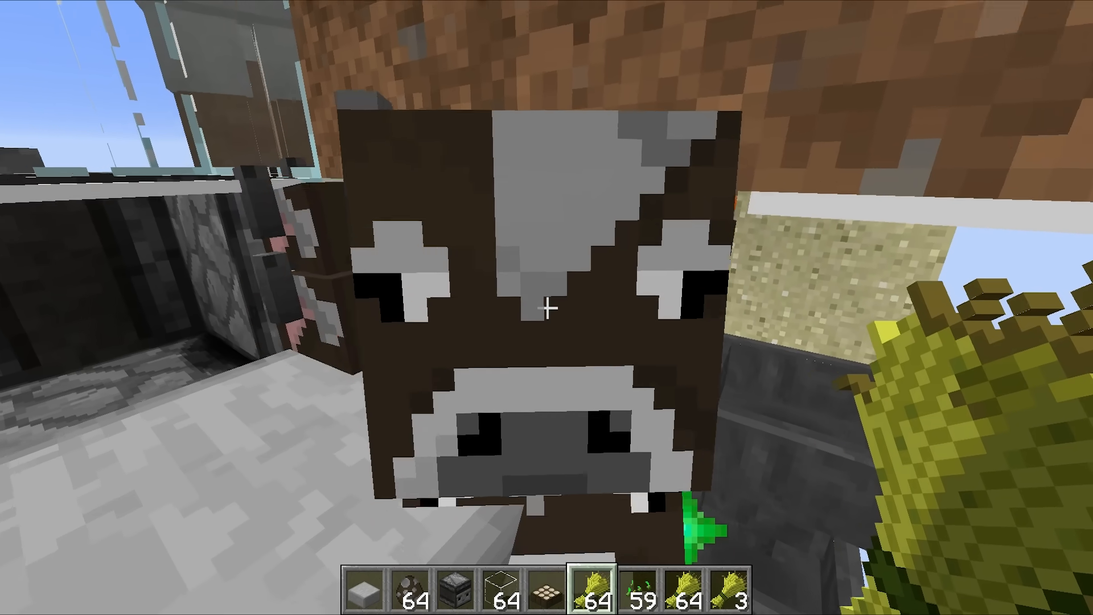
mouse_move(547, 308)
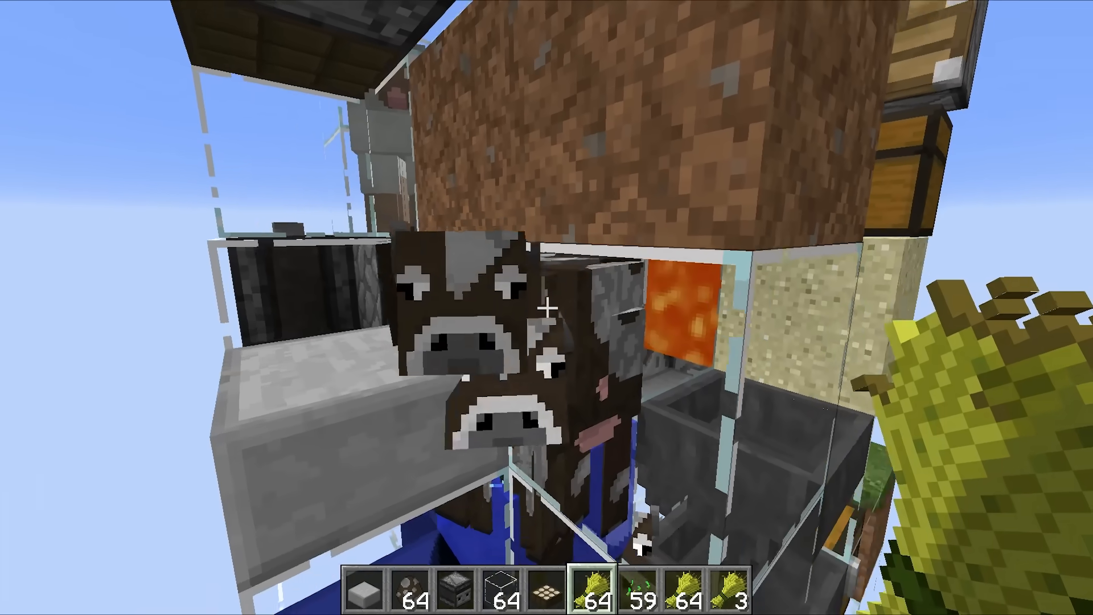
mouse_move(546, 307)
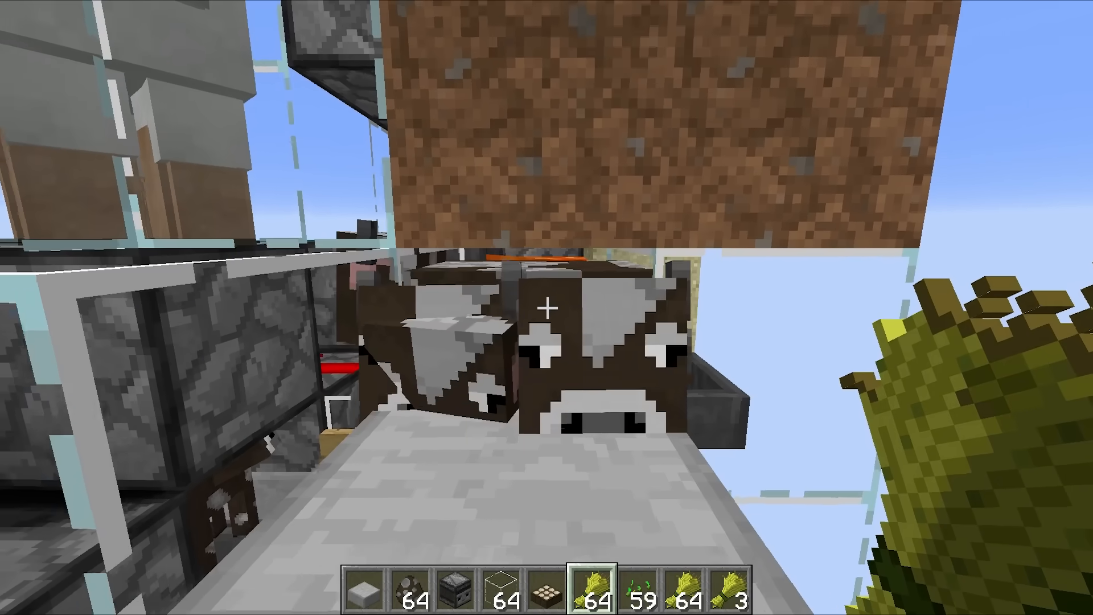
mouse_move(546, 308)
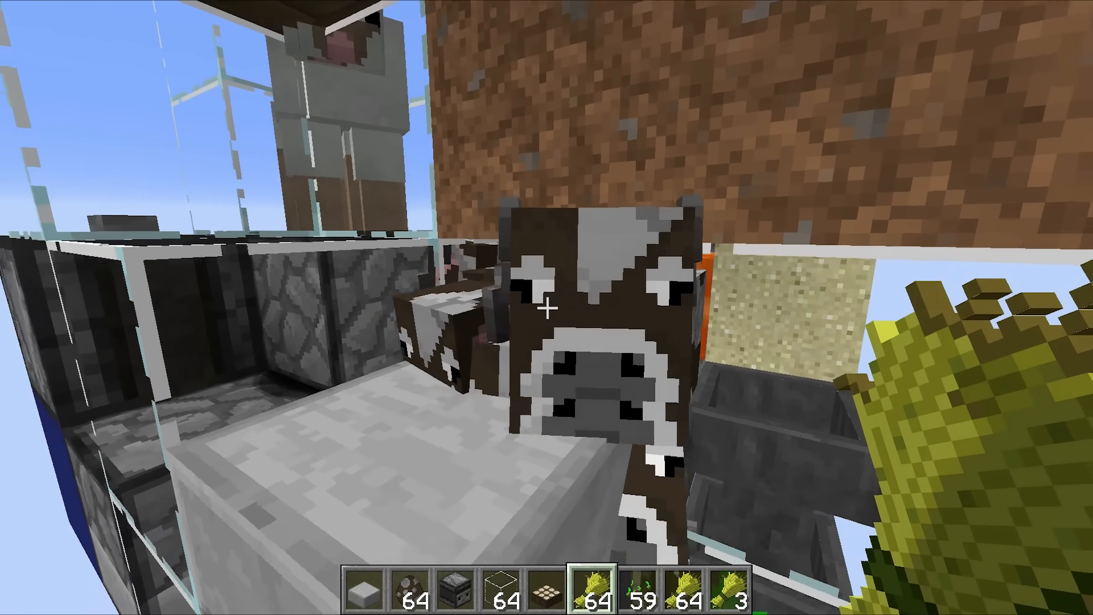
mouse_move(547, 308)
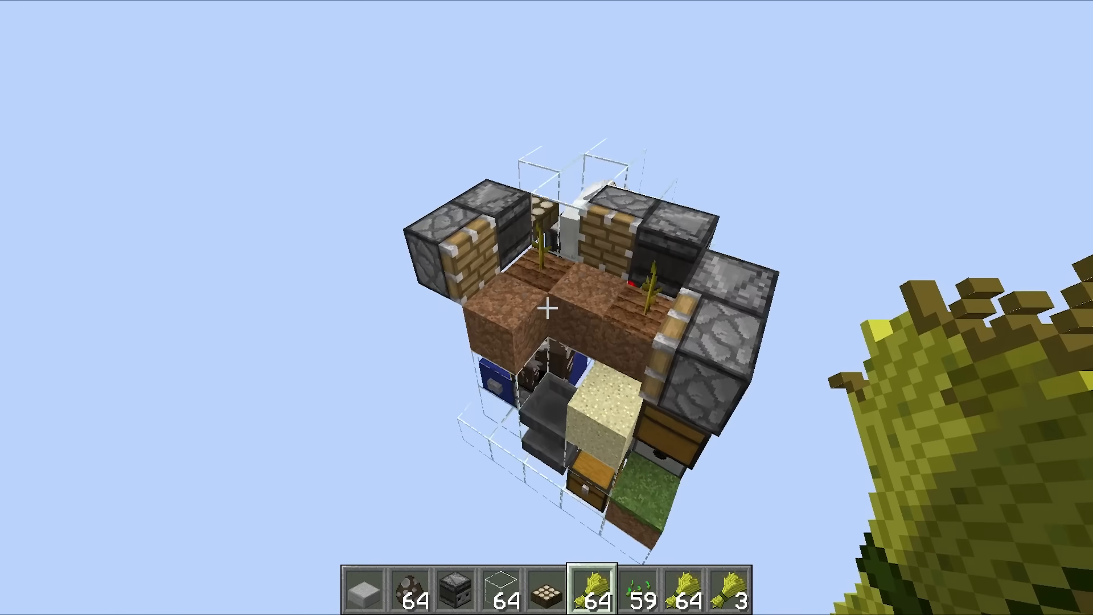
mouse_move(547, 307)
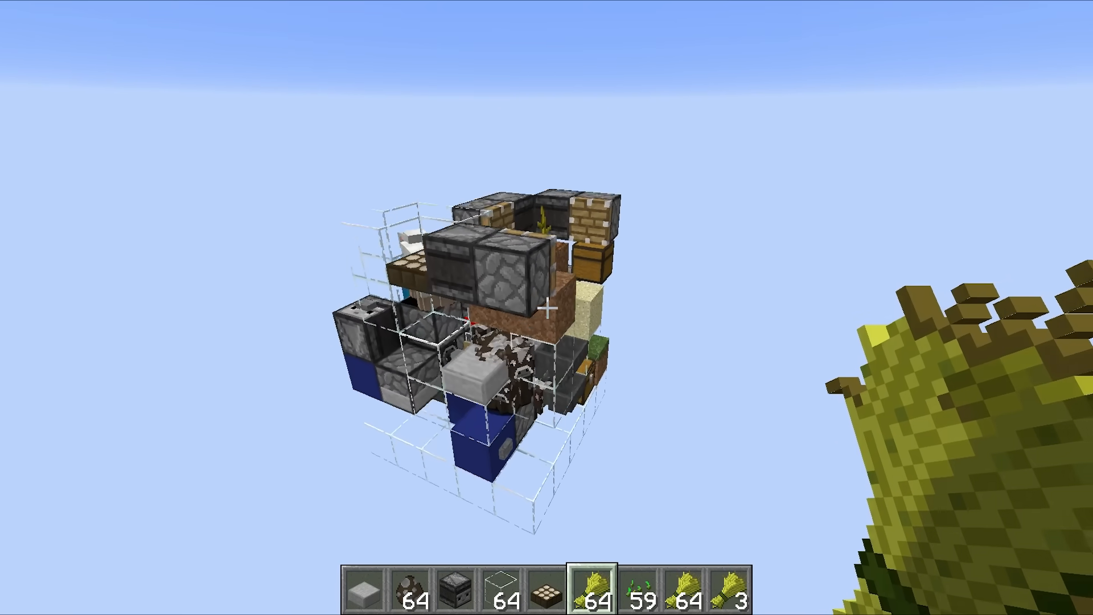
mouse_move(546, 307)
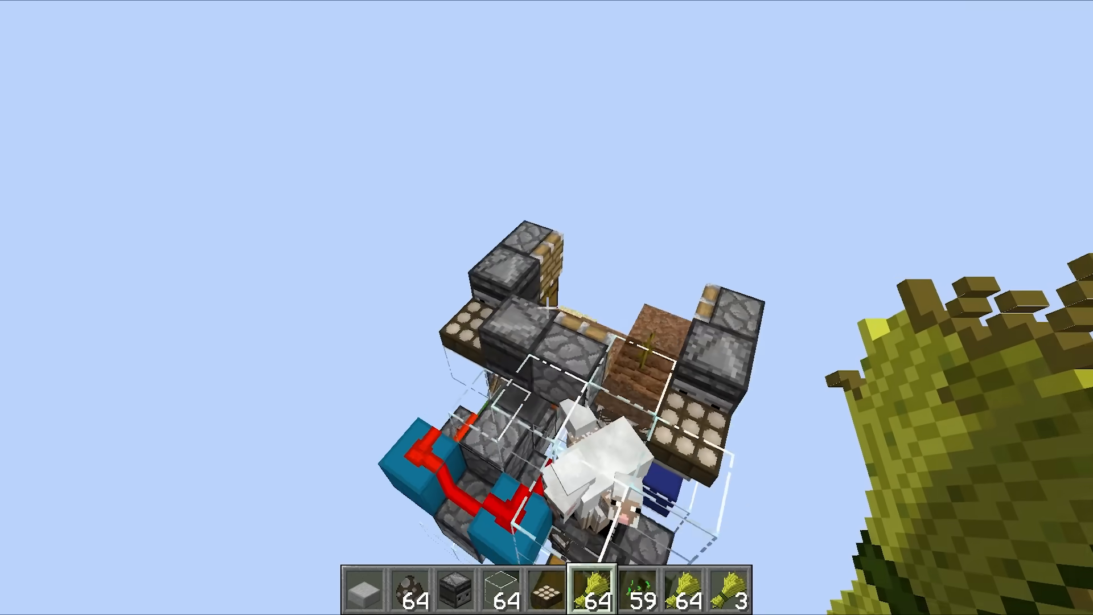
mouse_move(547, 308)
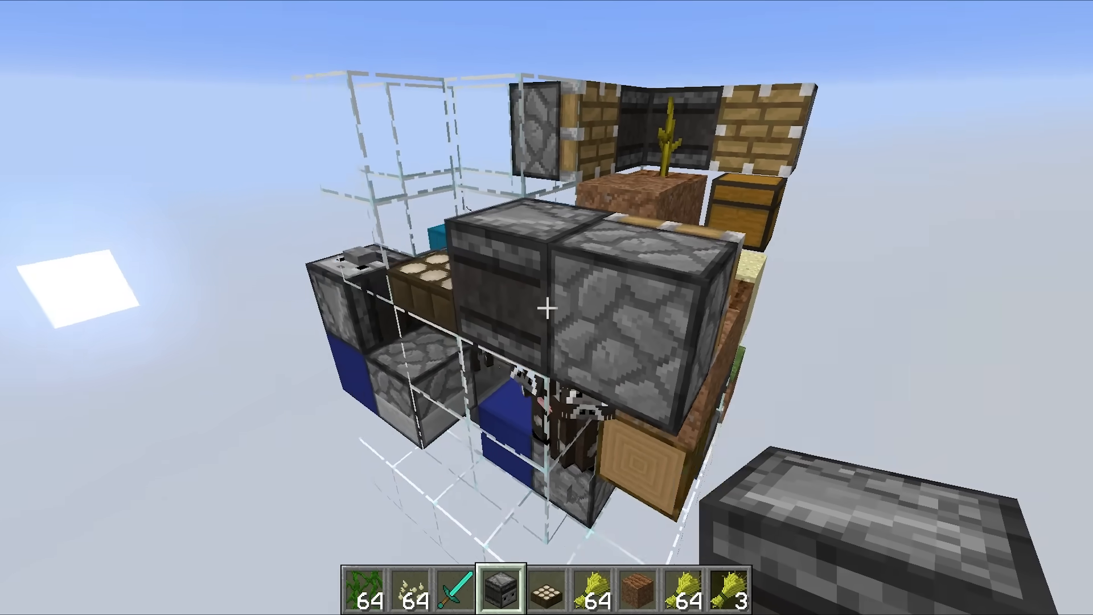
mouse_move(547, 307)
text(bone)
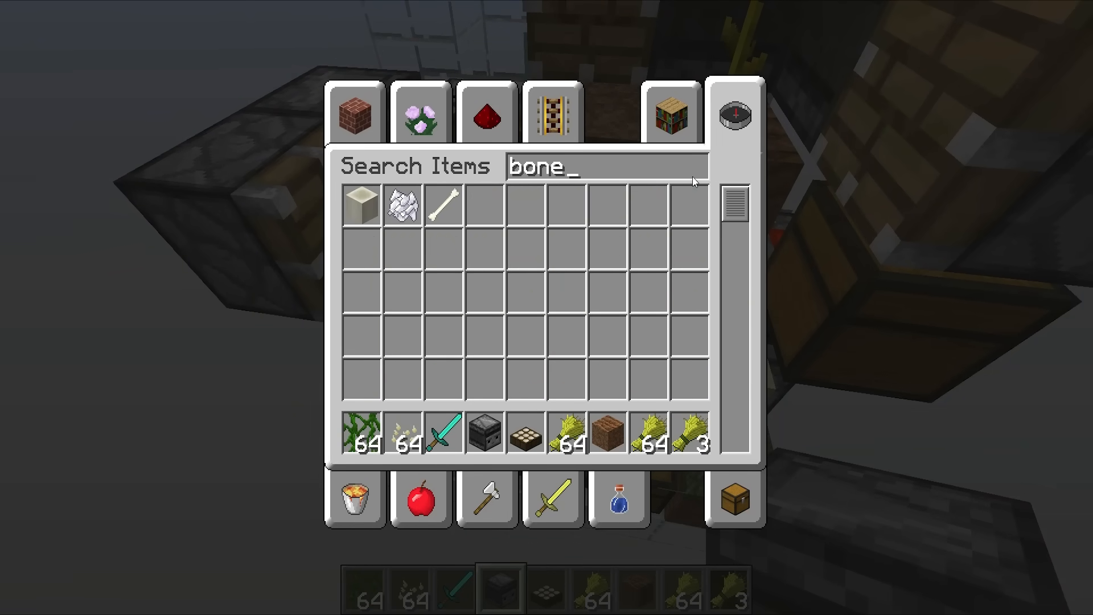
- Leave the creative item search with a 64-stack of bone meal ready for the chest
key(Escape)
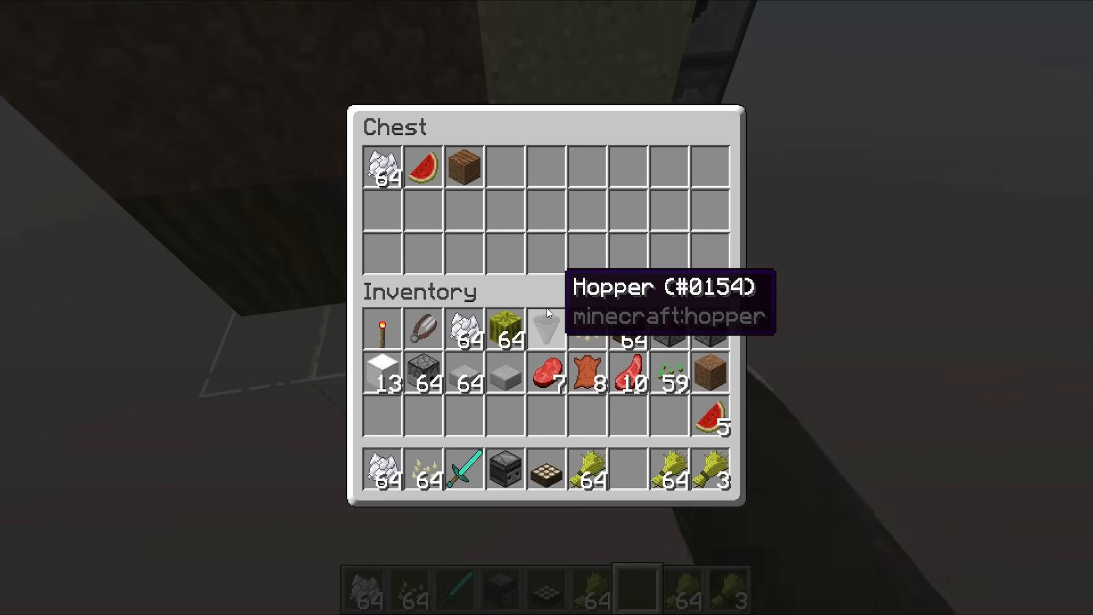
- Close the collection chest to go place a grass block under the dispenser
key(Escape)
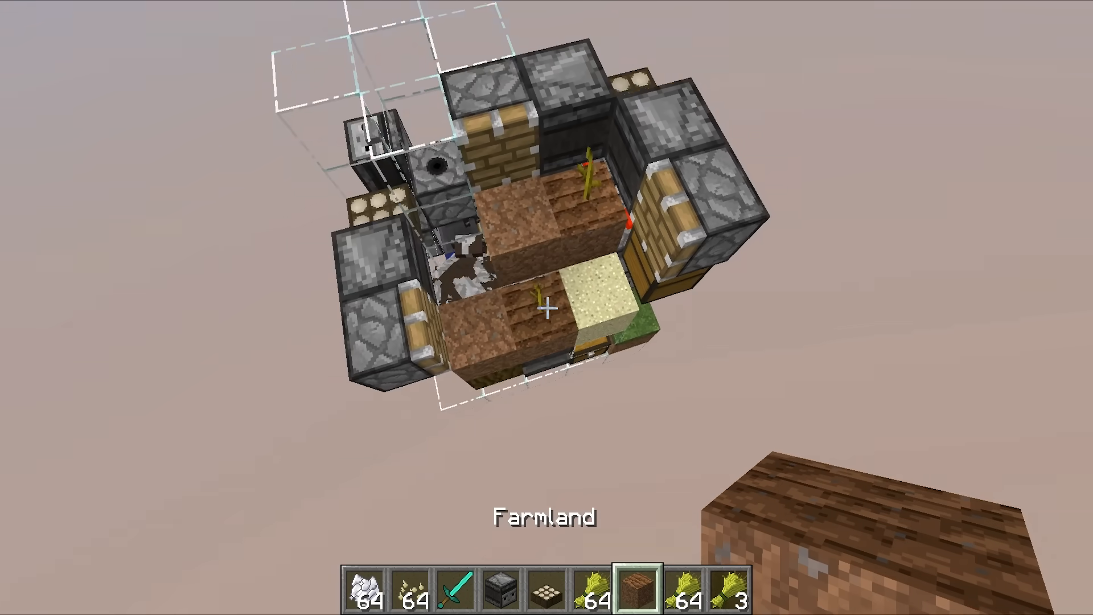
mouse_move(546, 308)
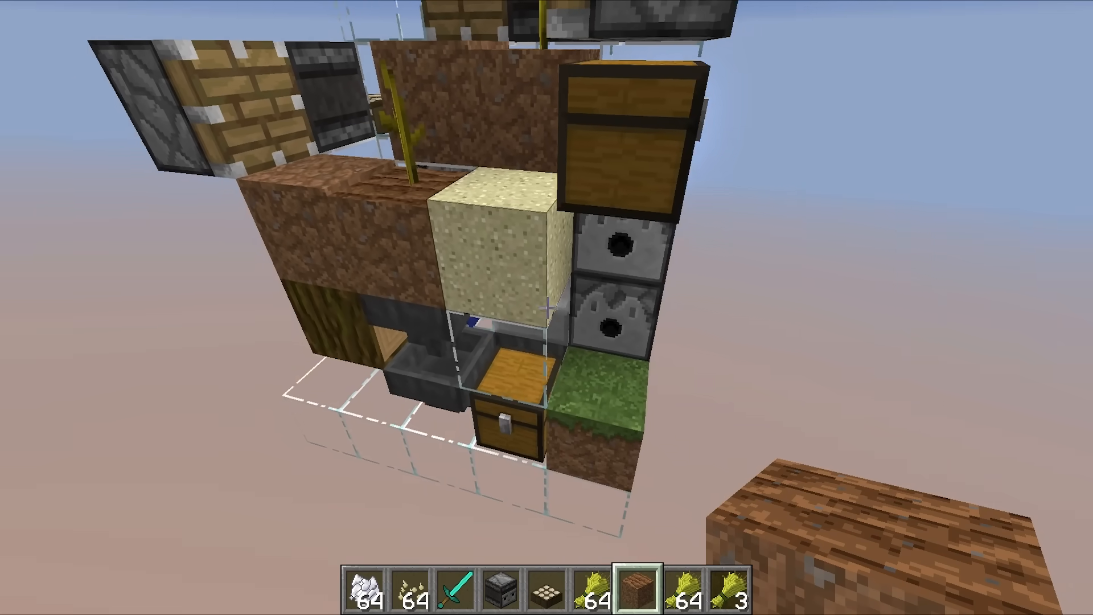
mouse_move(547, 307)
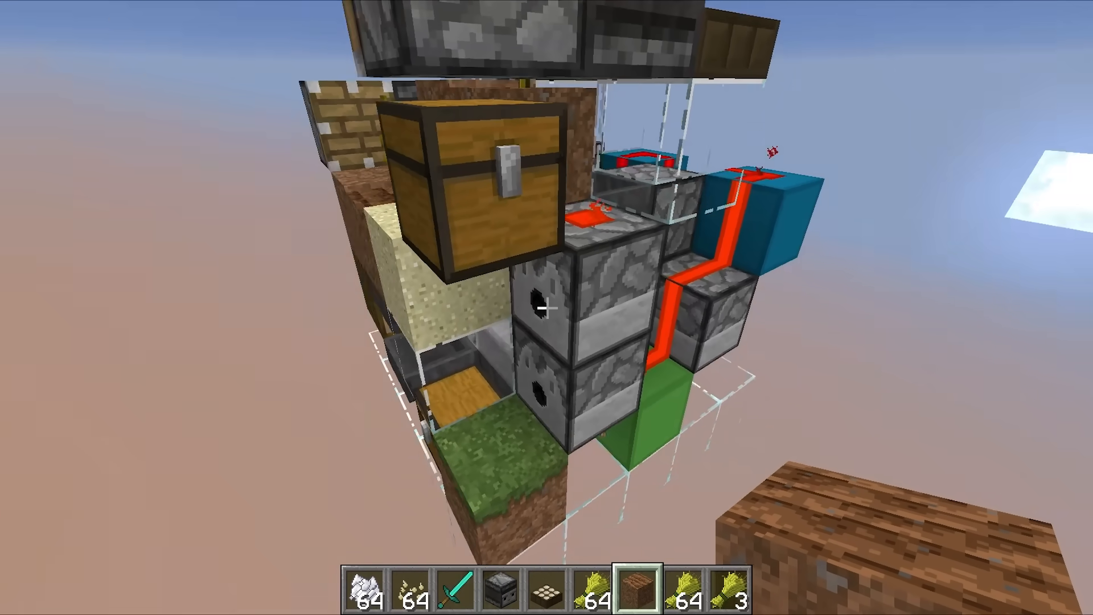
mouse_move(547, 308)
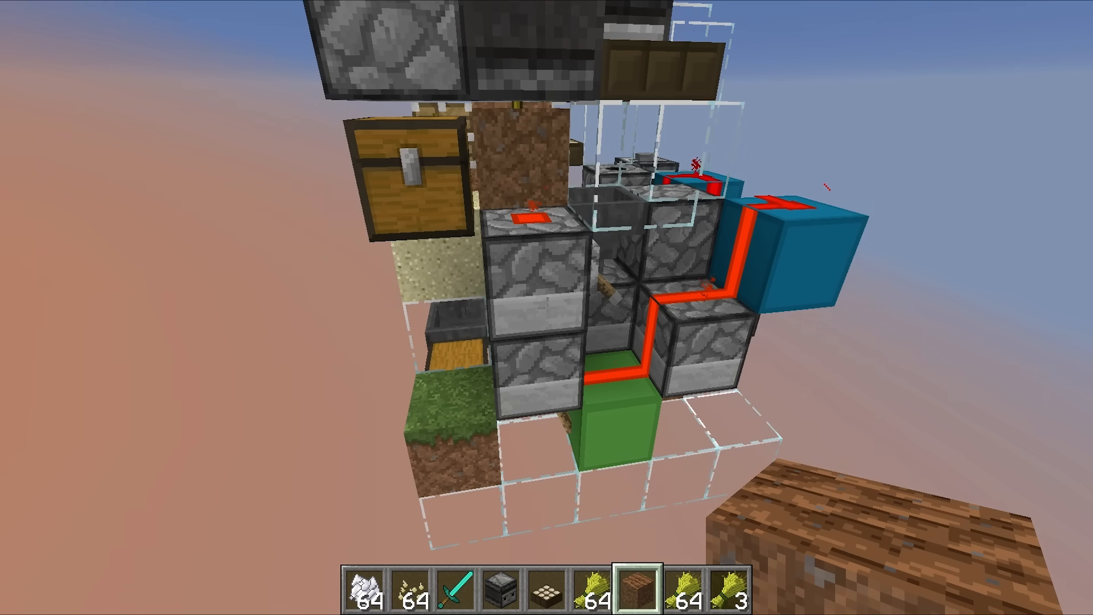
mouse_move(547, 307)
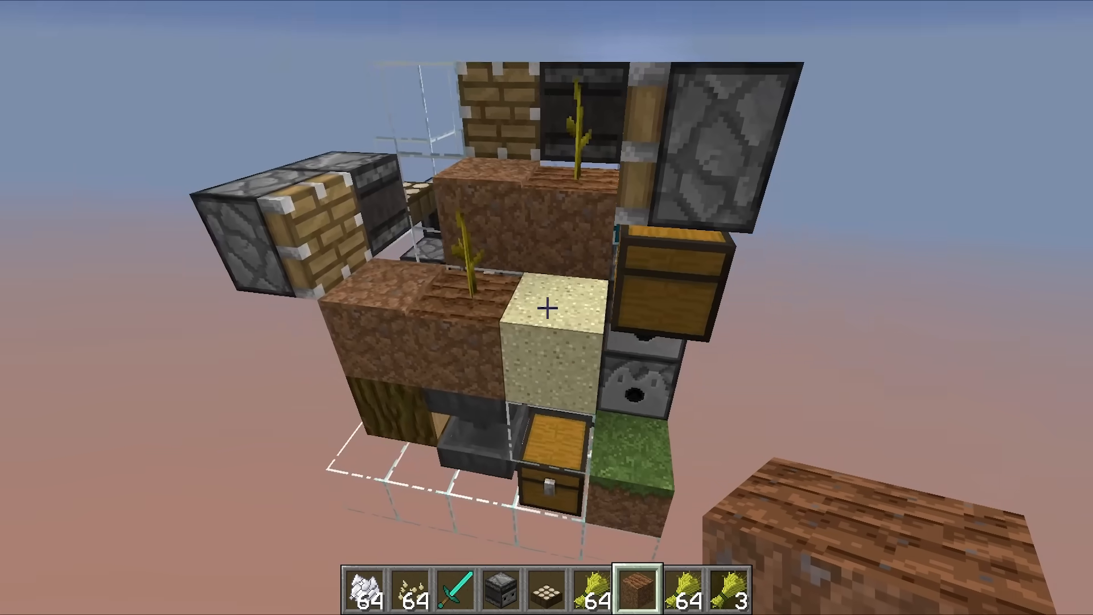
mouse_move(547, 308)
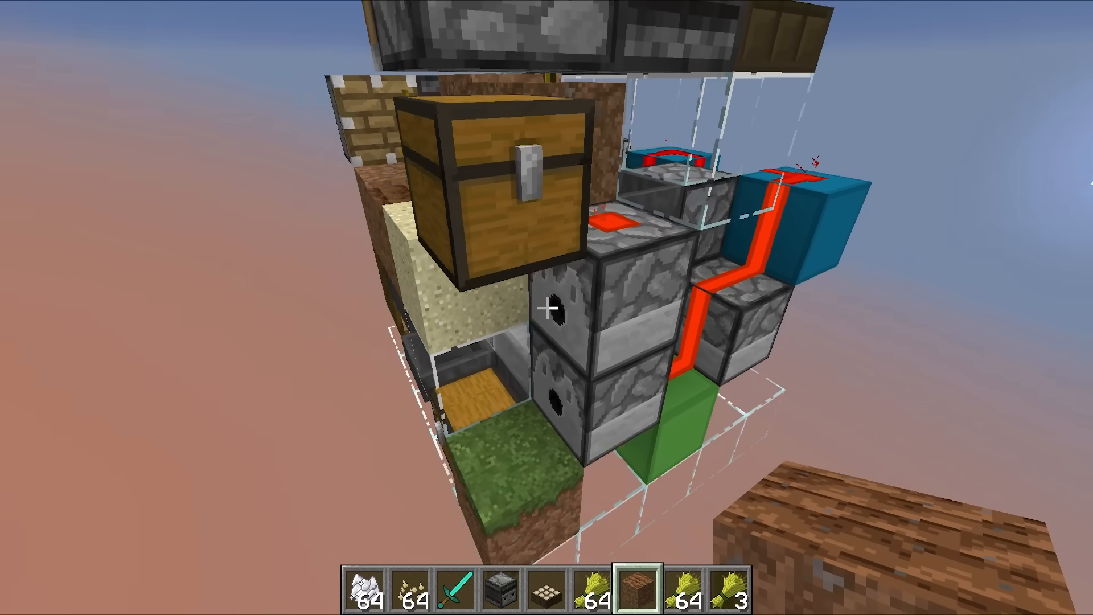
mouse_move(547, 307)
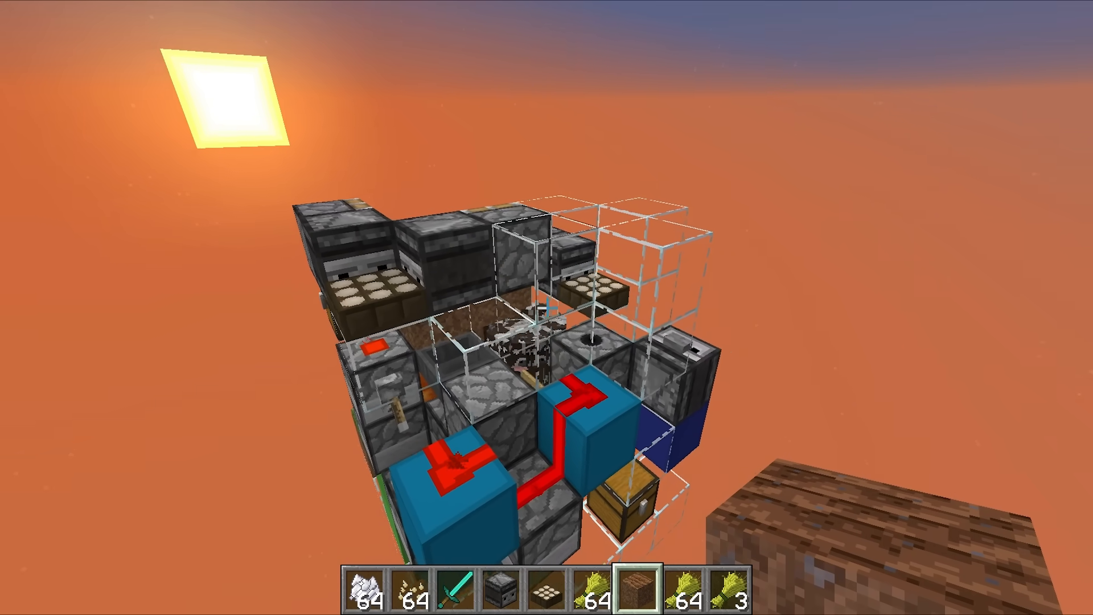
mouse_move(547, 308)
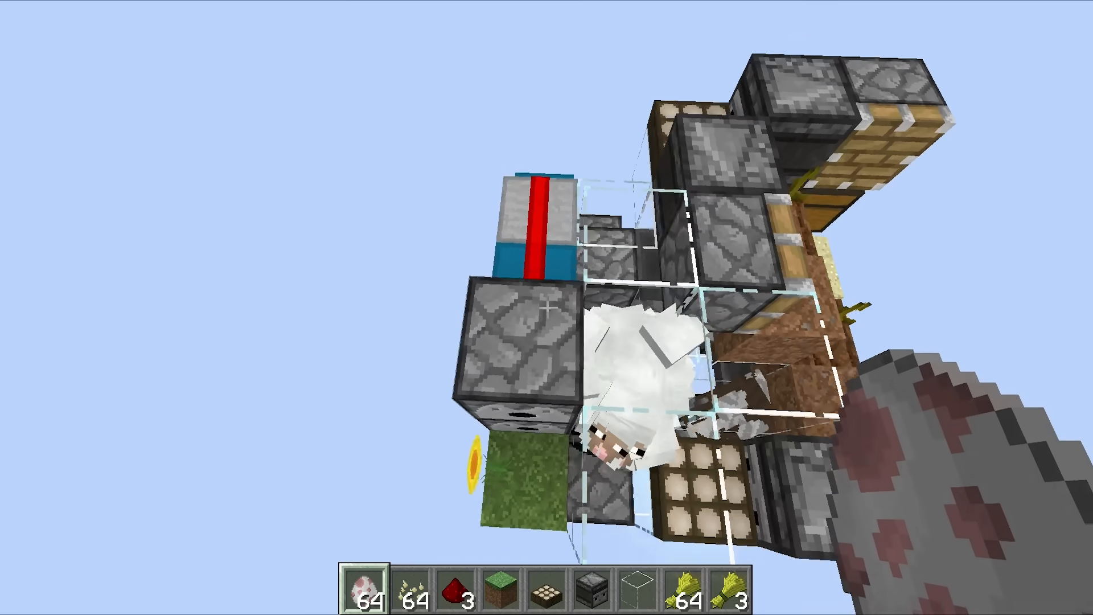
mouse_move(547, 307)
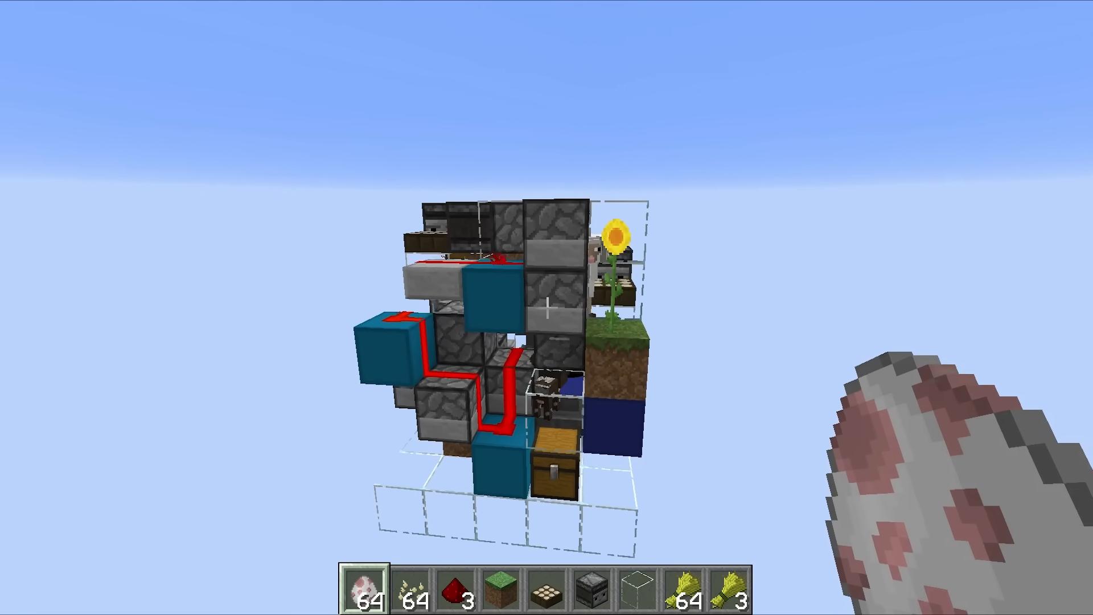
mouse_move(547, 308)
text(bone)
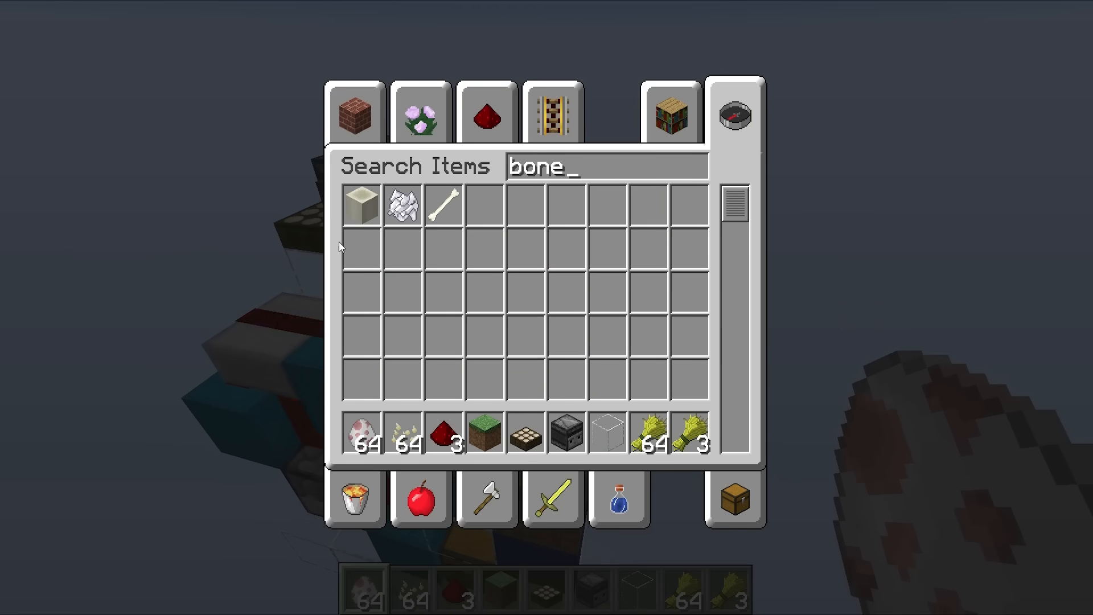
- Load 64 bone meal from the creative search into the sunflower dispenser and close it
key(Escape)
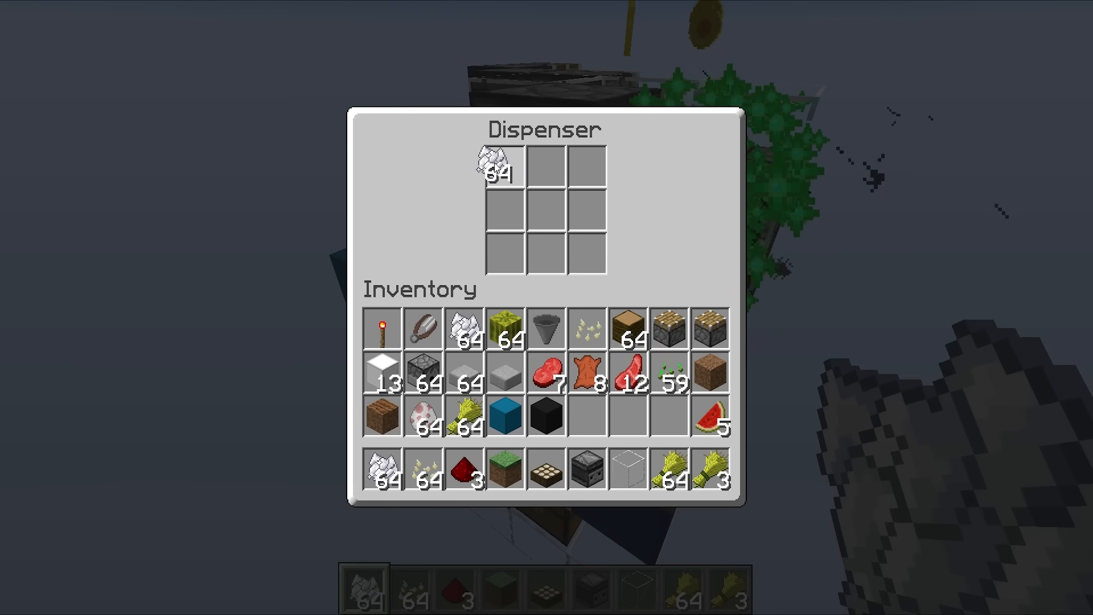
key(Escape)
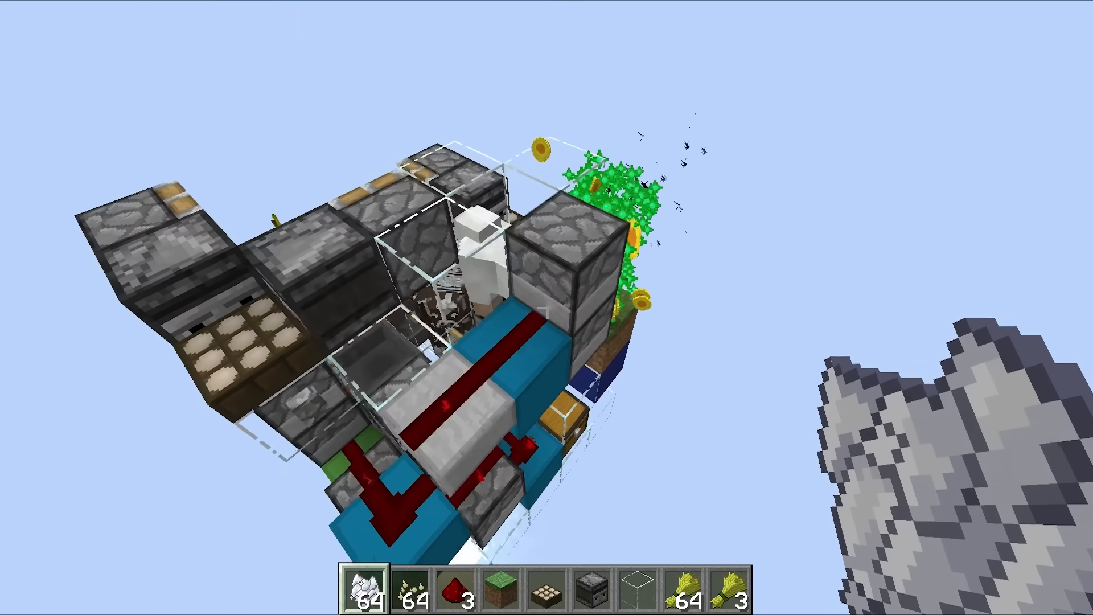
- Pause and resume the game before glassing the flower farm and collecting sunflowers
key(Escape)
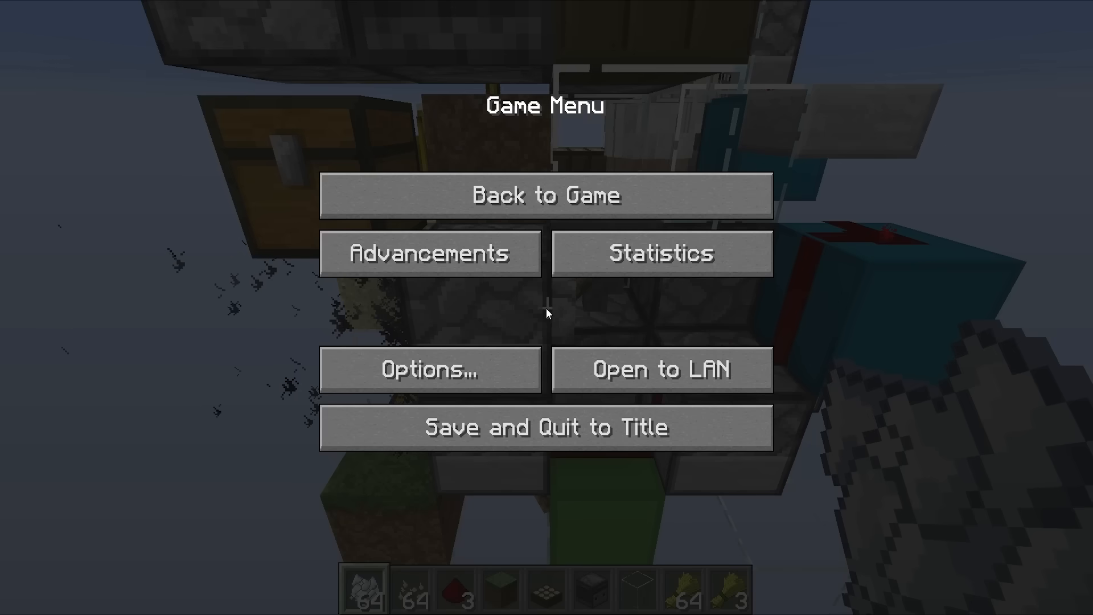
click(546, 195)
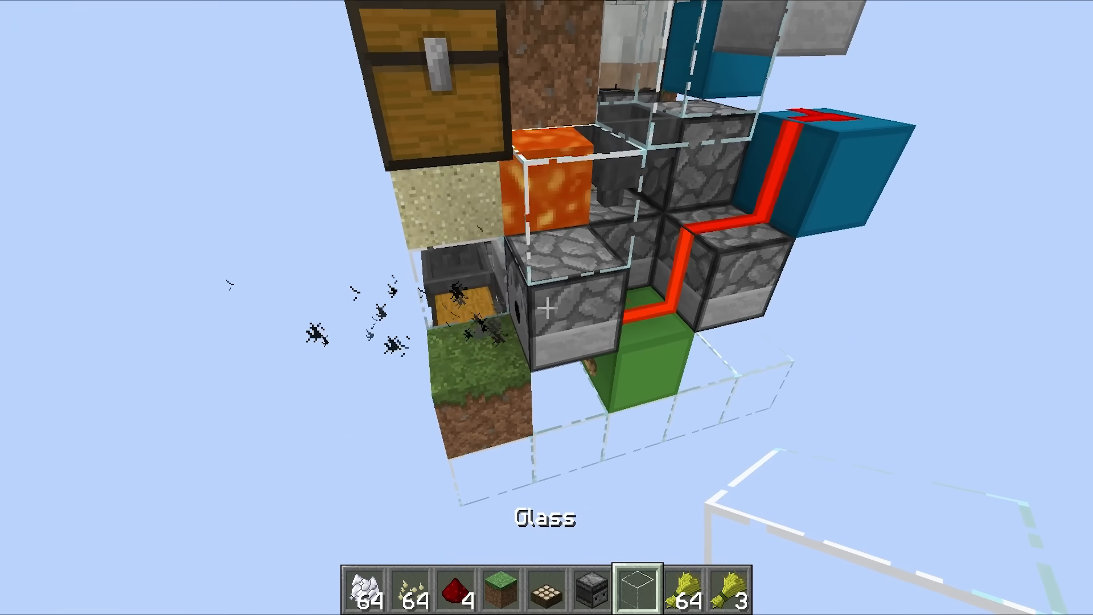
mouse_move(547, 307)
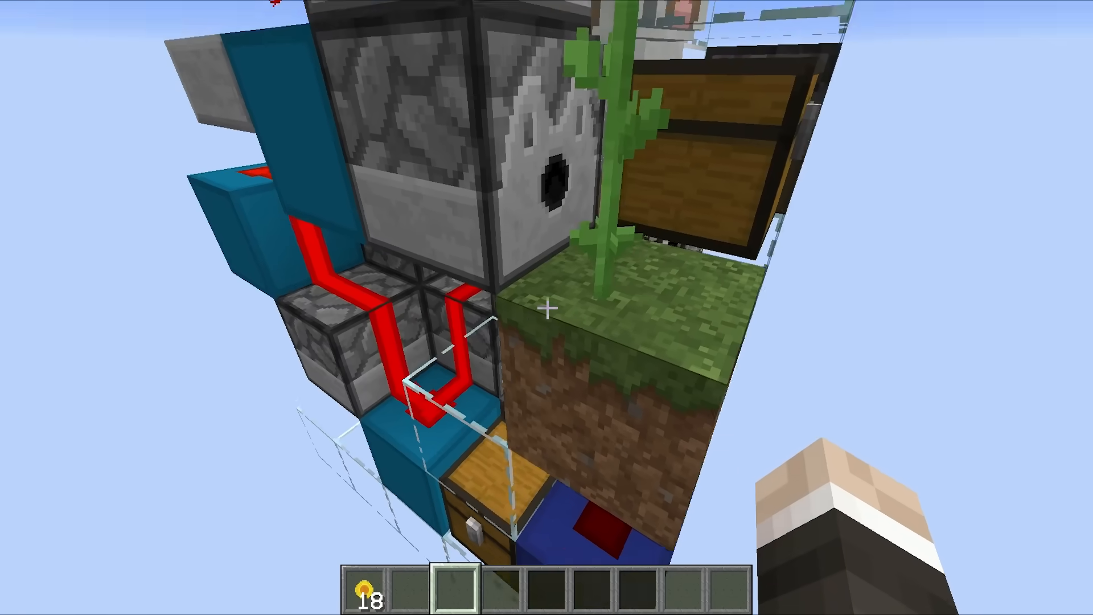
mouse_move(547, 307)
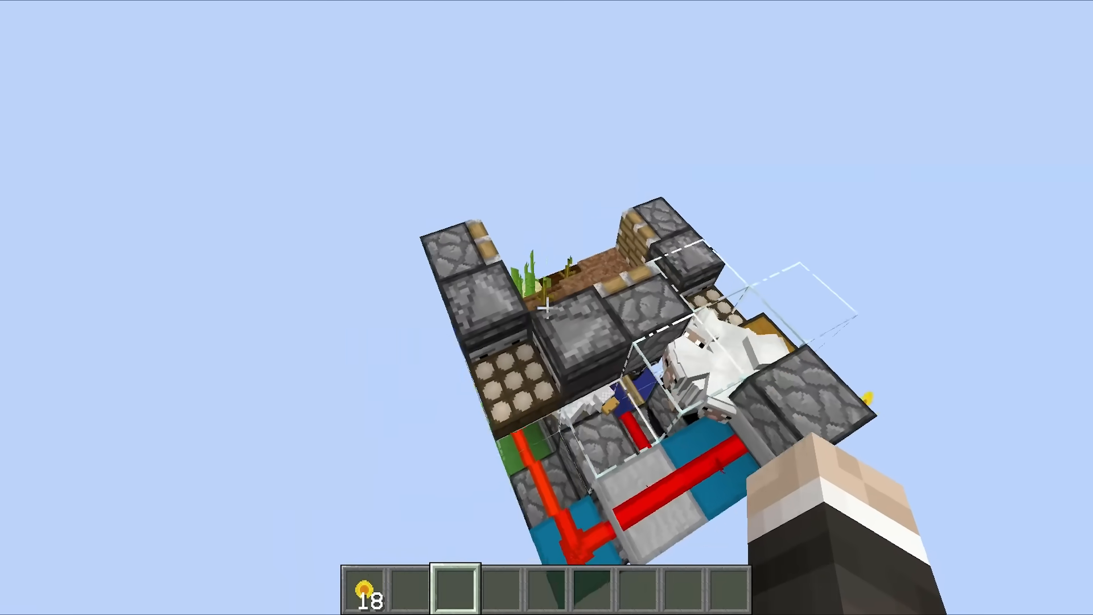
mouse_move(547, 308)
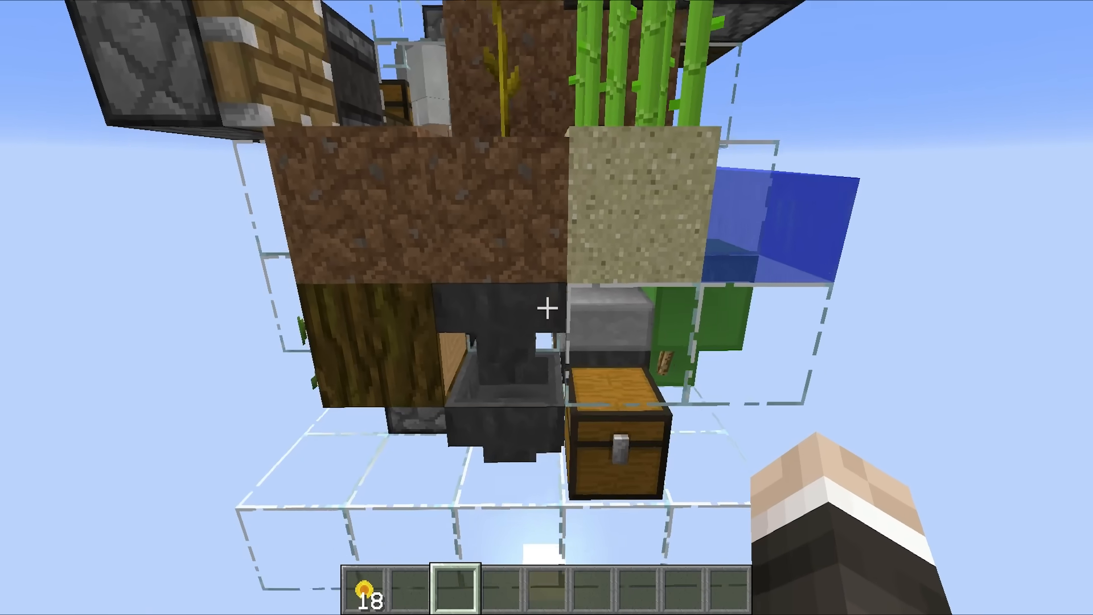
mouse_move(546, 308)
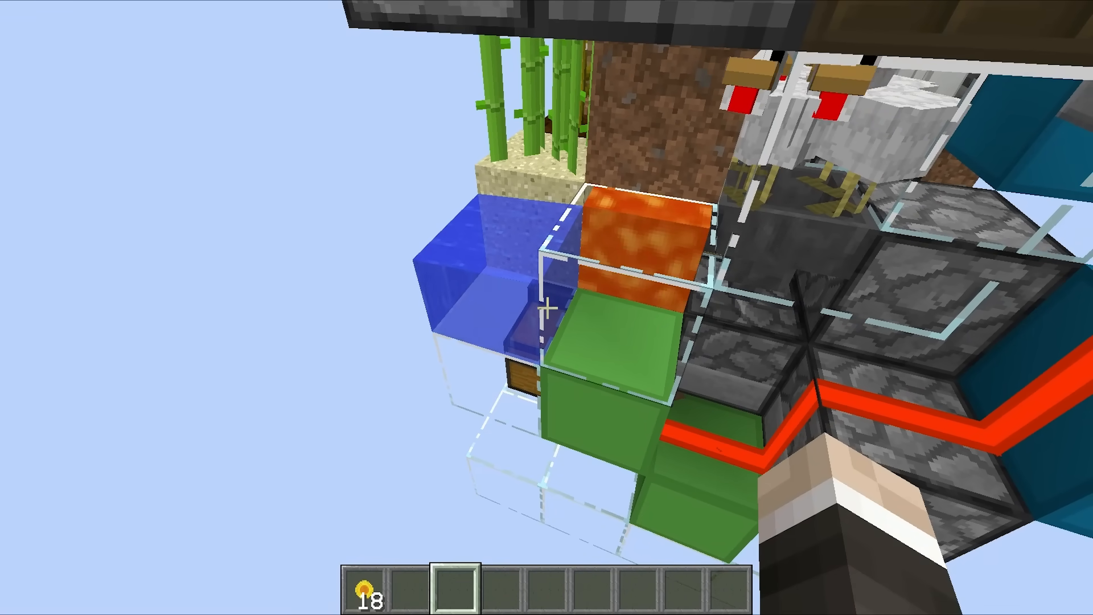
mouse_move(547, 308)
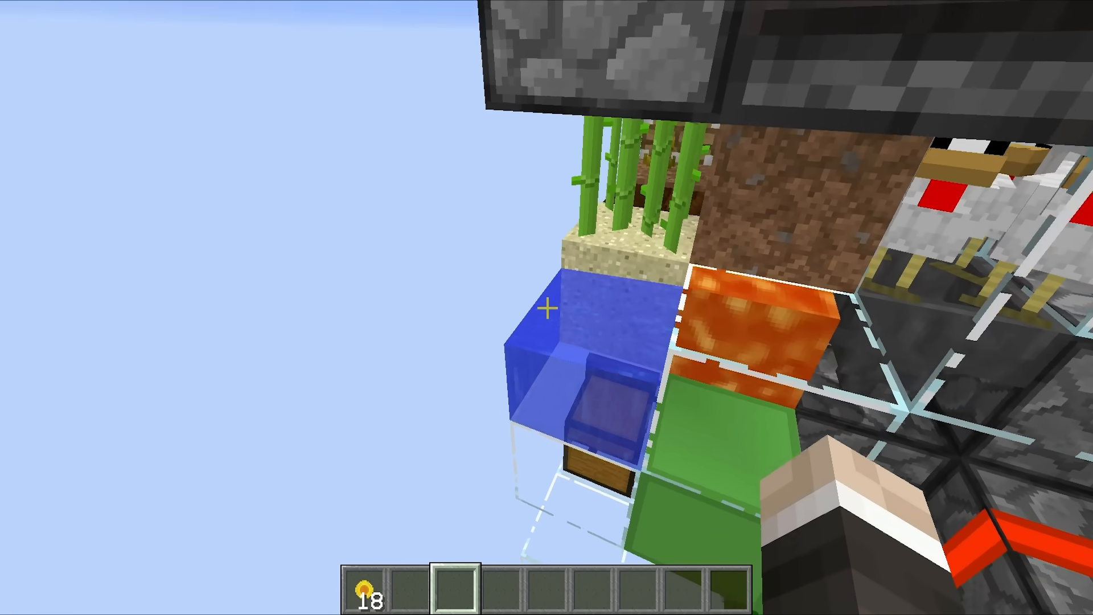
mouse_move(547, 307)
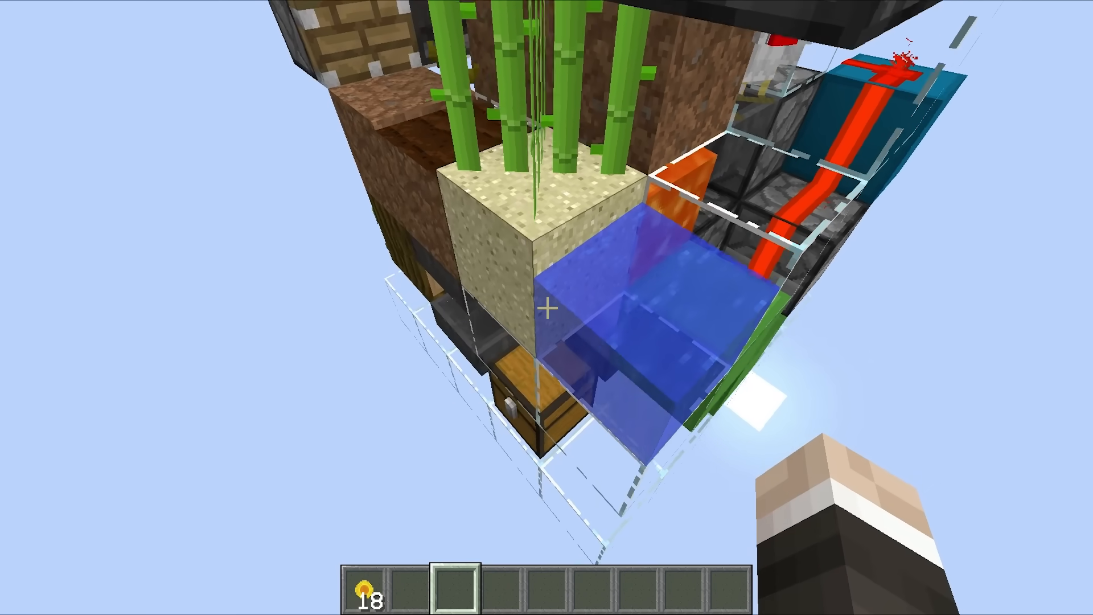
mouse_move(547, 307)
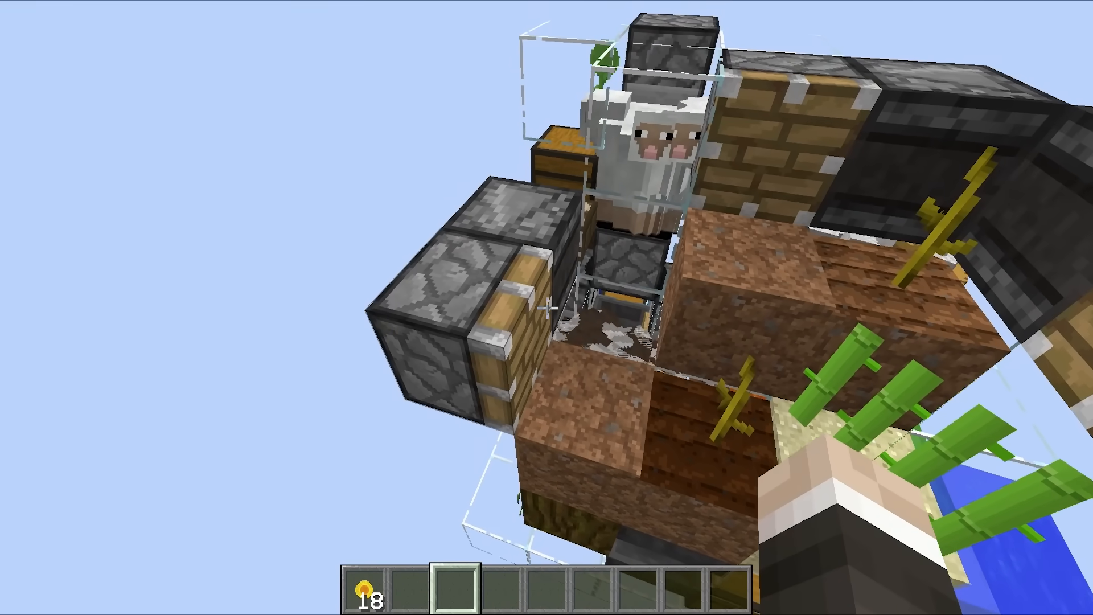
mouse_move(546, 308)
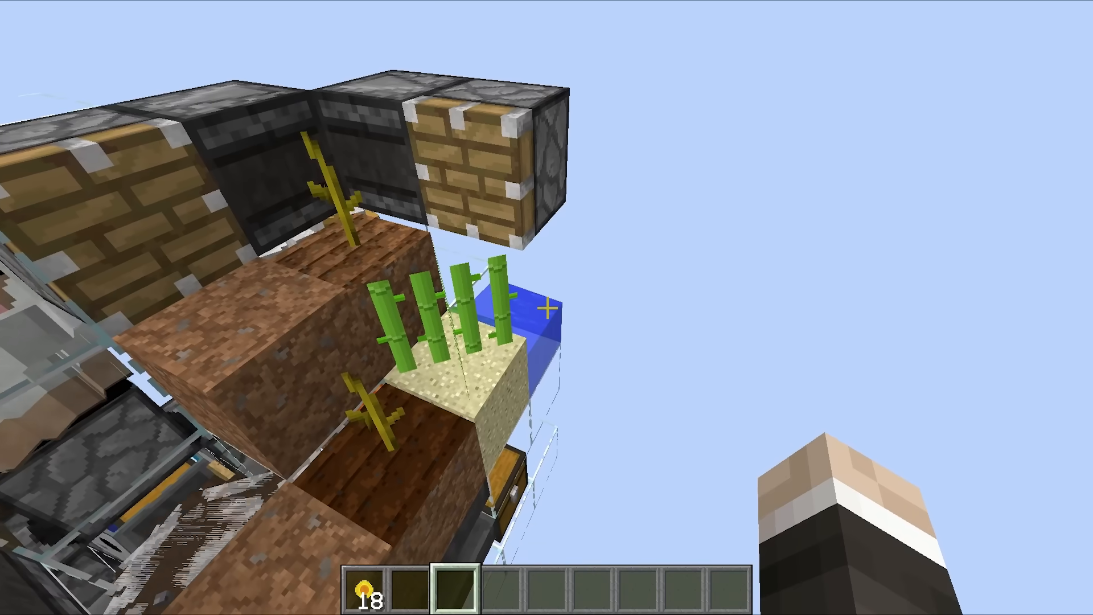
mouse_move(547, 308)
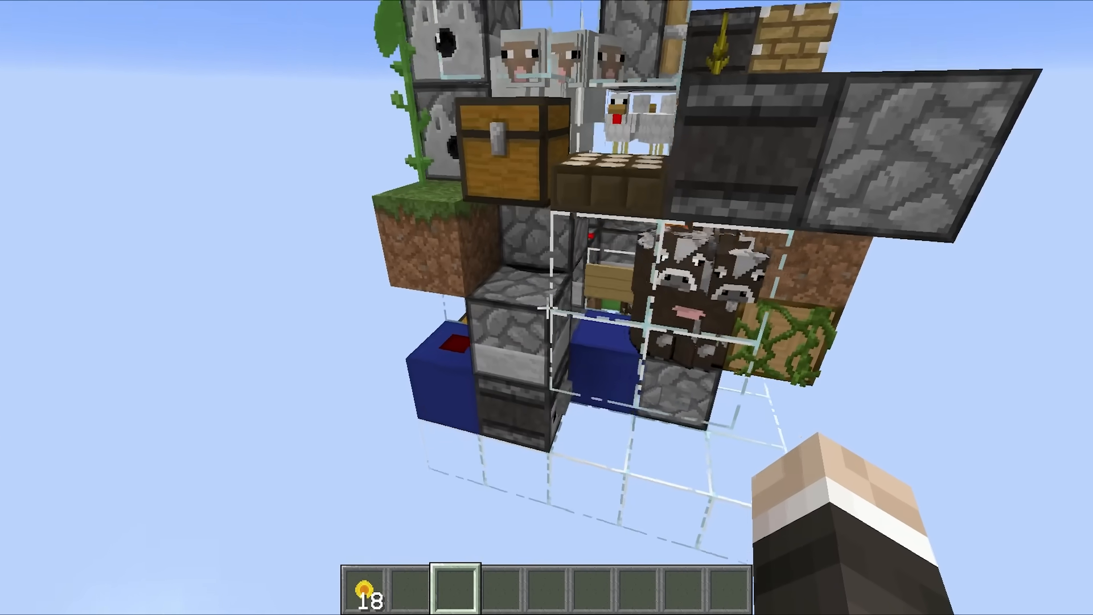
mouse_move(546, 308)
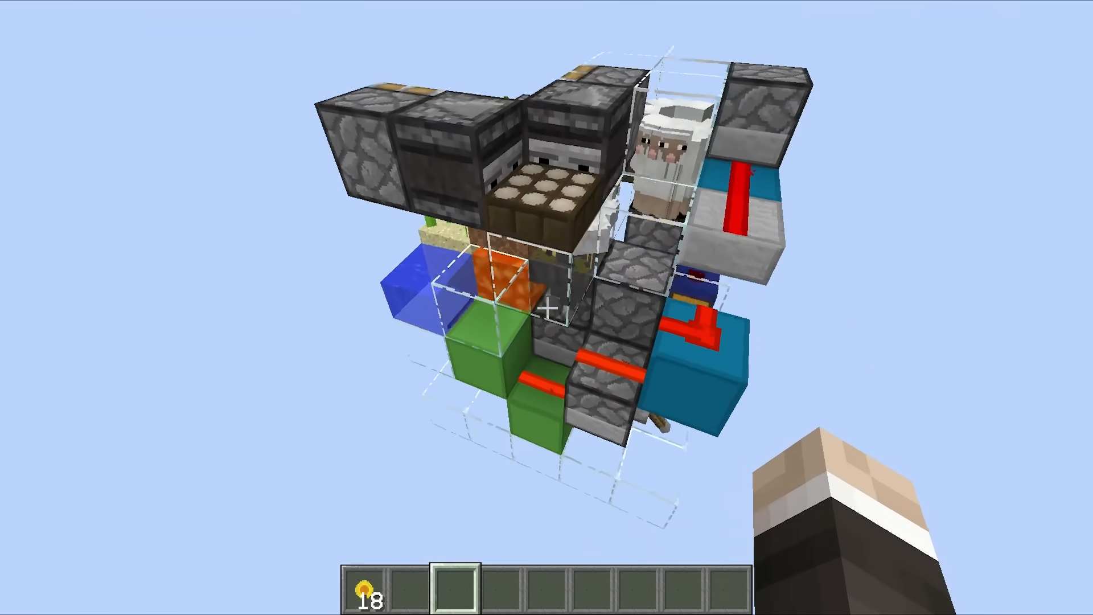
mouse_move(546, 308)
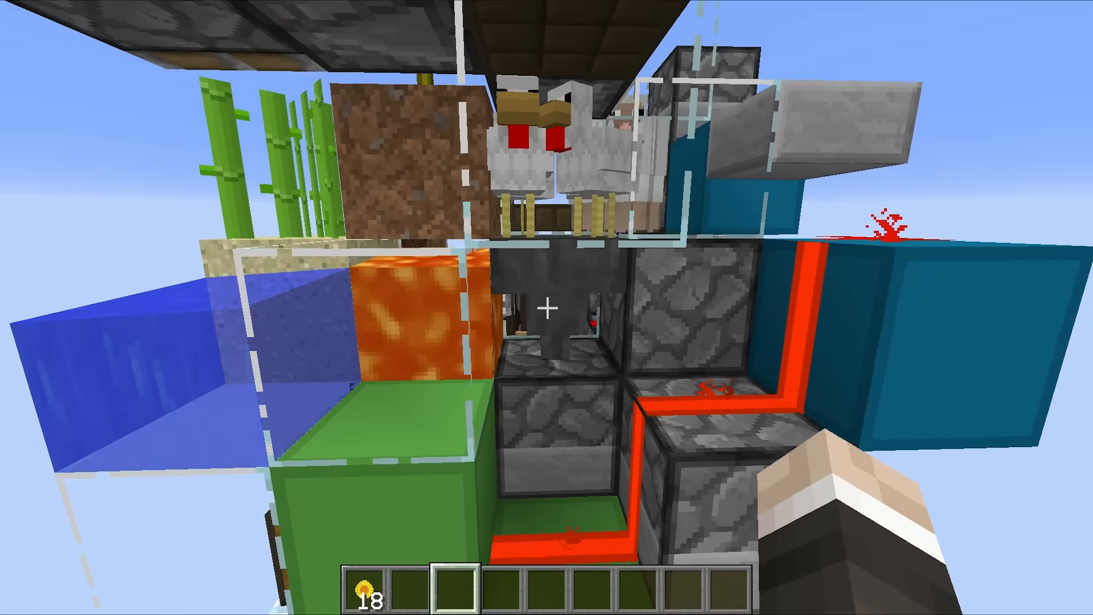
mouse_move(546, 308)
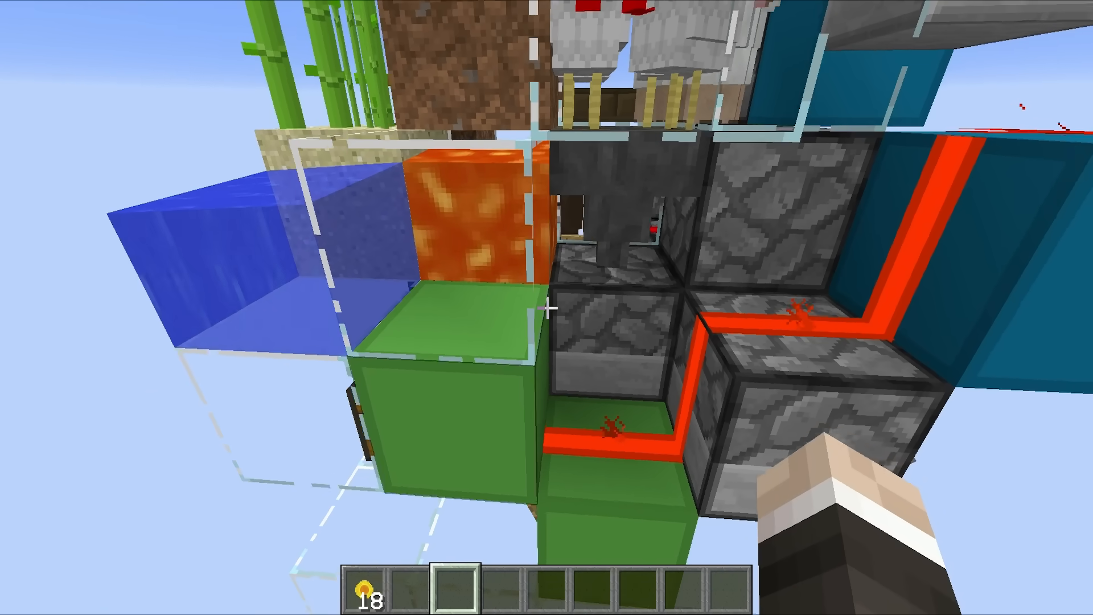
mouse_move(546, 308)
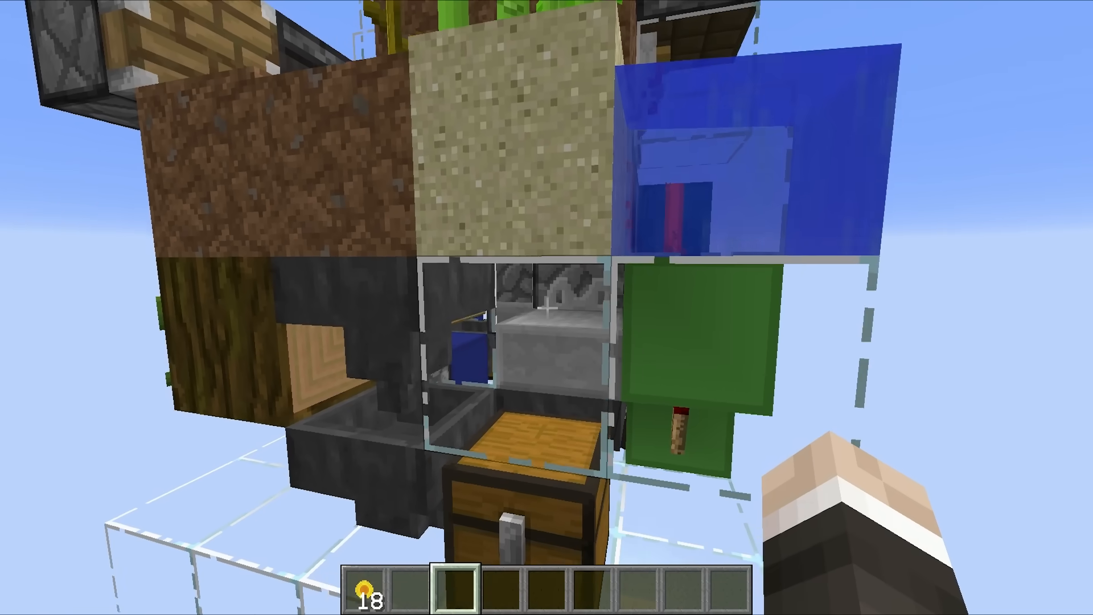
mouse_move(547, 308)
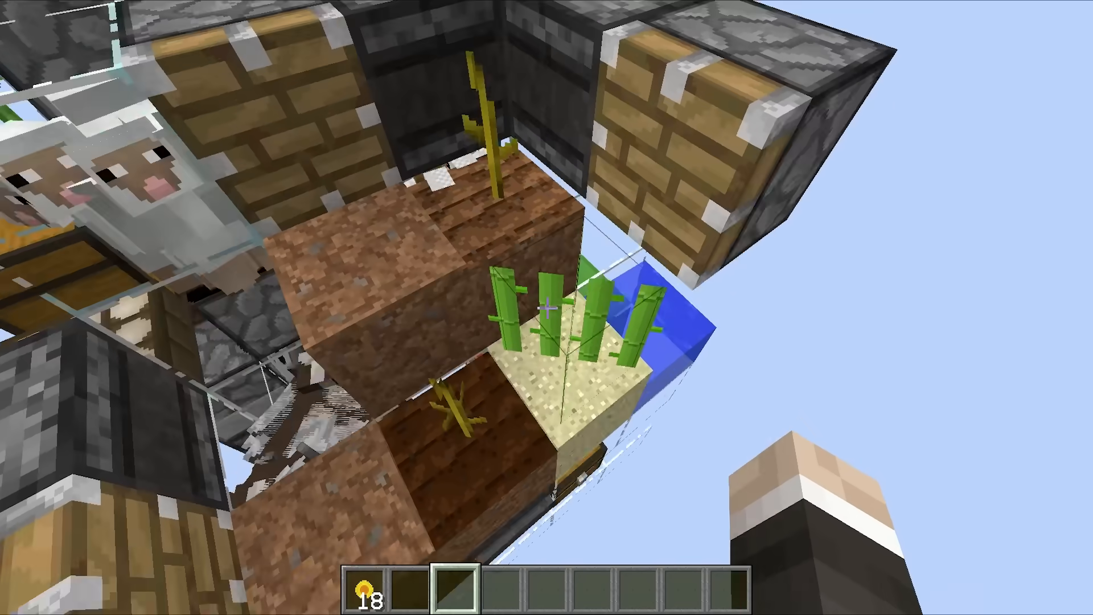
mouse_move(546, 307)
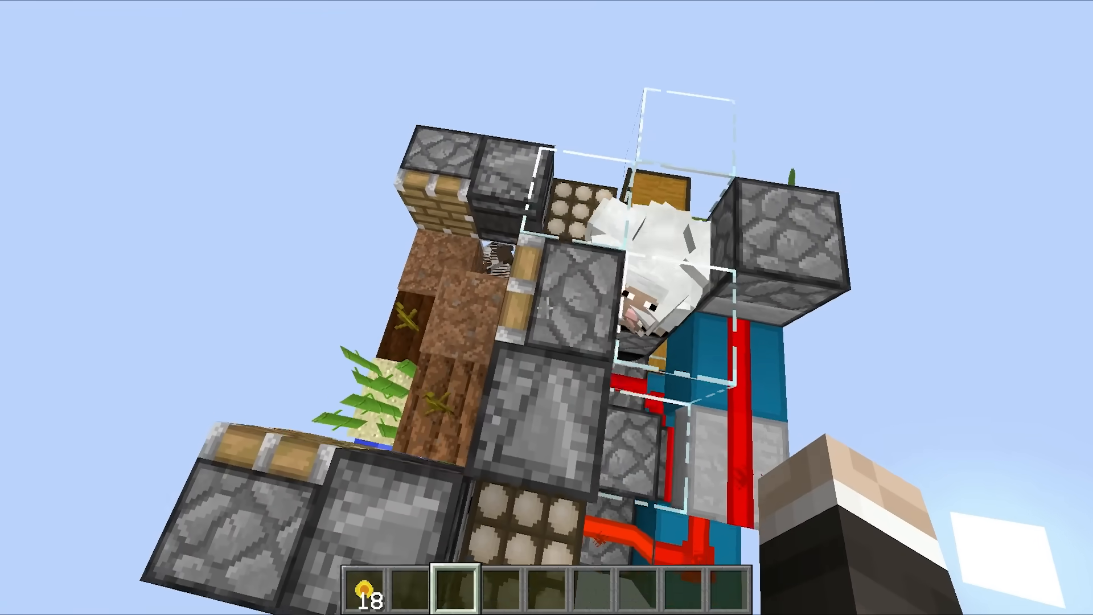
mouse_move(547, 307)
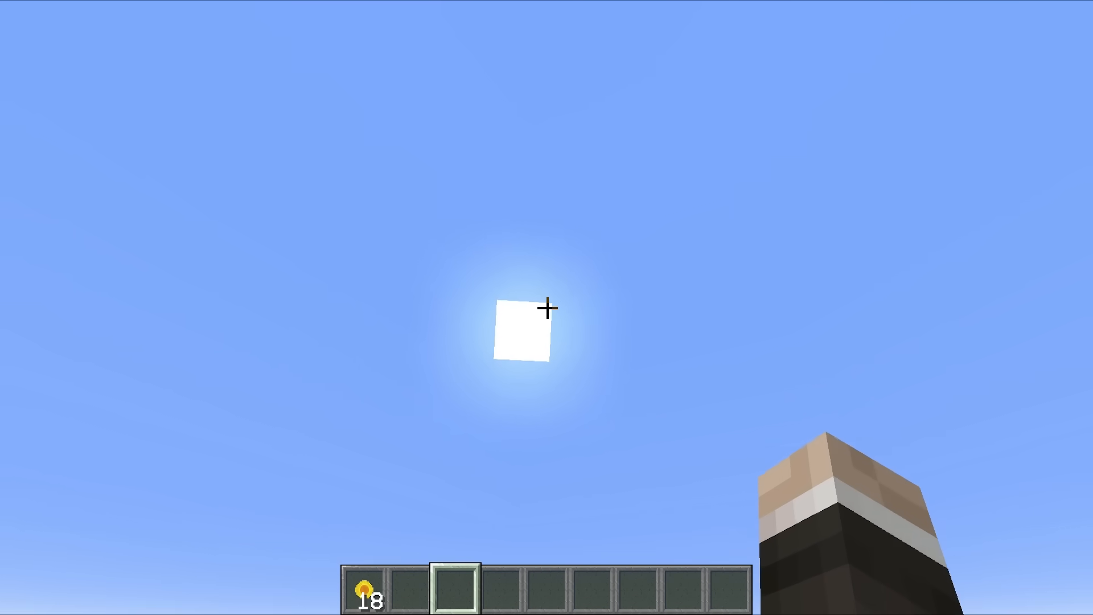
mouse_move(547, 307)
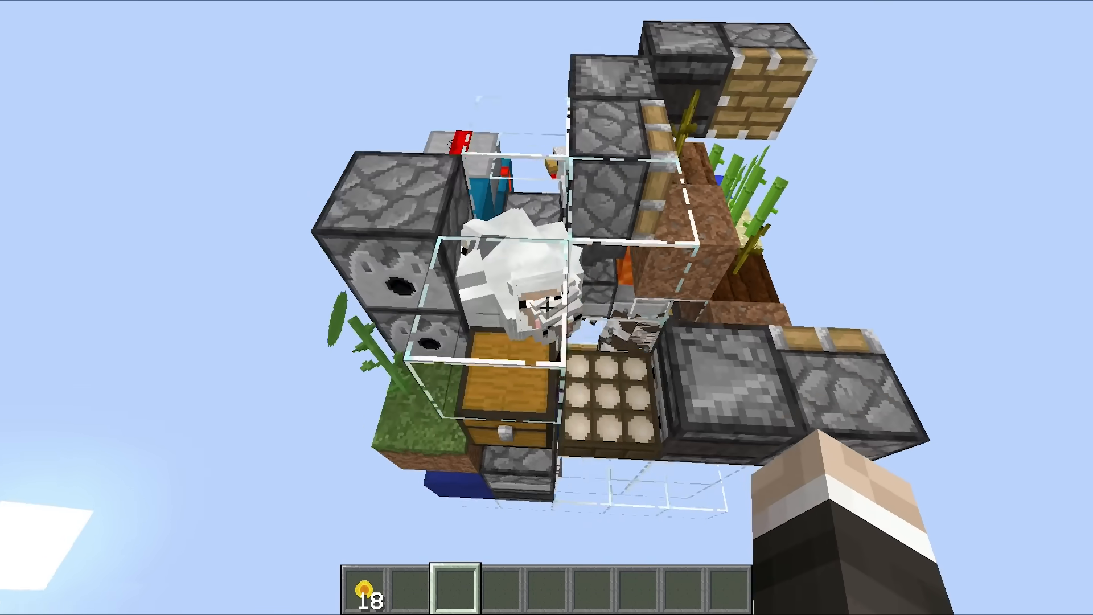
mouse_move(546, 308)
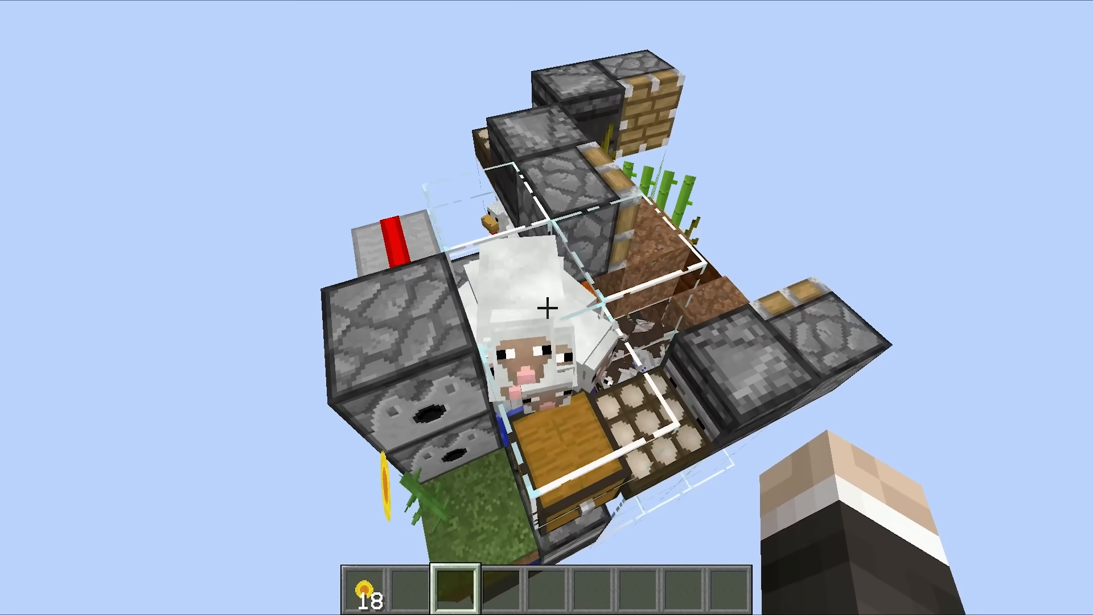
mouse_move(547, 306)
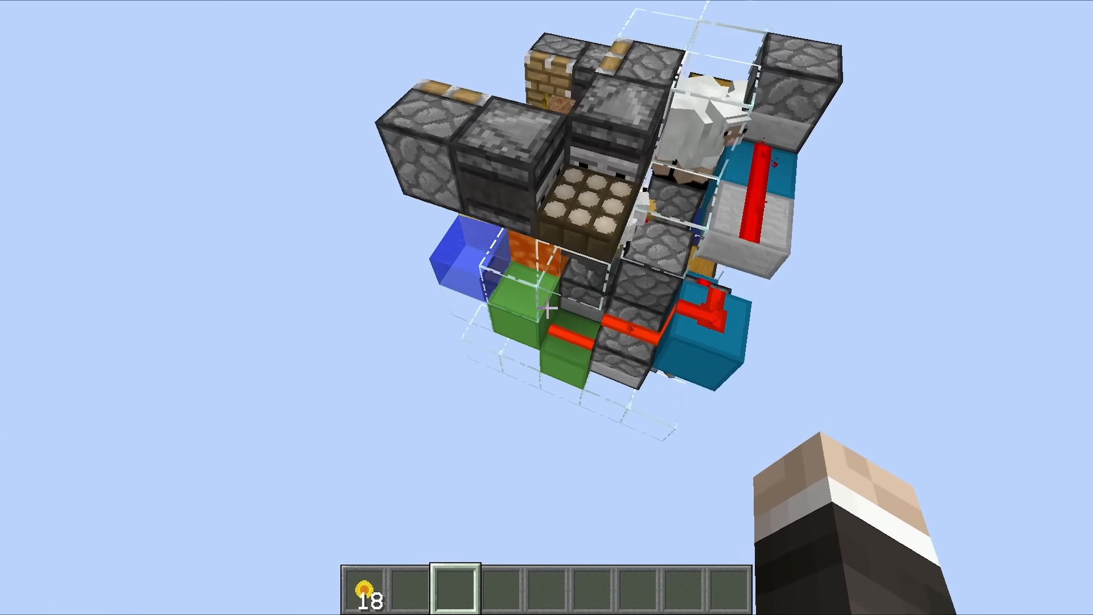
mouse_move(546, 307)
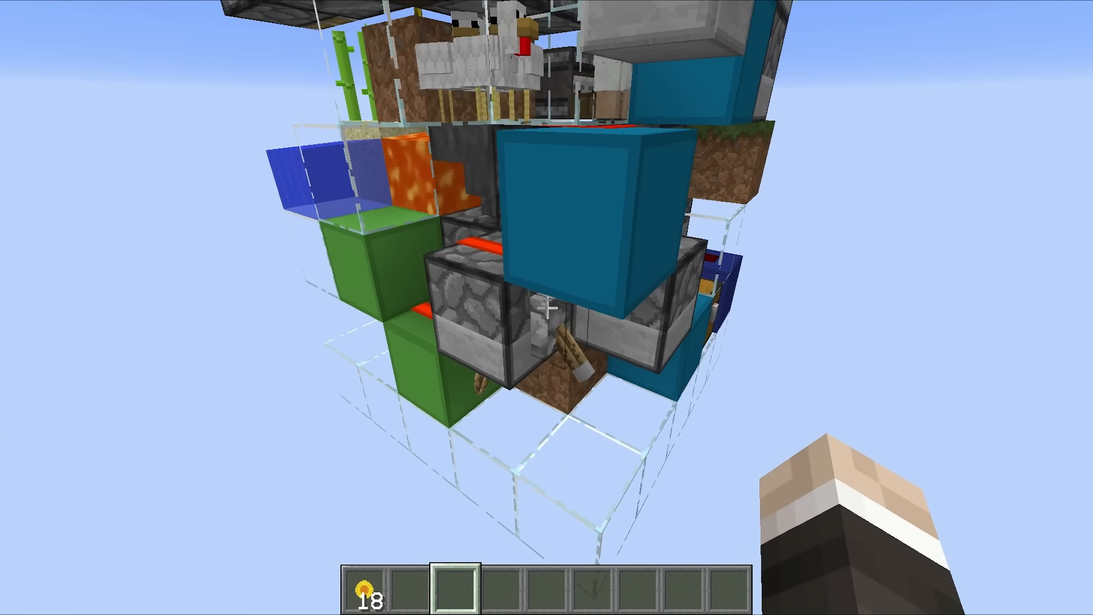
mouse_move(547, 308)
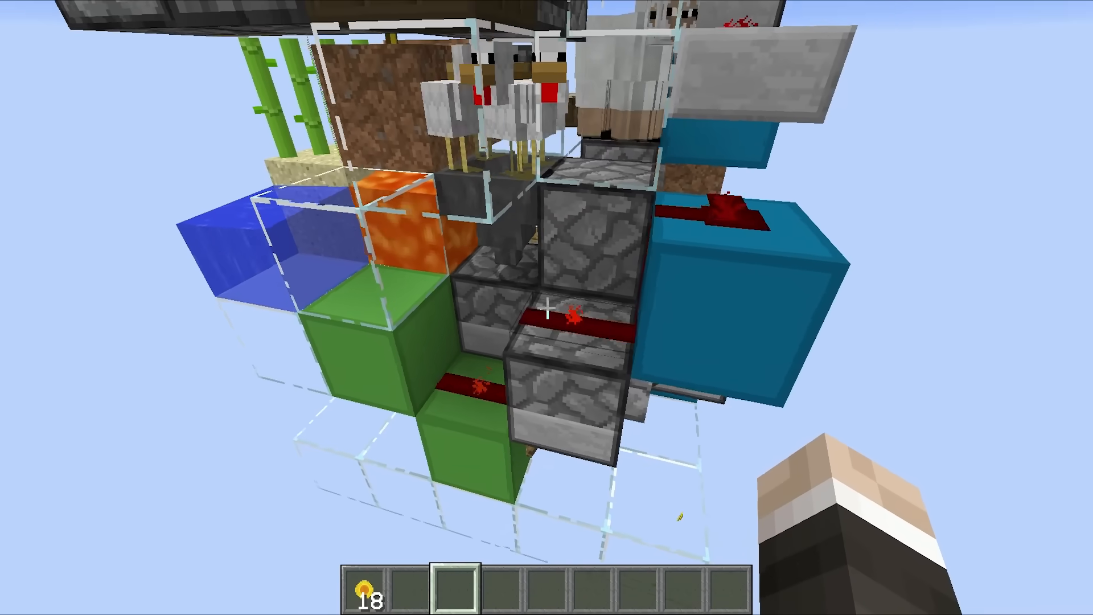
mouse_move(547, 307)
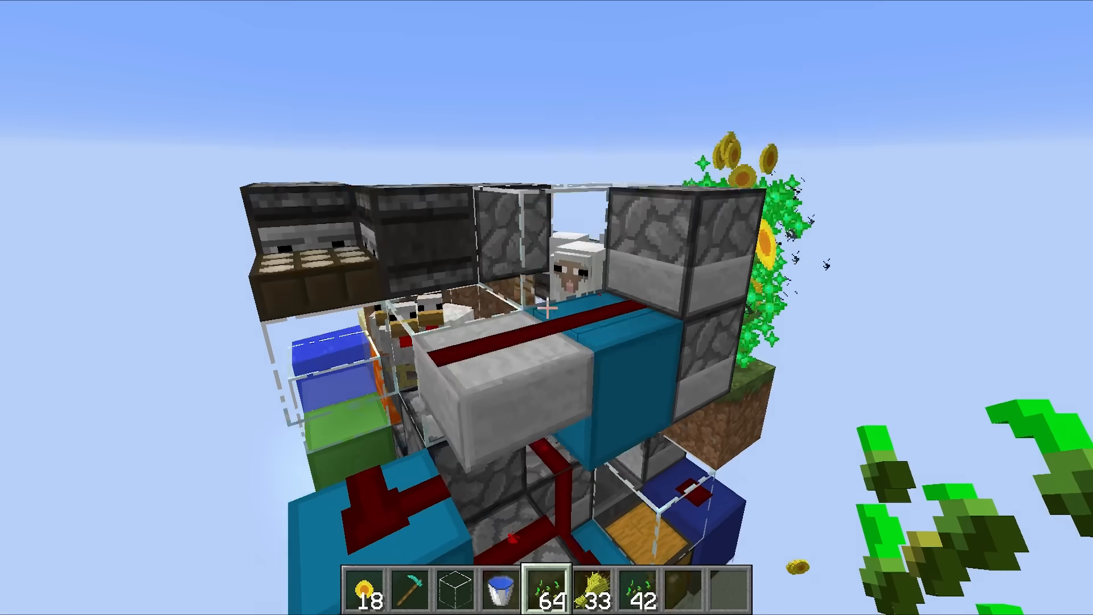
mouse_move(546, 307)
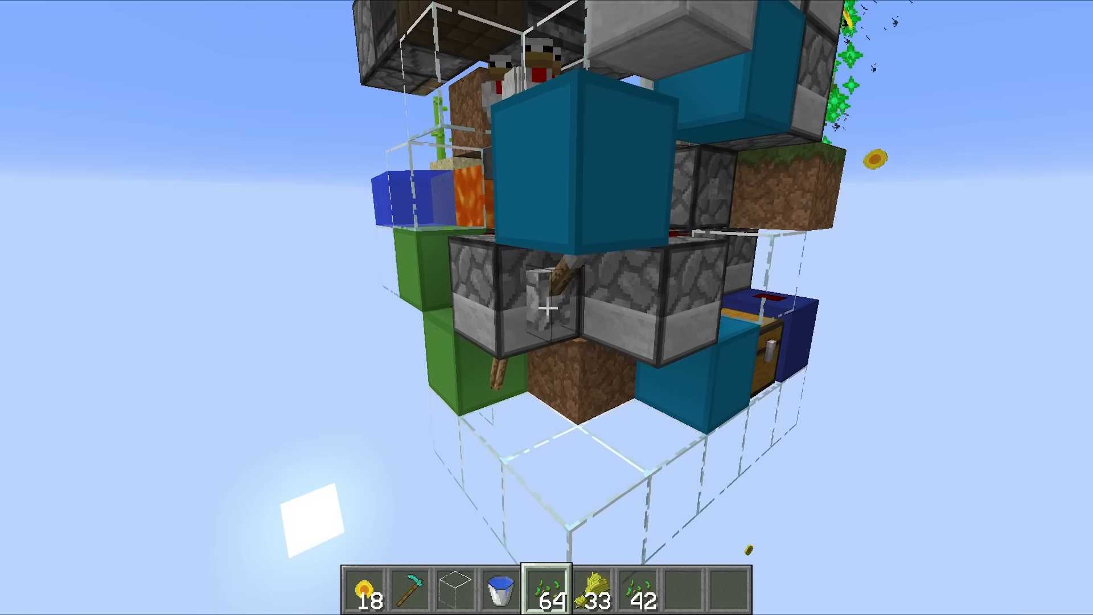
mouse_move(547, 307)
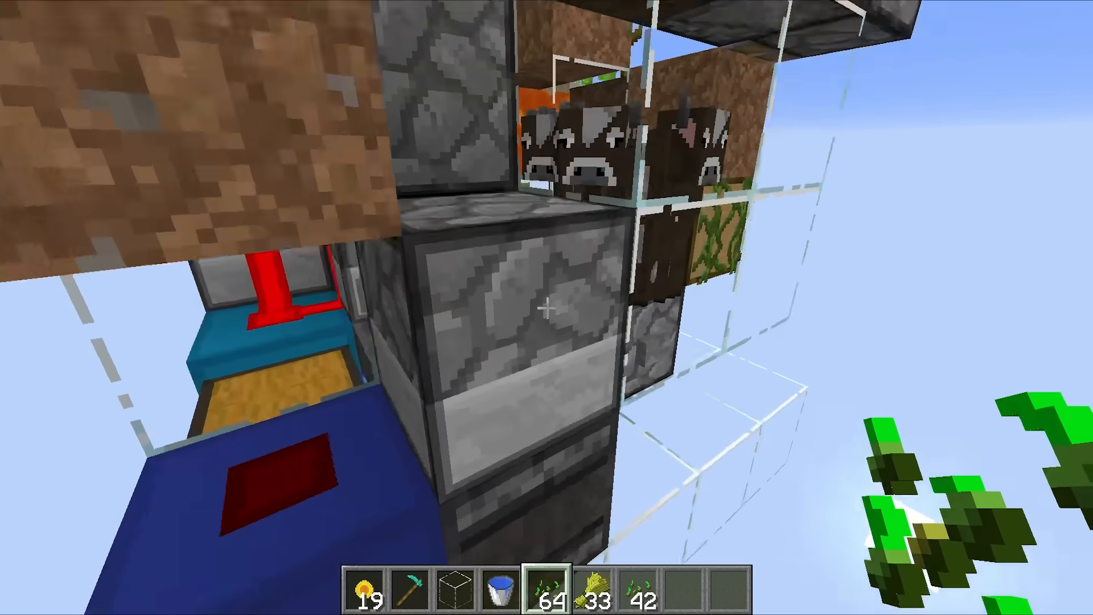
mouse_move(547, 308)
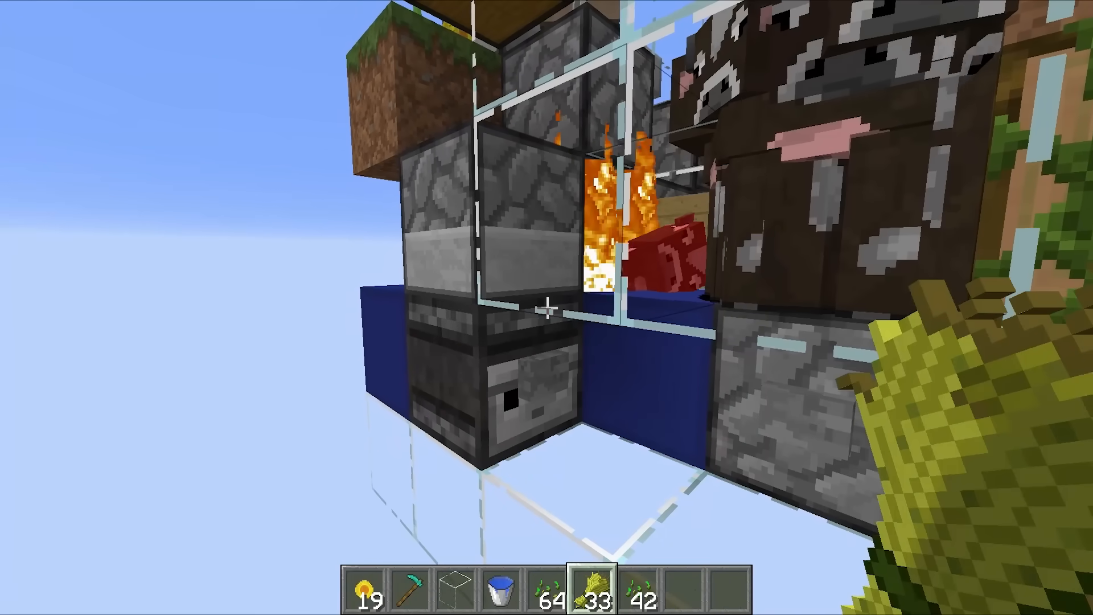
mouse_move(547, 308)
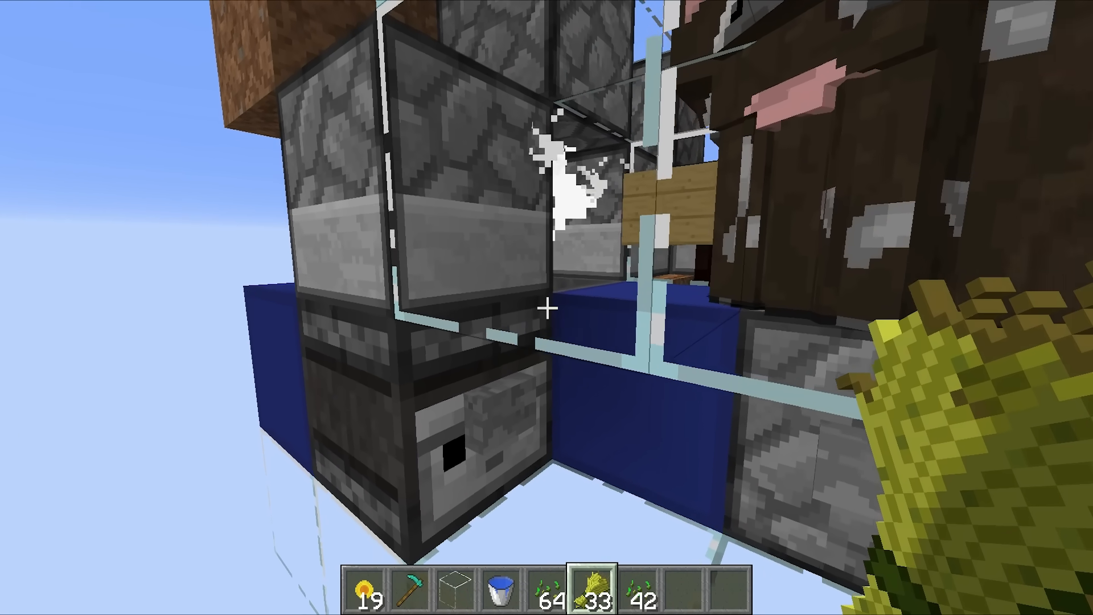
mouse_move(546, 307)
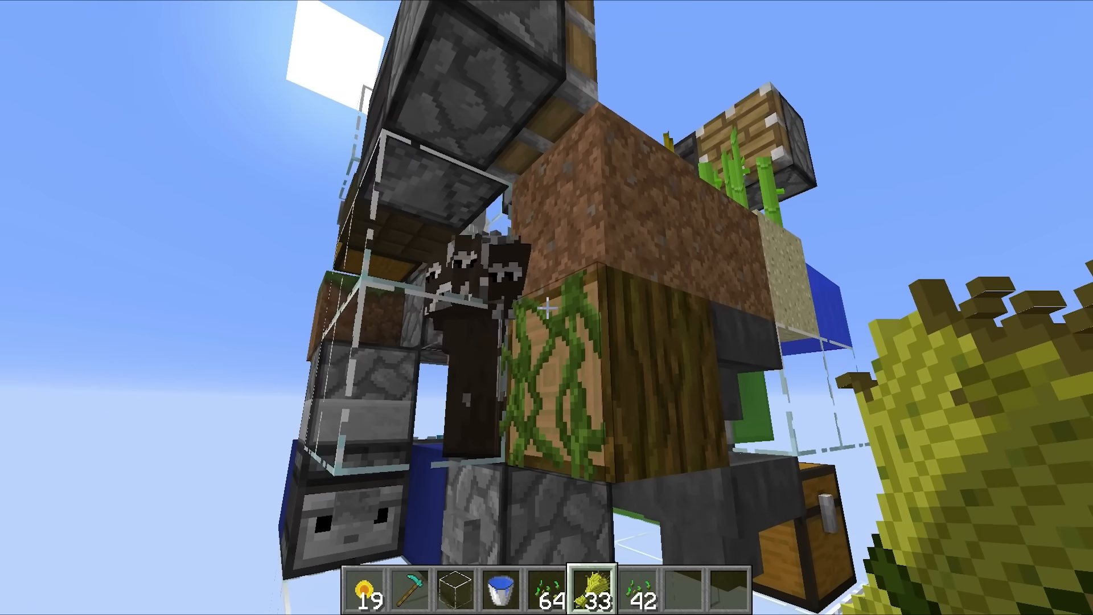
mouse_move(547, 307)
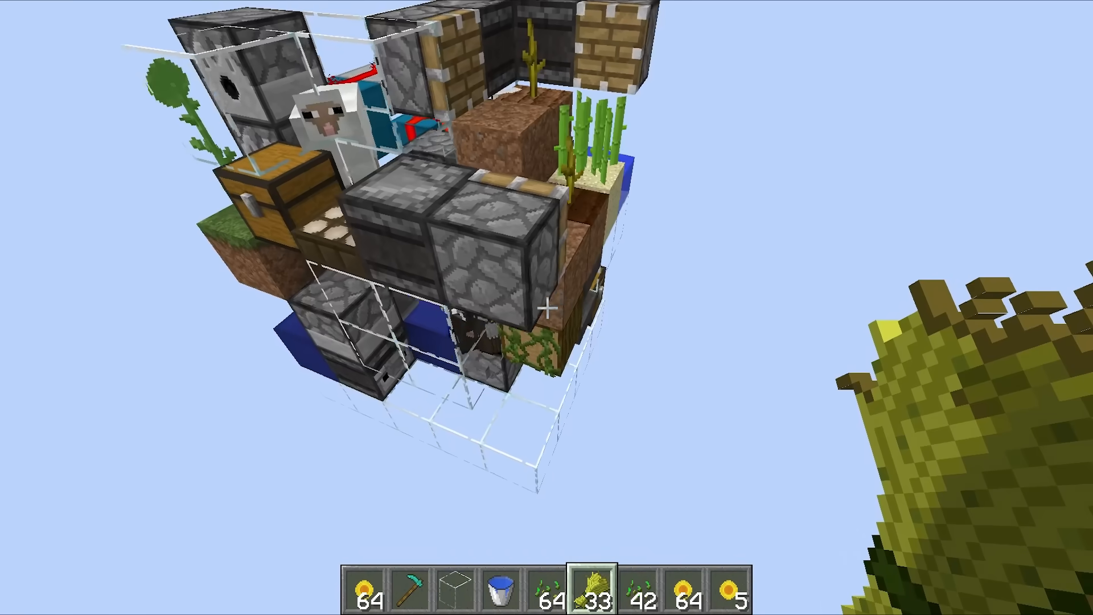
mouse_move(547, 308)
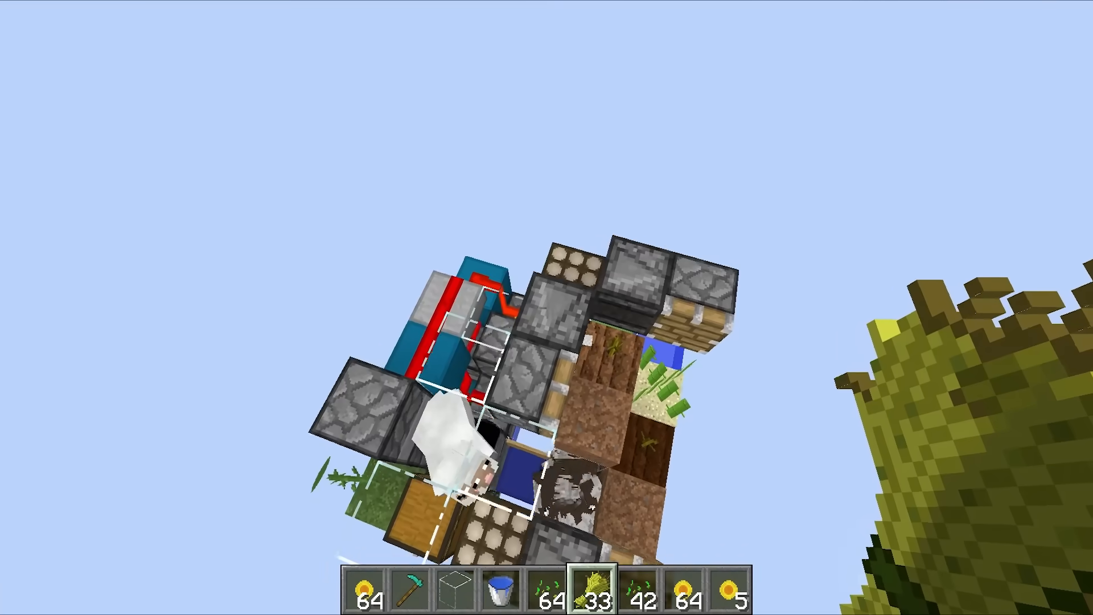
mouse_move(547, 307)
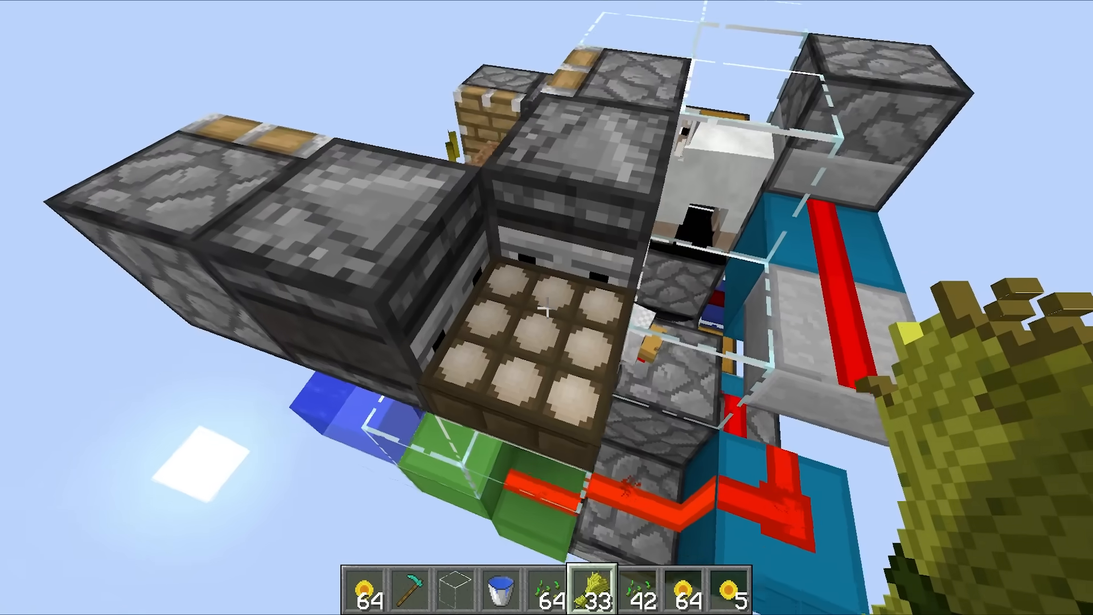
mouse_move(547, 307)
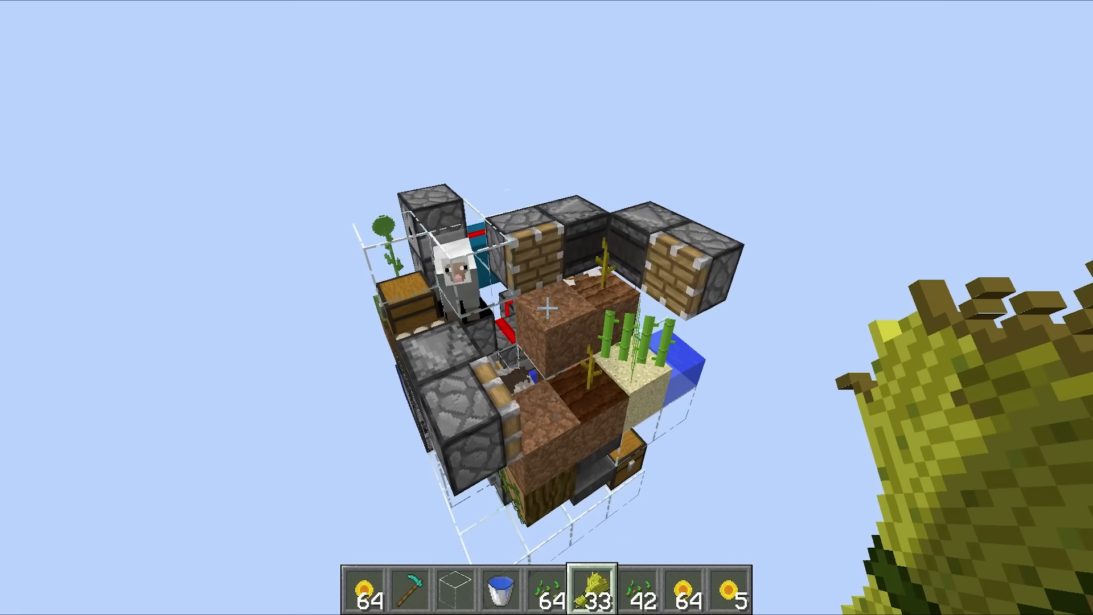
mouse_move(546, 308)
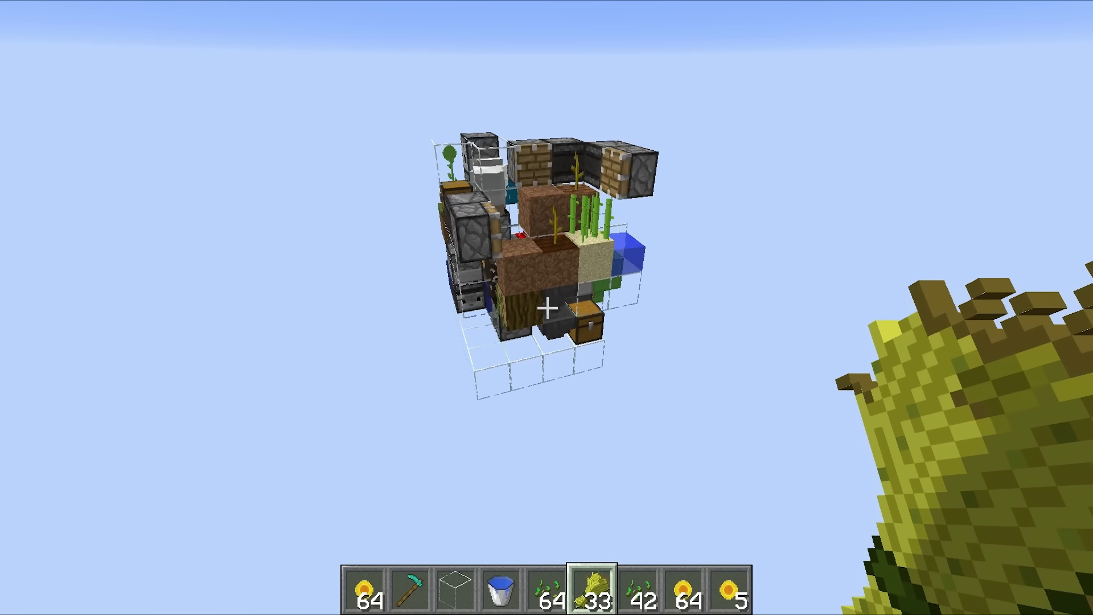